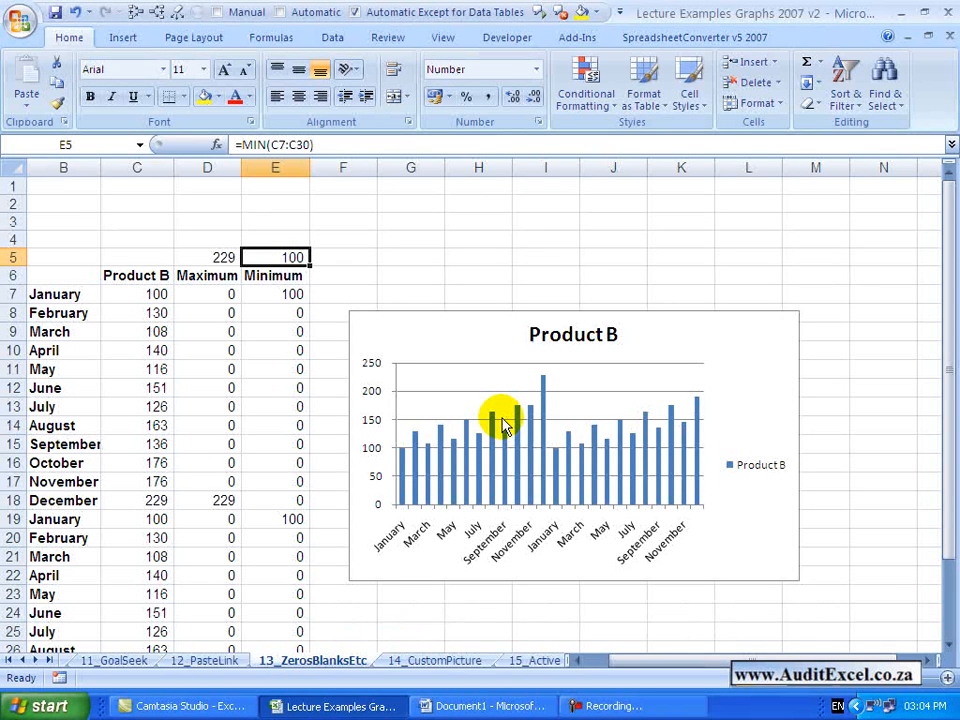
pyautogui.moveTo(565, 485)
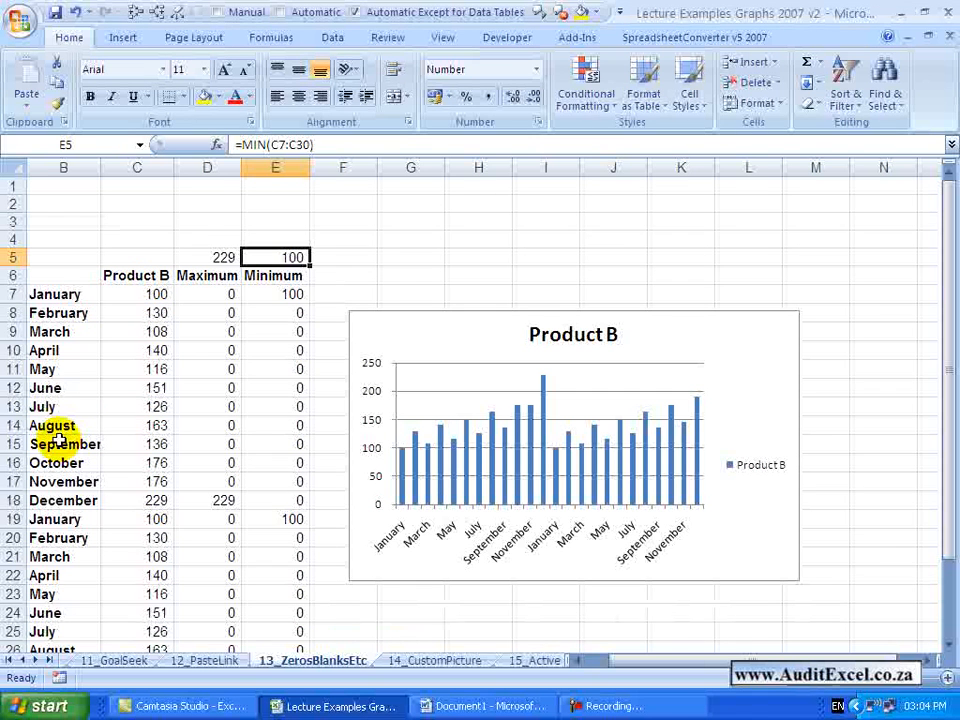
pyautogui.moveTo(305, 430)
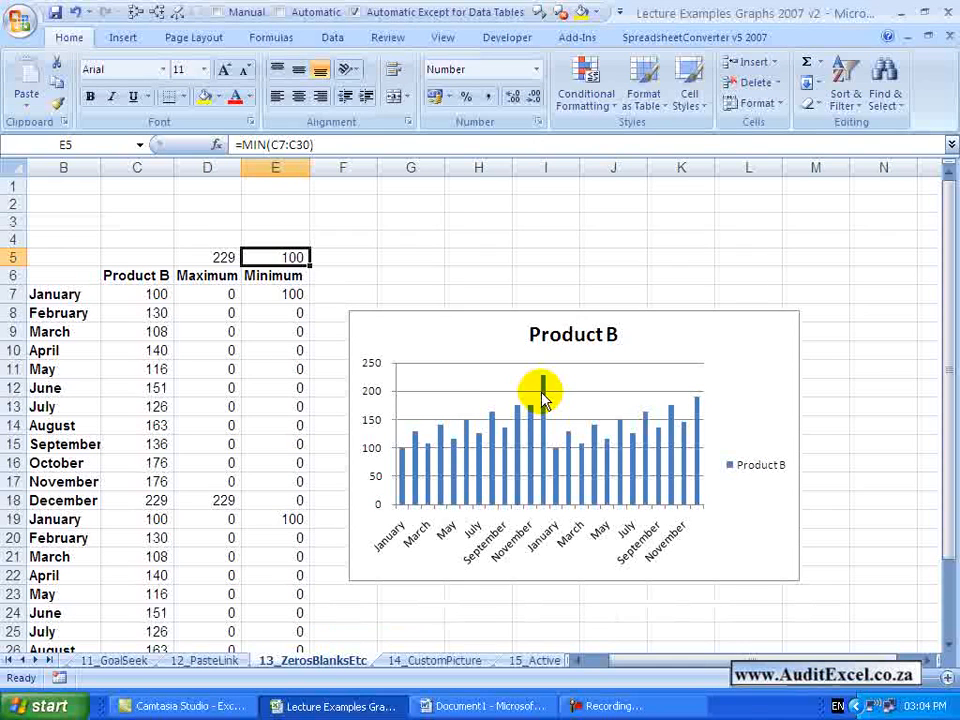
pyautogui.moveTo(432, 467)
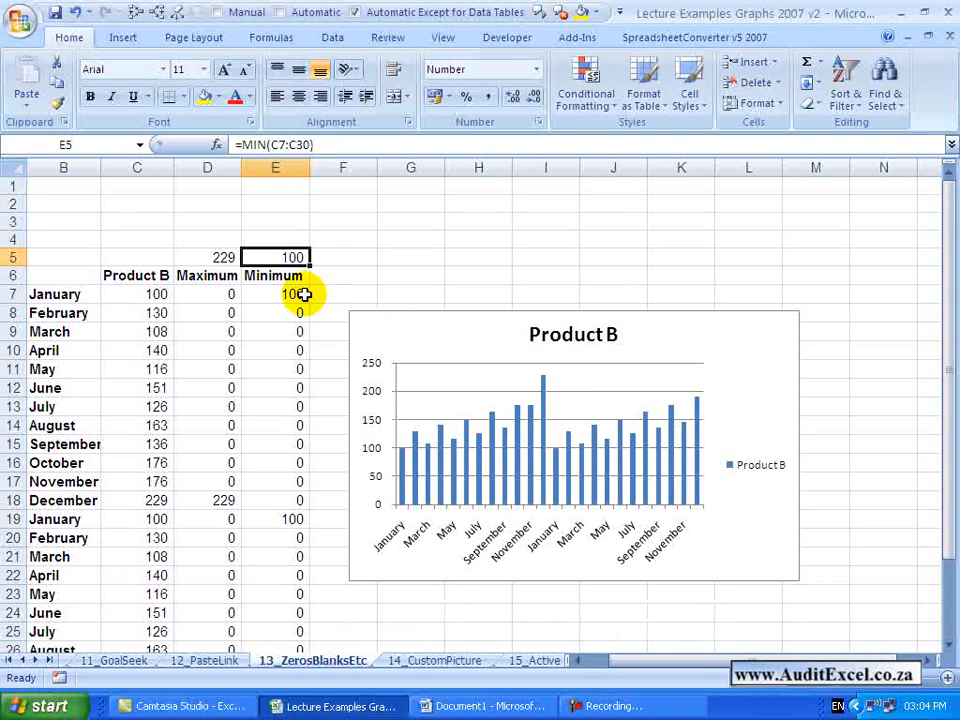
pyautogui.moveTo(155, 357)
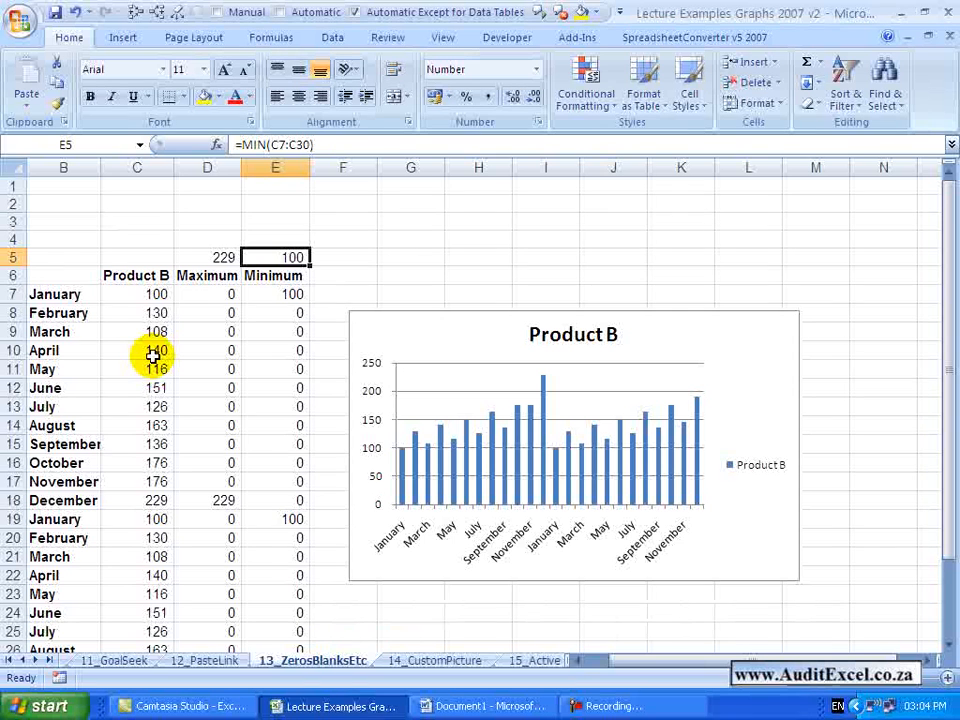
pyautogui.moveTo(199, 298)
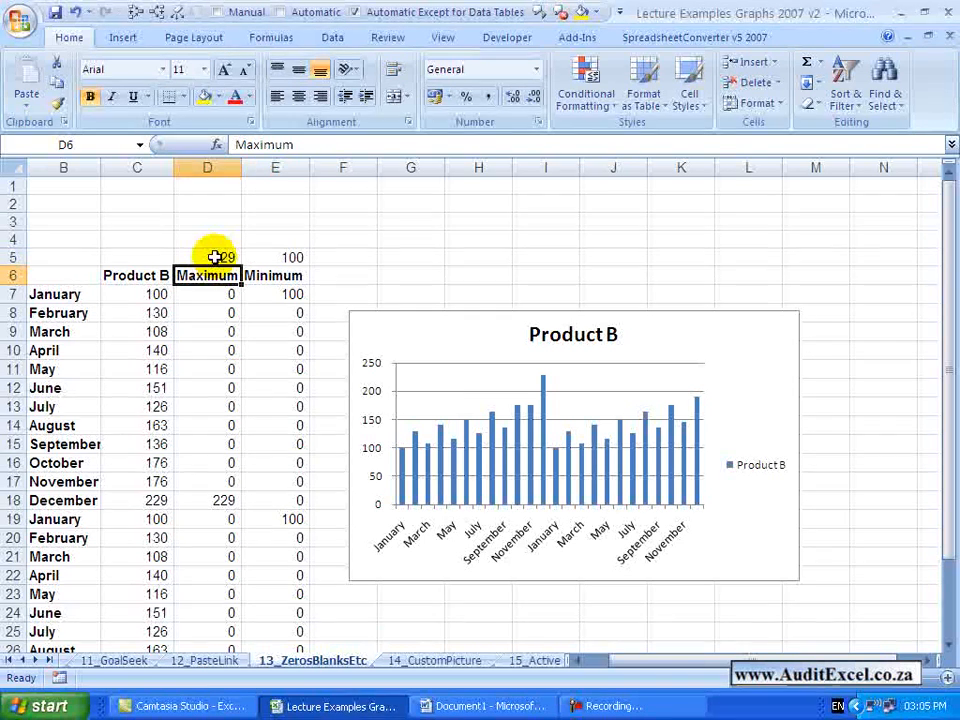
# Inspect the highest-value formula and the Maximum and Minimum column formulas with their precedents.
pyautogui.click(207, 257)
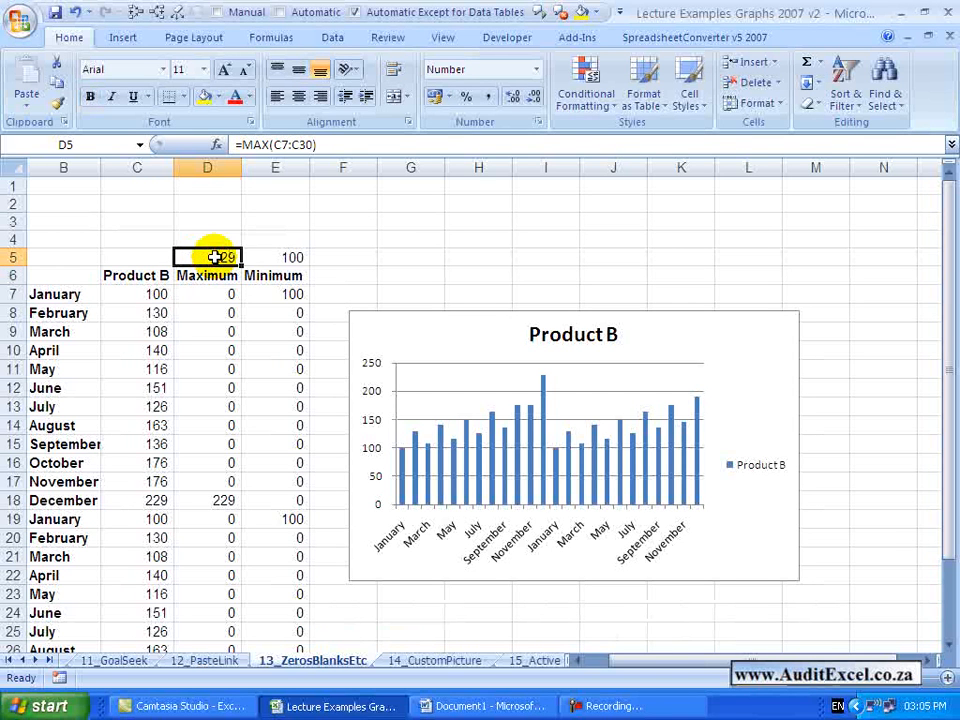
pyautogui.click(207, 293)
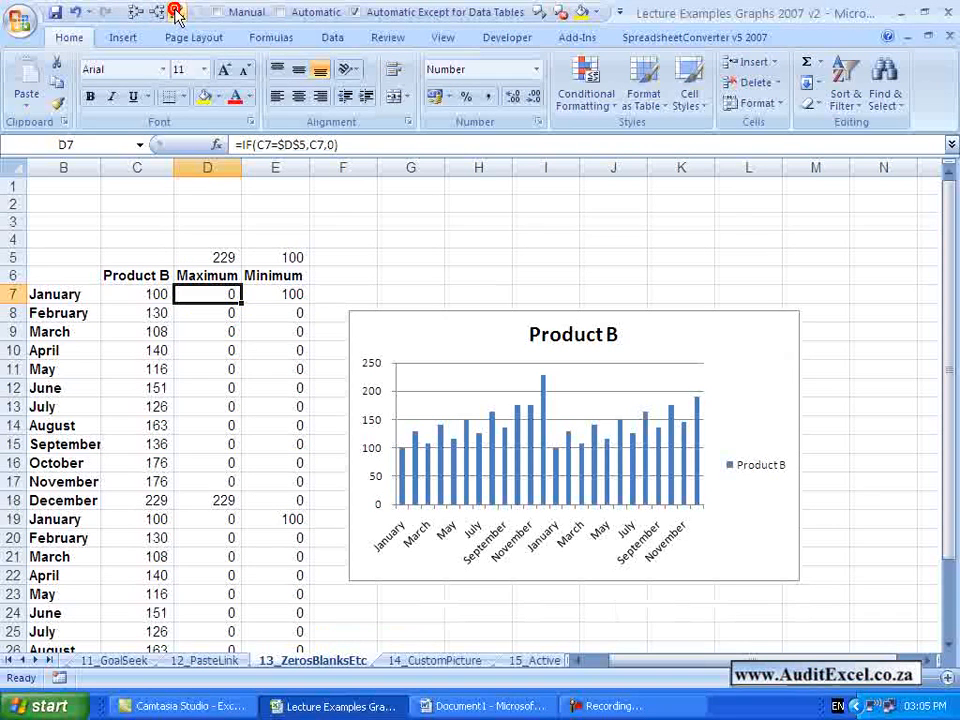
pyautogui.click(275, 293)
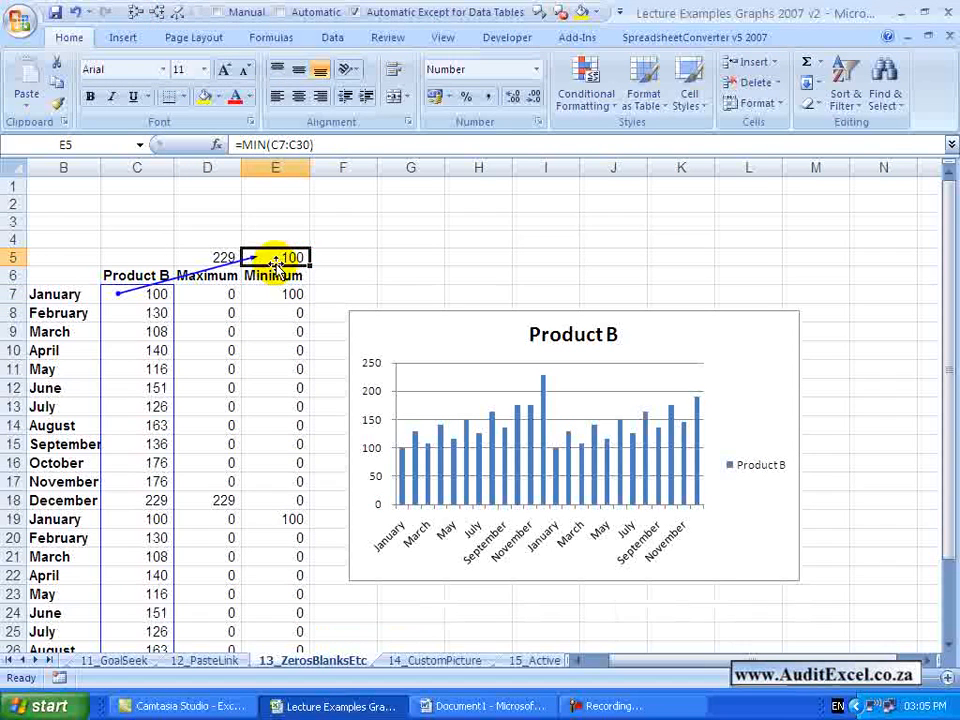
pyautogui.click(275, 293)
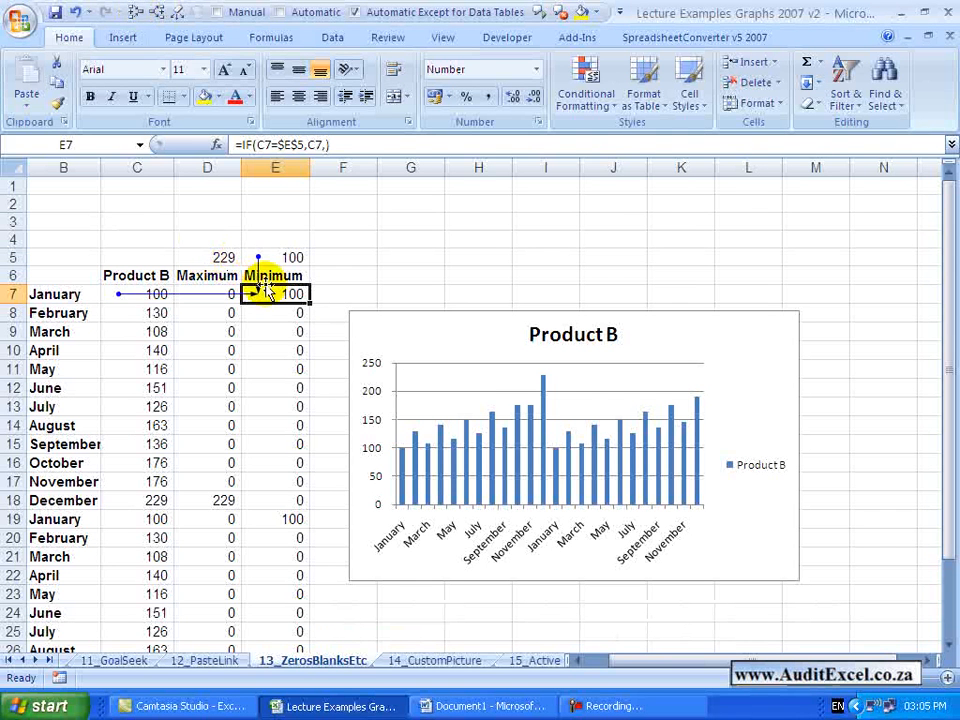
pyautogui.moveTo(193, 37)
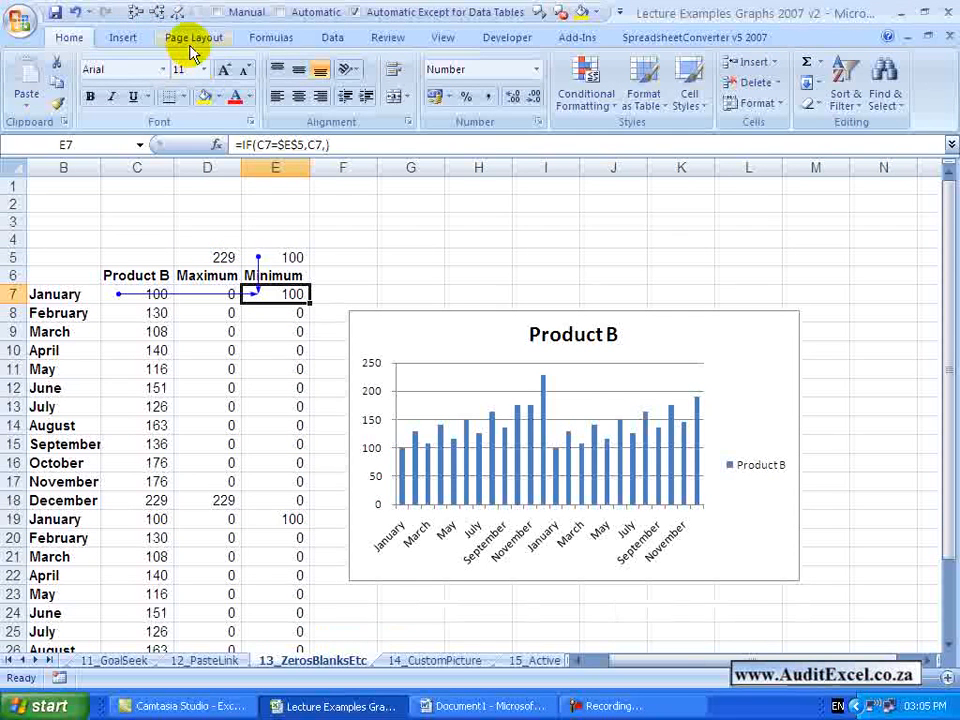
pyautogui.moveTo(207, 276)
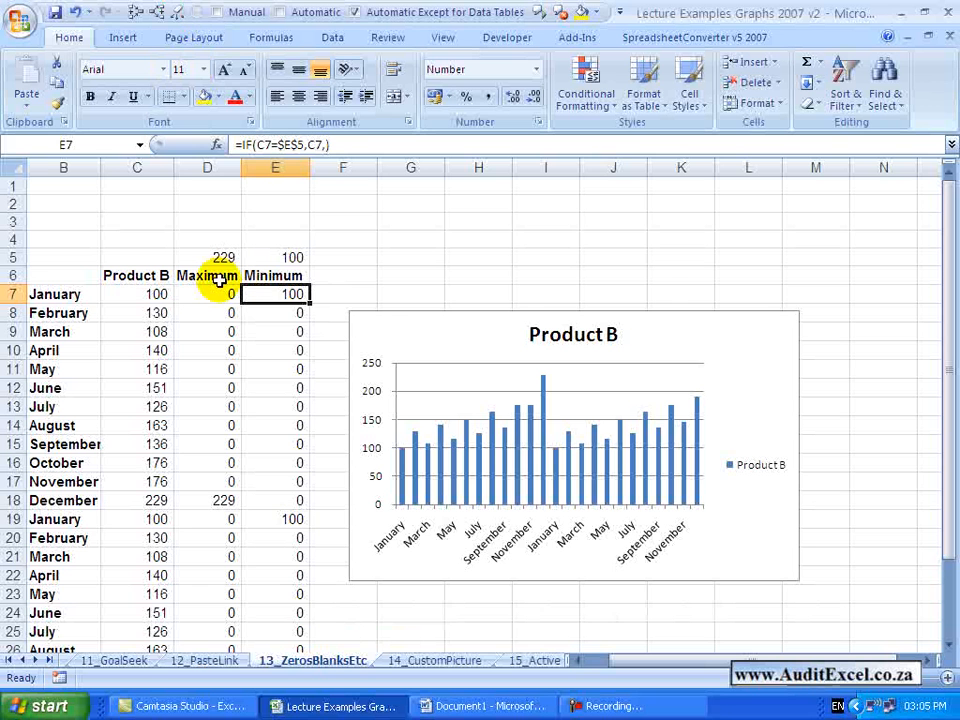
pyautogui.click(207, 275)
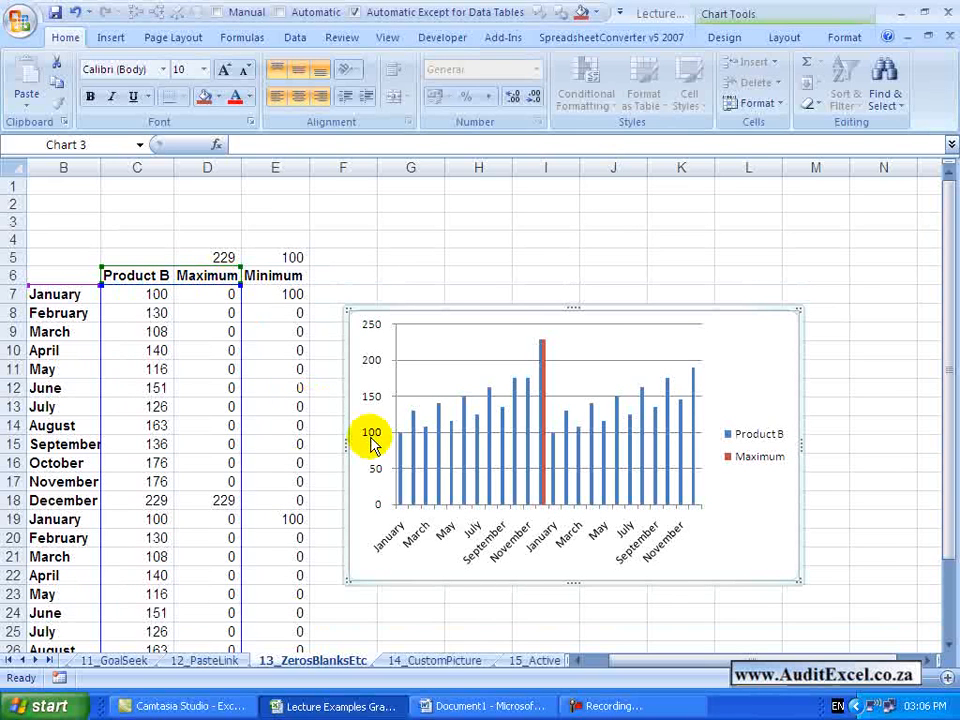
pyautogui.moveTo(553, 497)
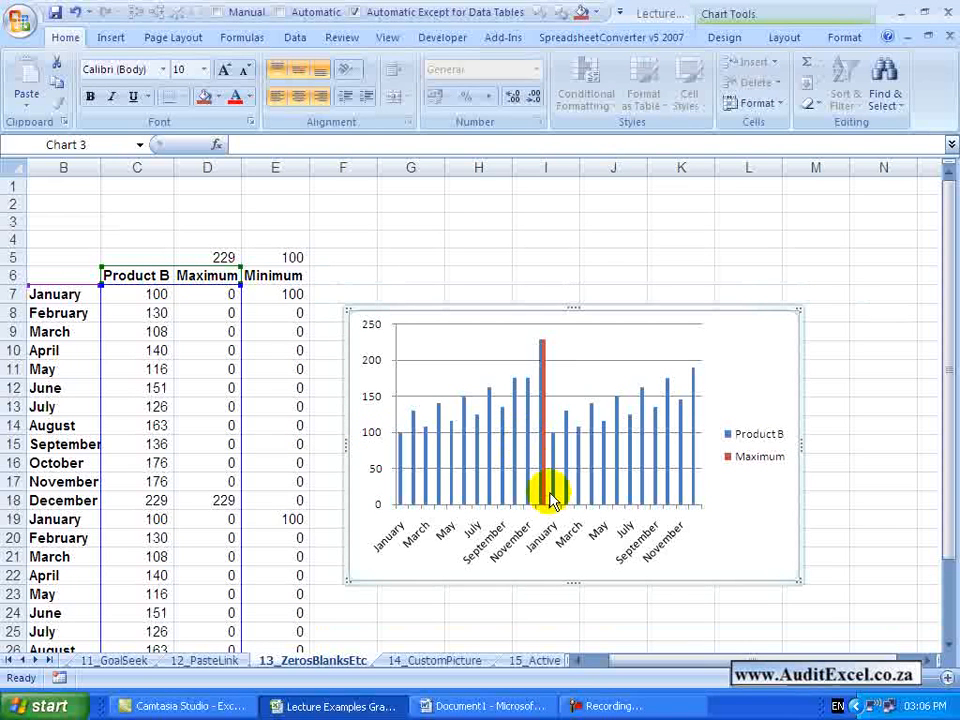
pyautogui.moveTo(548, 500)
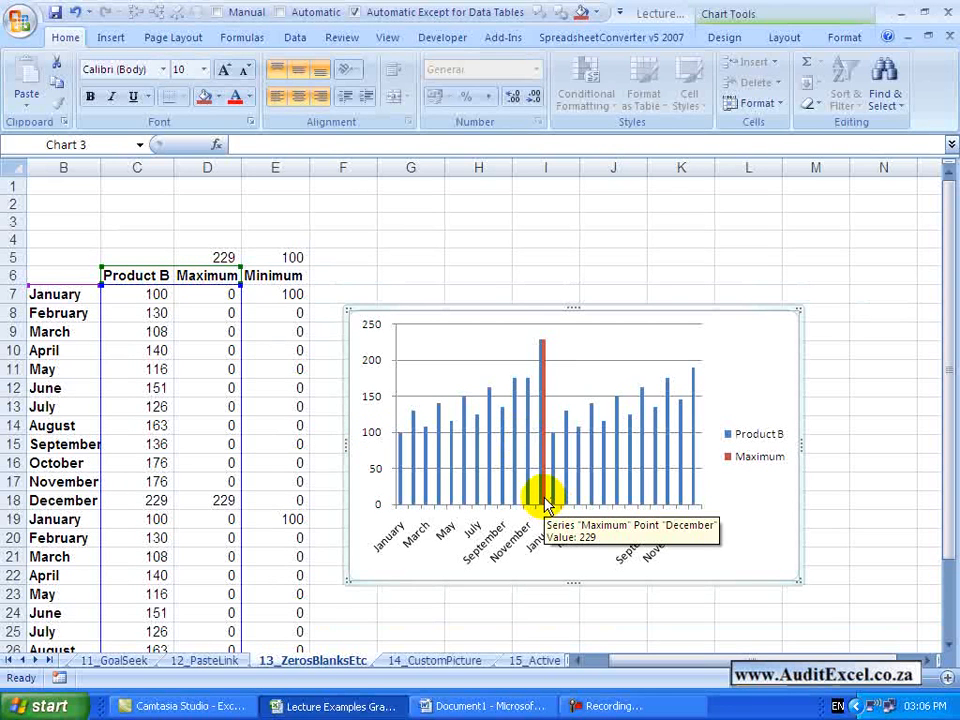
pyautogui.moveTo(545, 440)
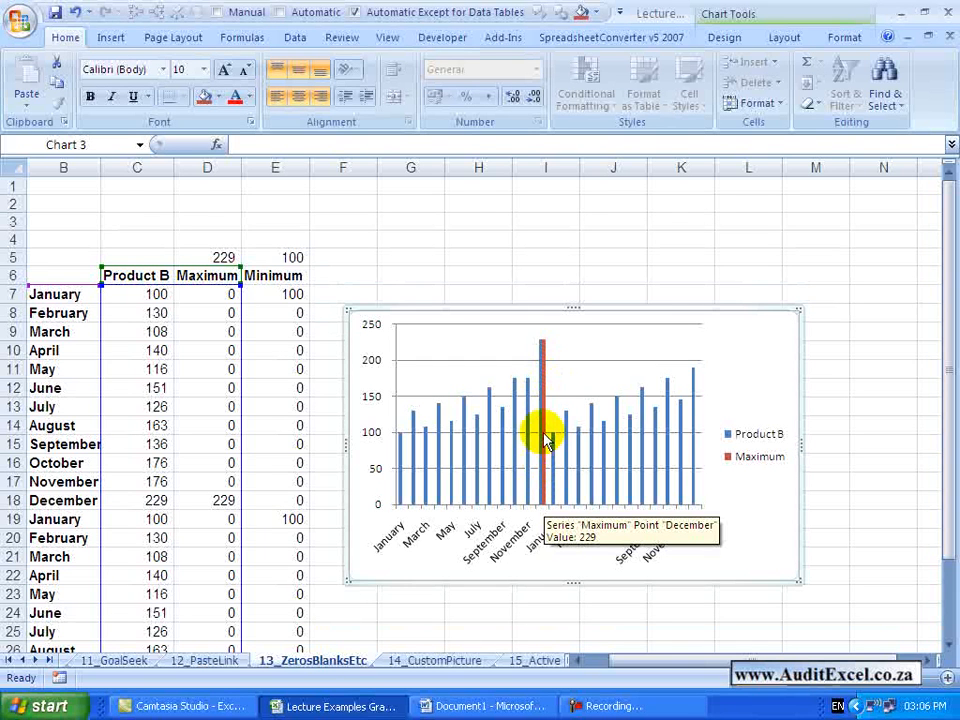
pyautogui.moveTo(545, 475)
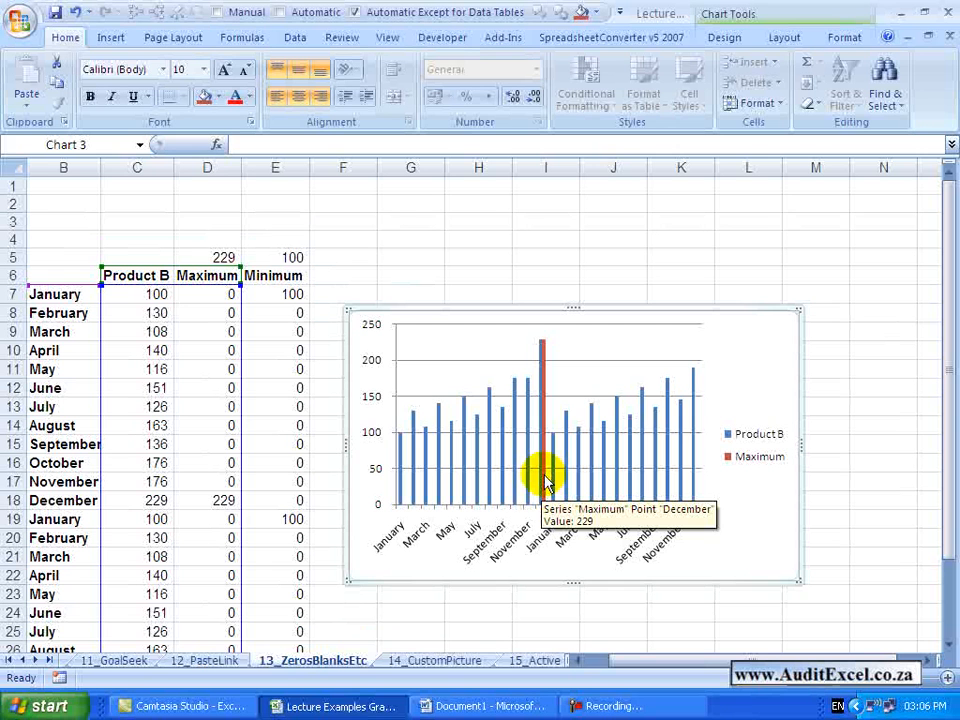
pyautogui.moveTo(520, 480)
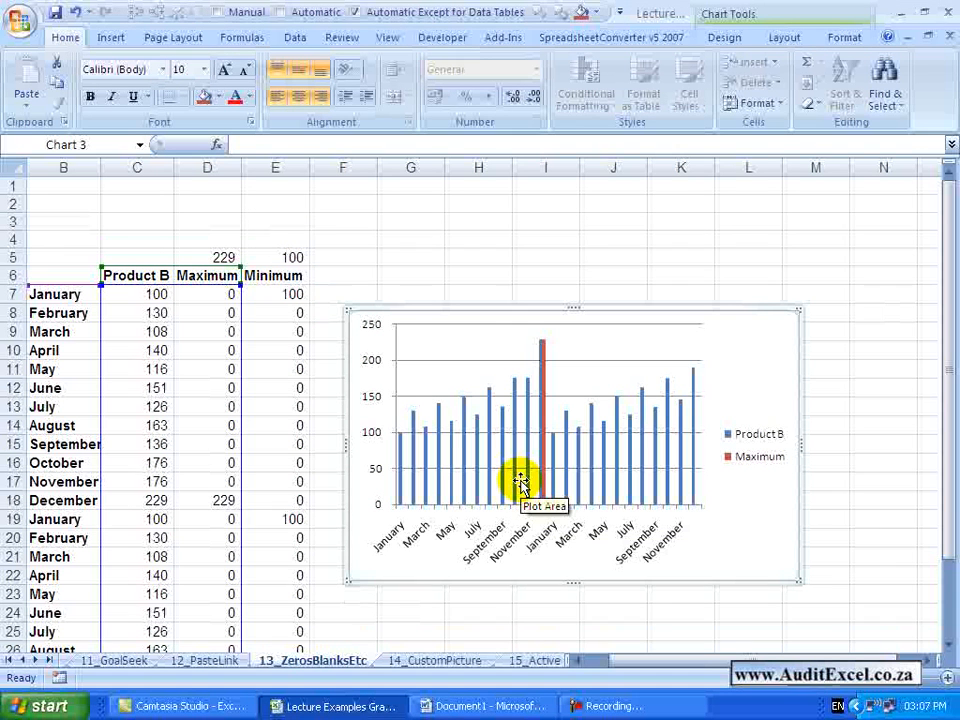
pyautogui.moveTo(550, 440)
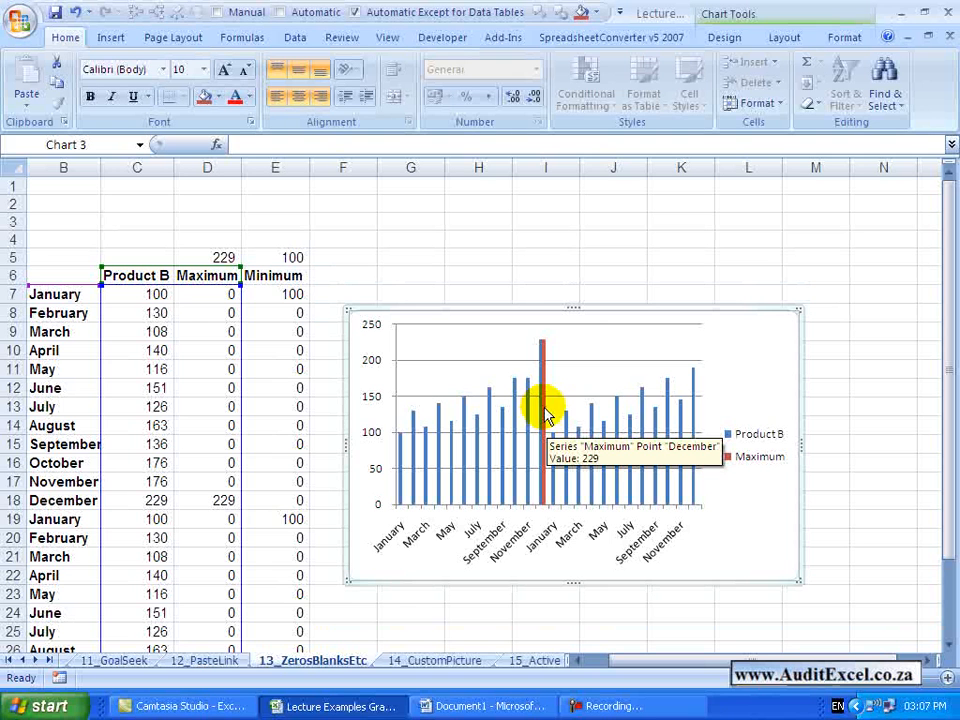
# Change the Maximum series chart type to Line with Markers.
pyautogui.rightClick(545, 415)
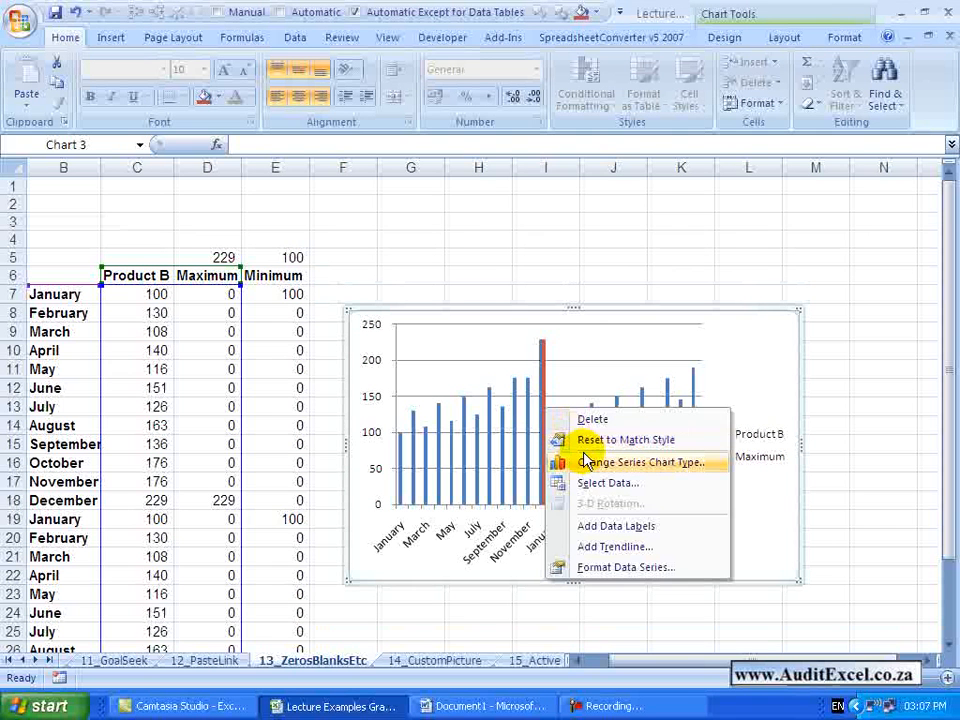
pyautogui.moveTo(595, 461)
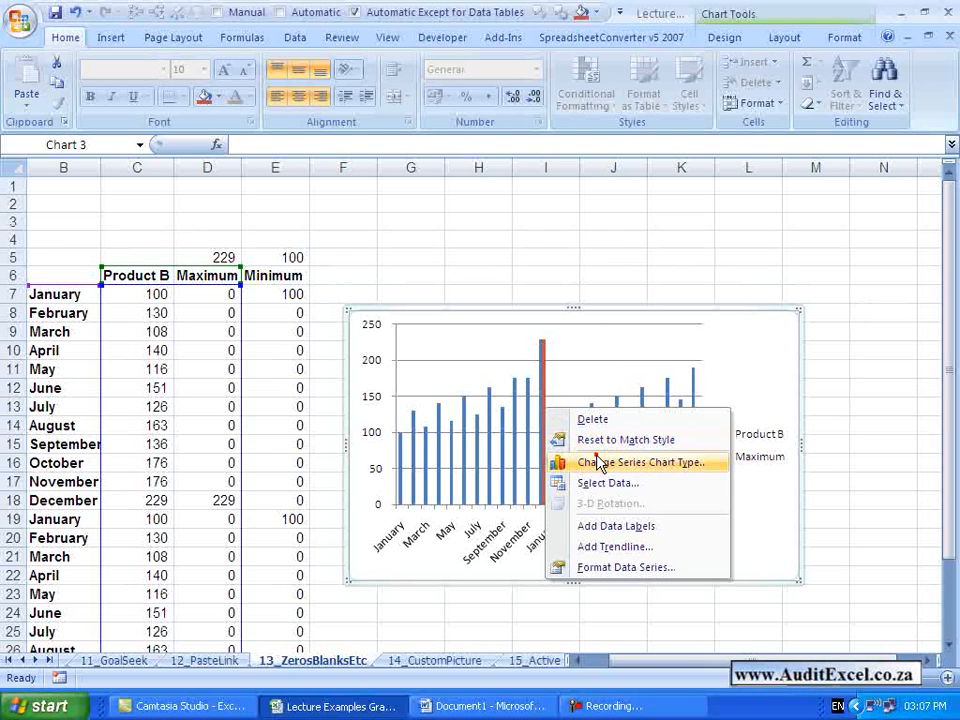
pyautogui.click(641, 461)
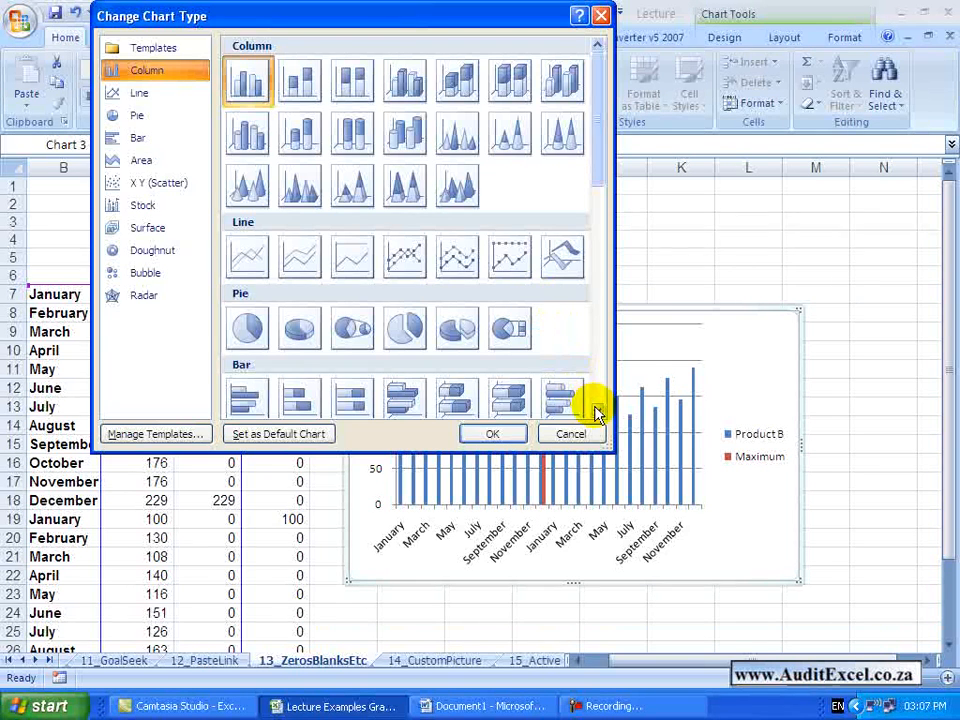
pyautogui.scroll(-3)
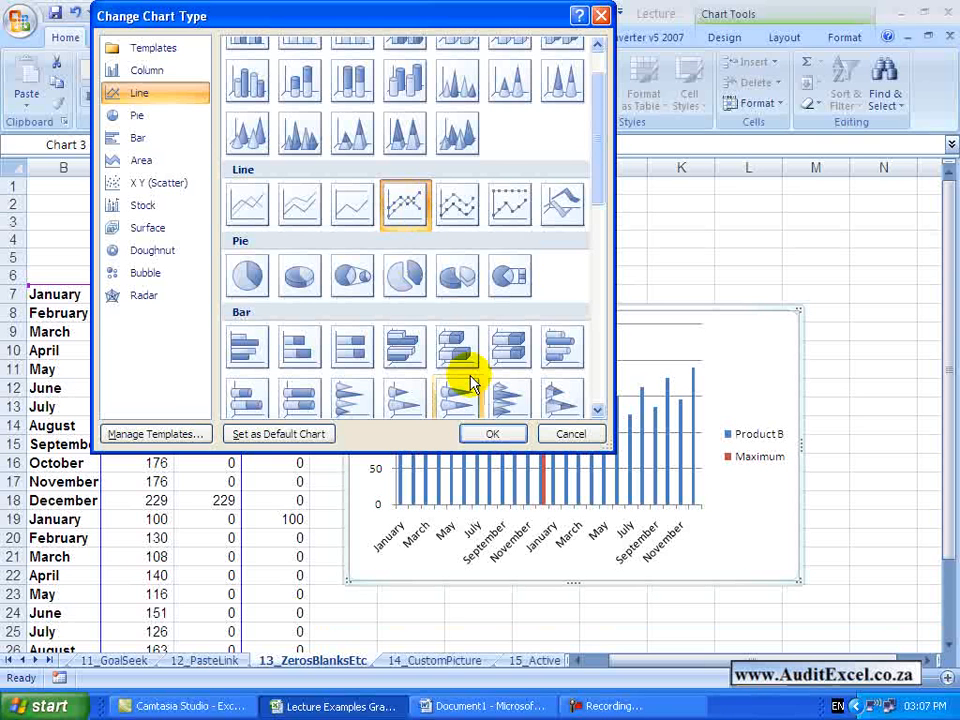
pyautogui.click(492, 433)
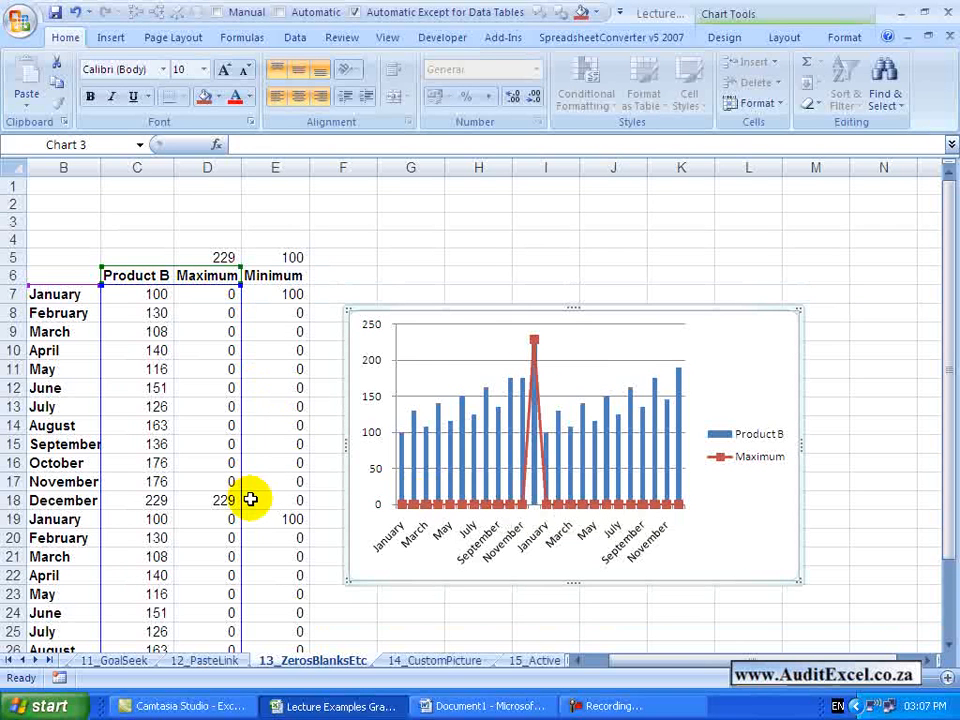
pyautogui.moveTo(570, 500)
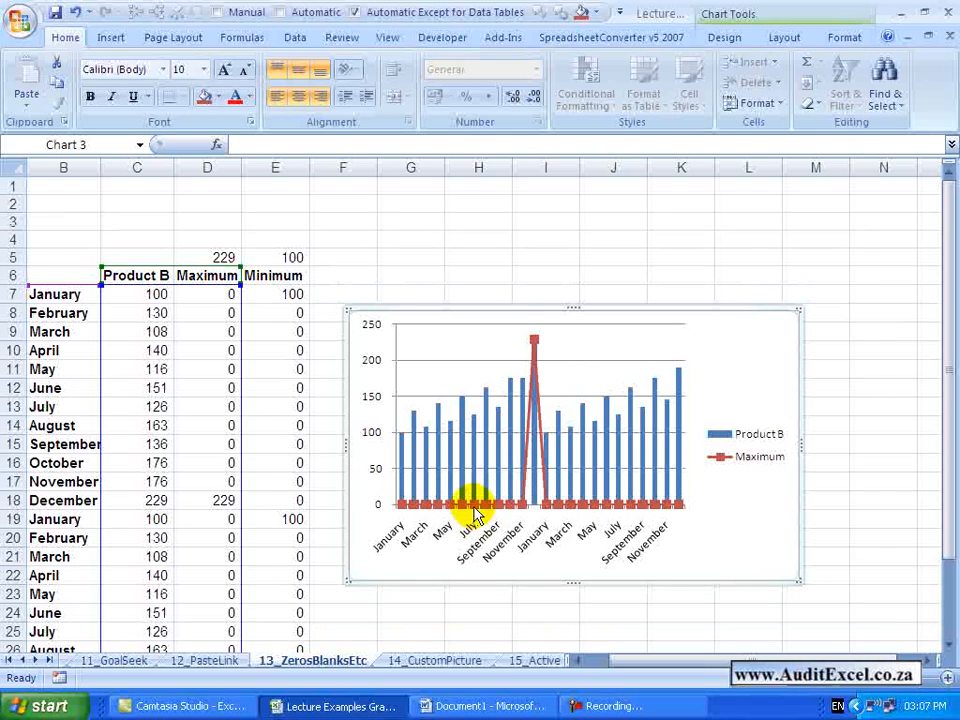
pyautogui.click(207, 220)
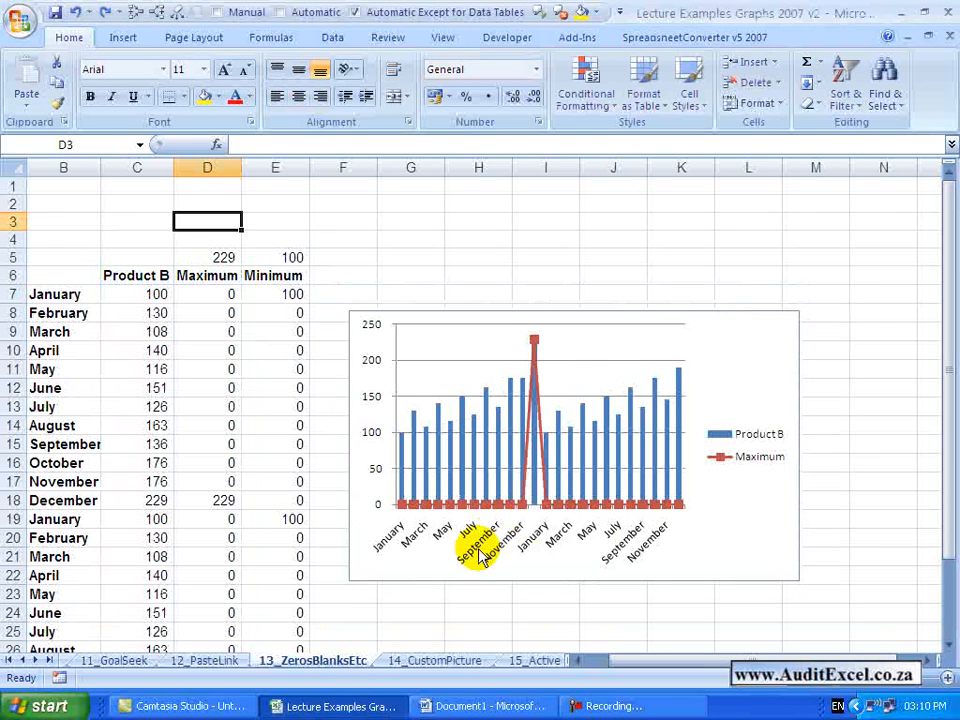
pyautogui.moveTo(298, 383)
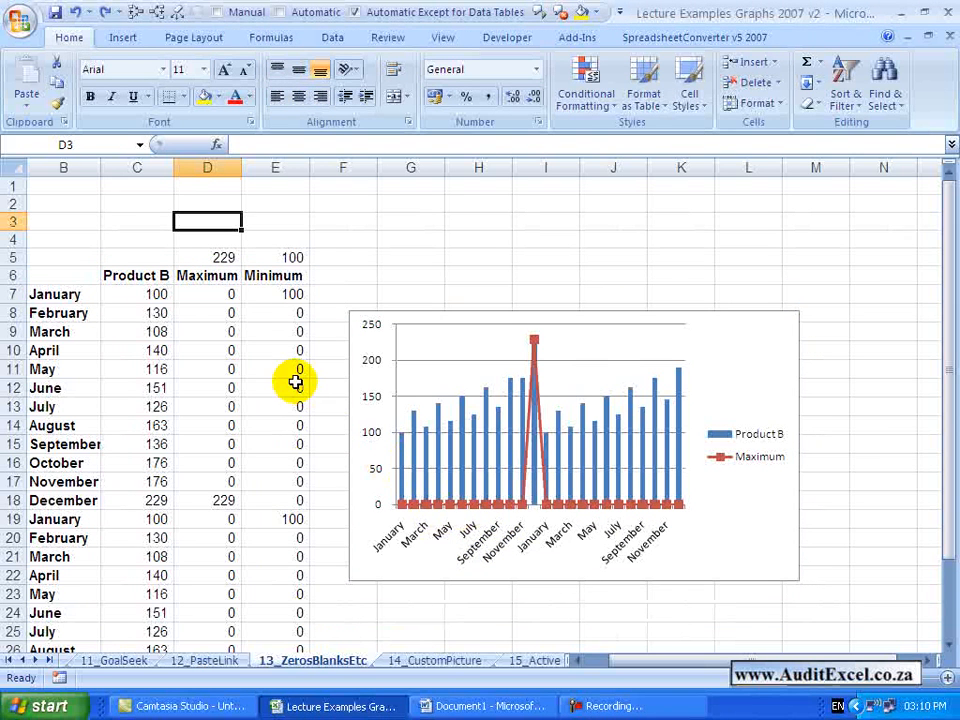
pyautogui.moveTo(248, 321)
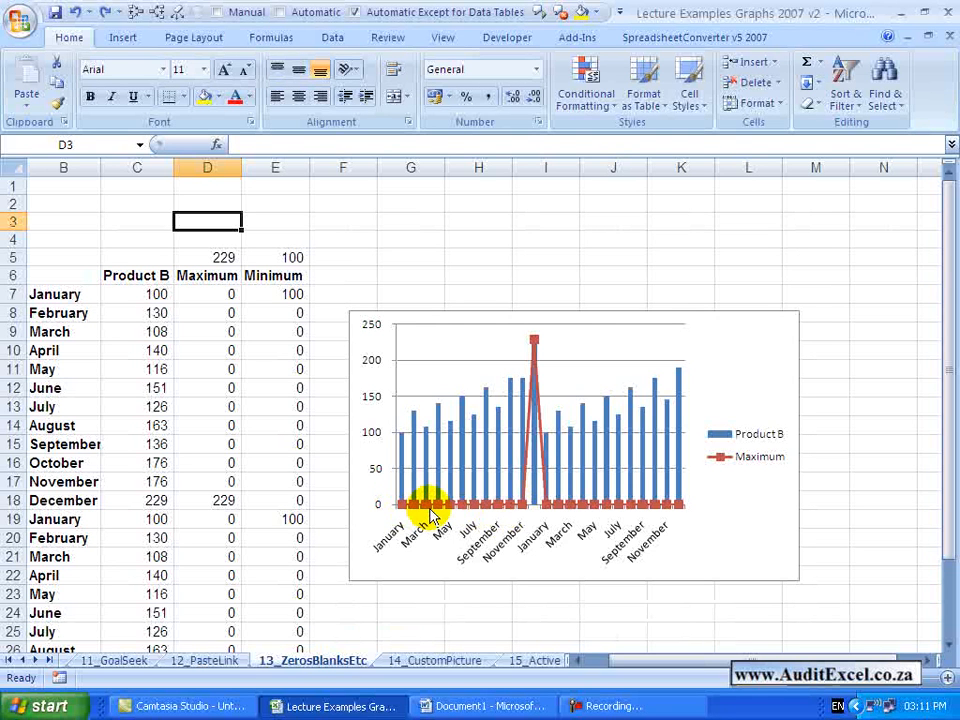
pyautogui.moveTo(204, 327)
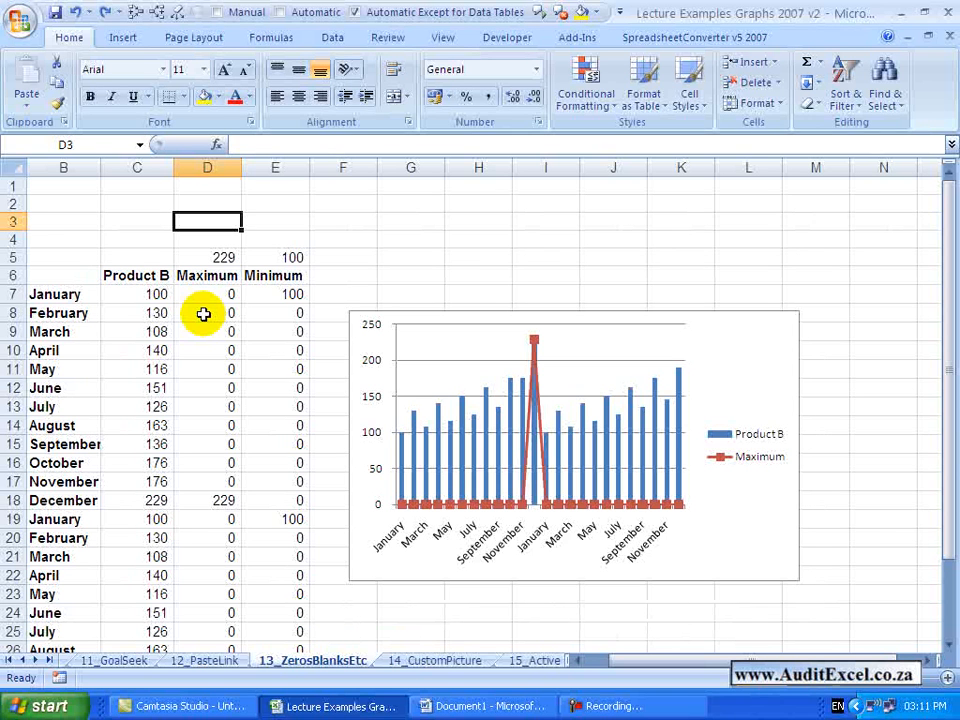
pyautogui.moveTo(217, 145)
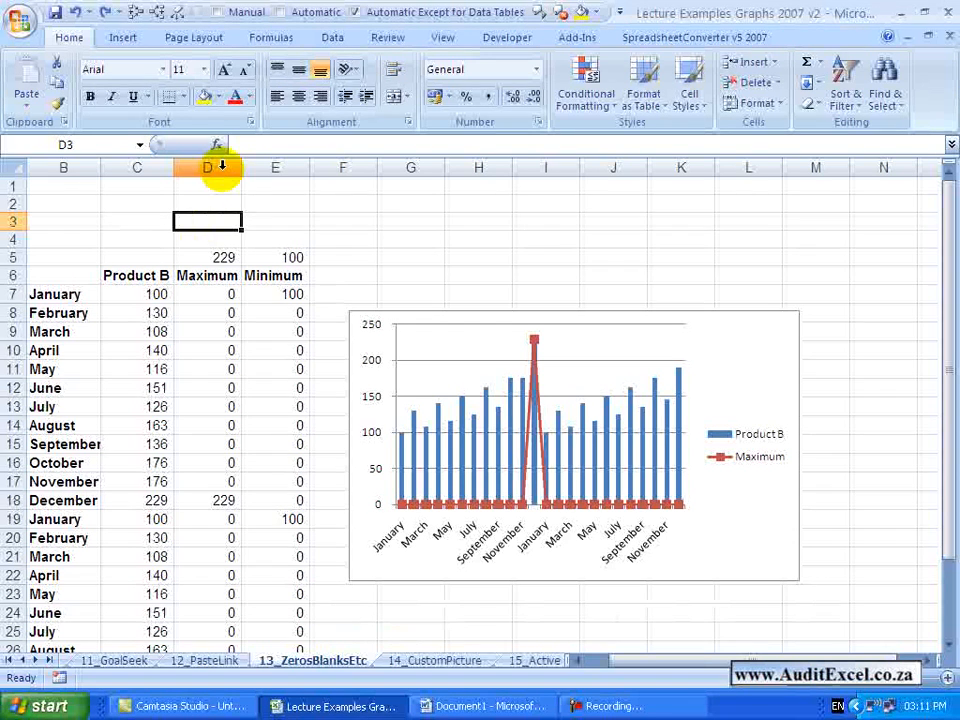
# Insert the NA function from All functions into D3 so it shows #N/A.
pyautogui.click(216, 144)
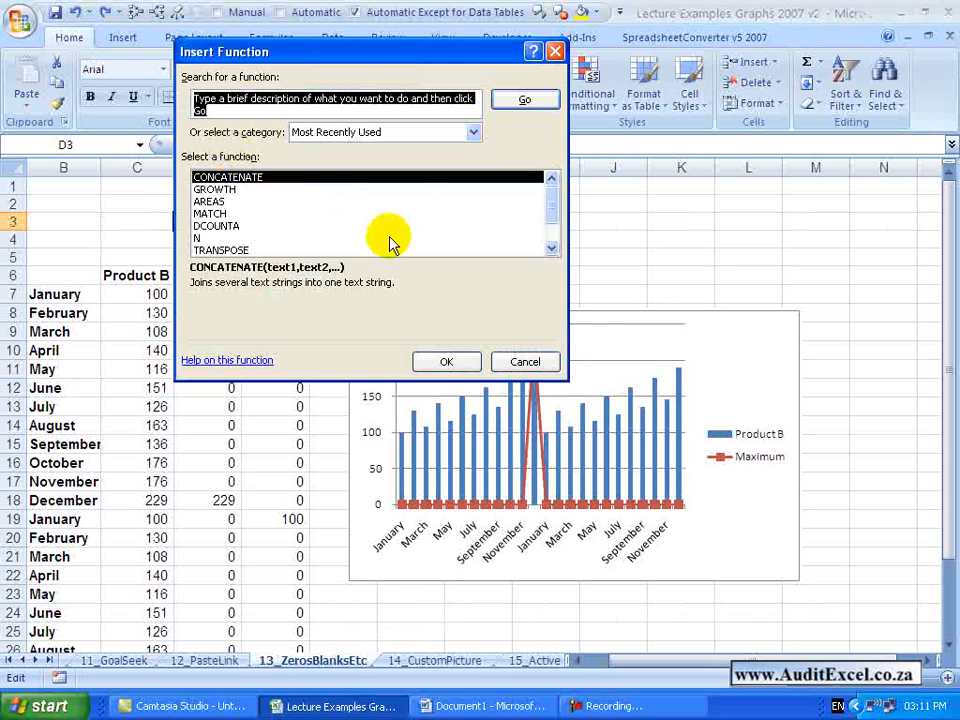
pyautogui.click(384, 131)
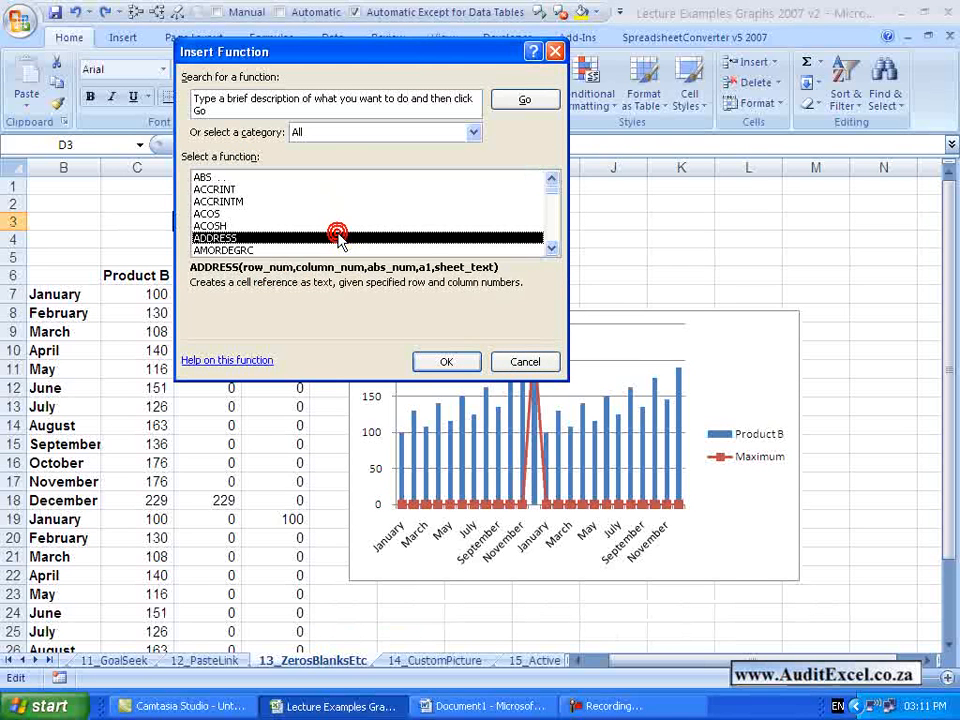
pyautogui.scroll(-3)
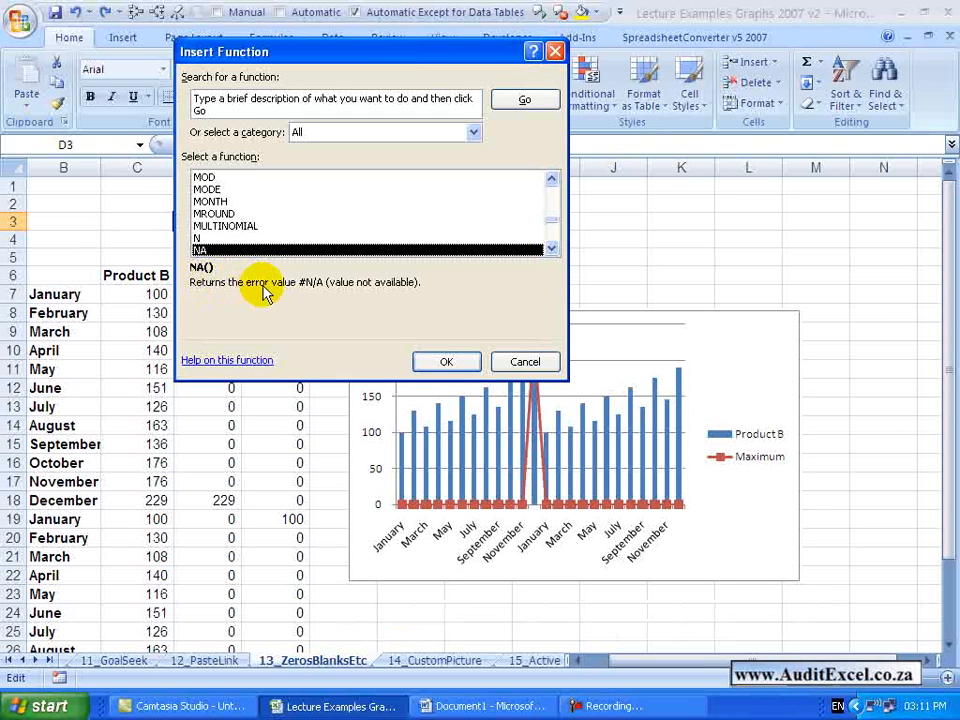
pyautogui.moveTo(278, 287)
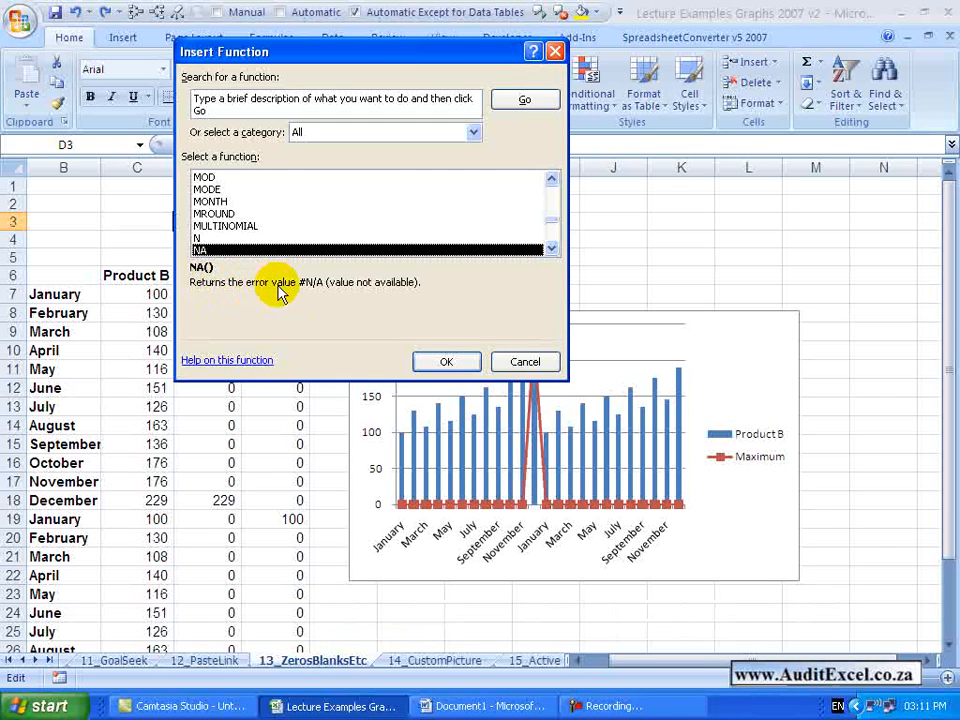
pyautogui.moveTo(415, 305)
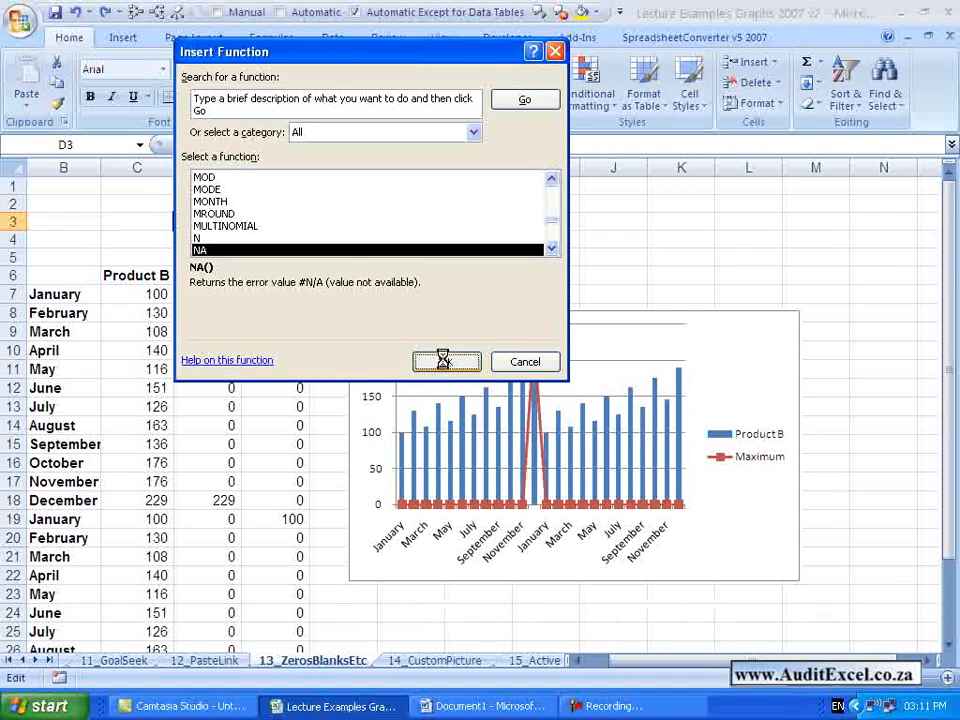
pyautogui.click(446, 361)
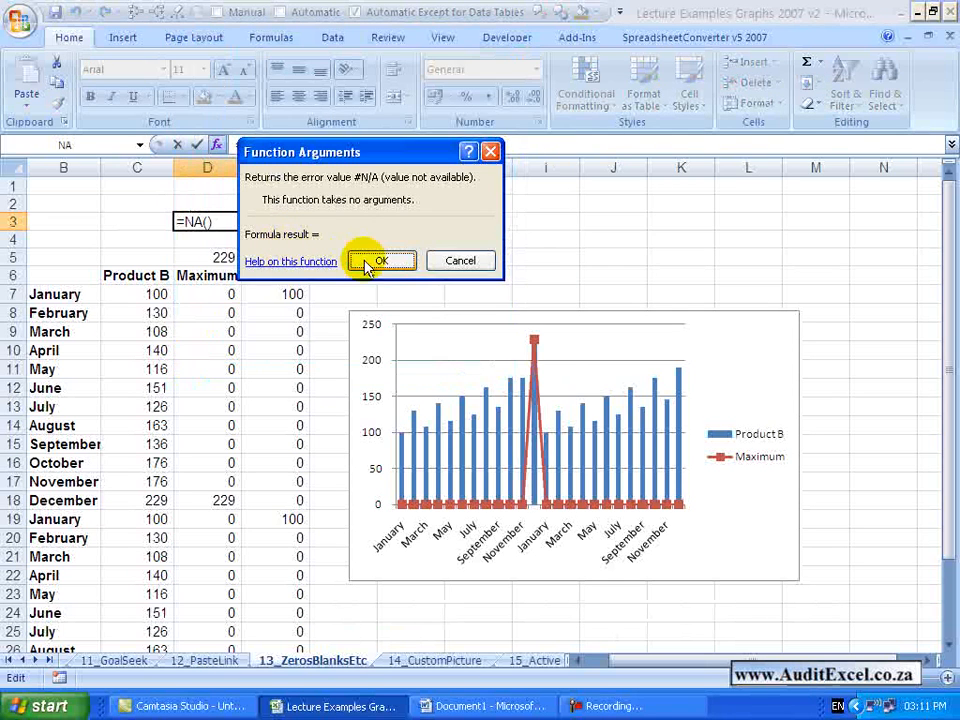
pyautogui.click(381, 261)
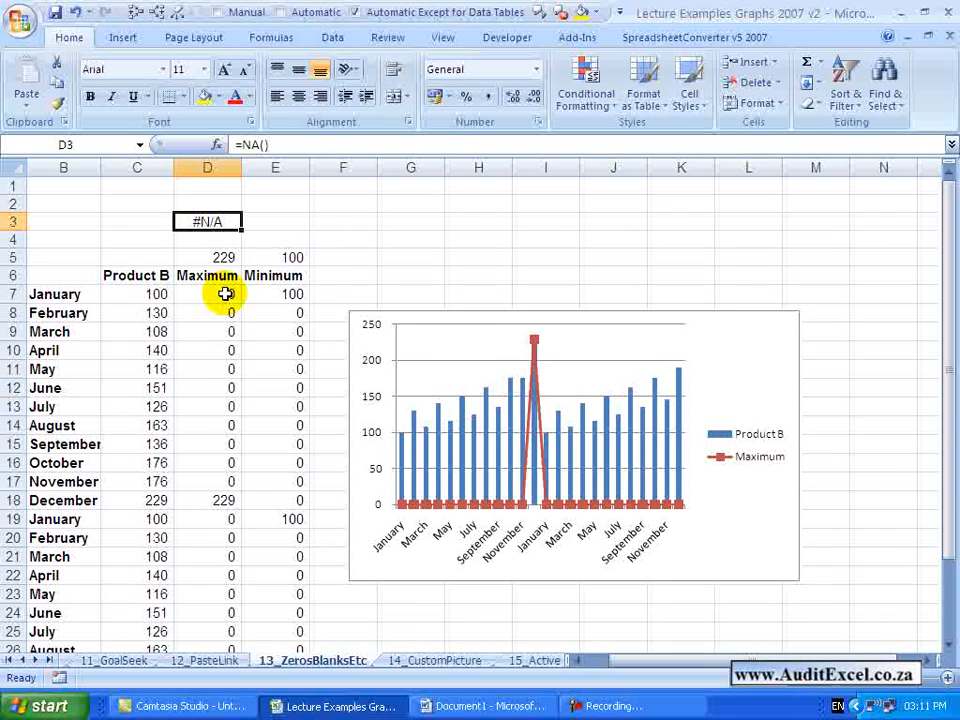
# Rewrite D7 as =IF(C7=$D$5,C7,NA()) and copy it down D7:D30.
pyautogui.click(207, 293)
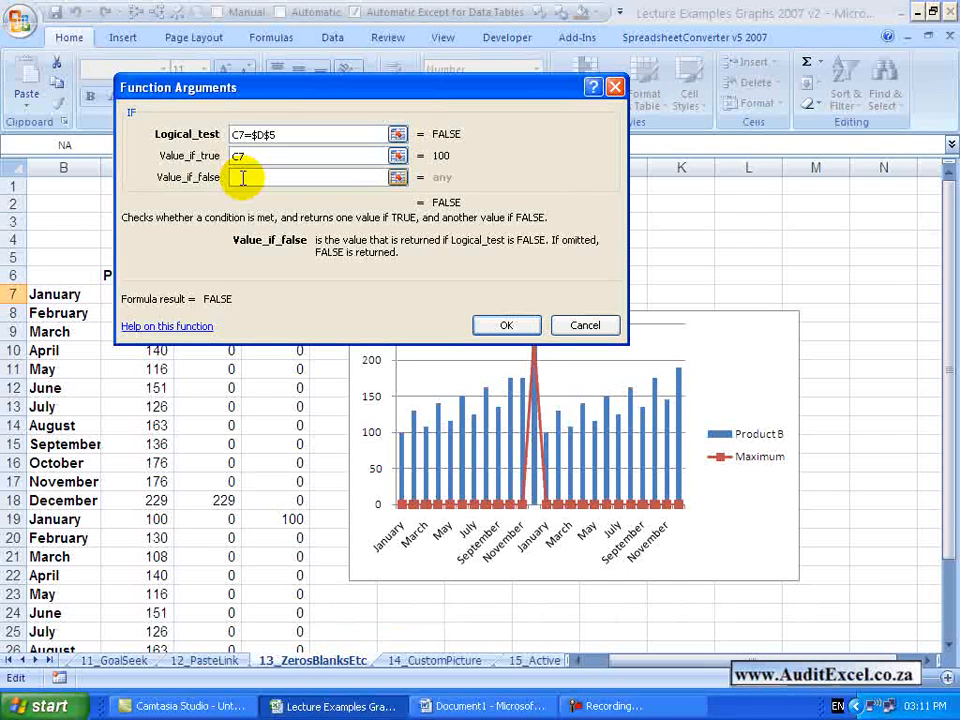
pyautogui.write('na()')
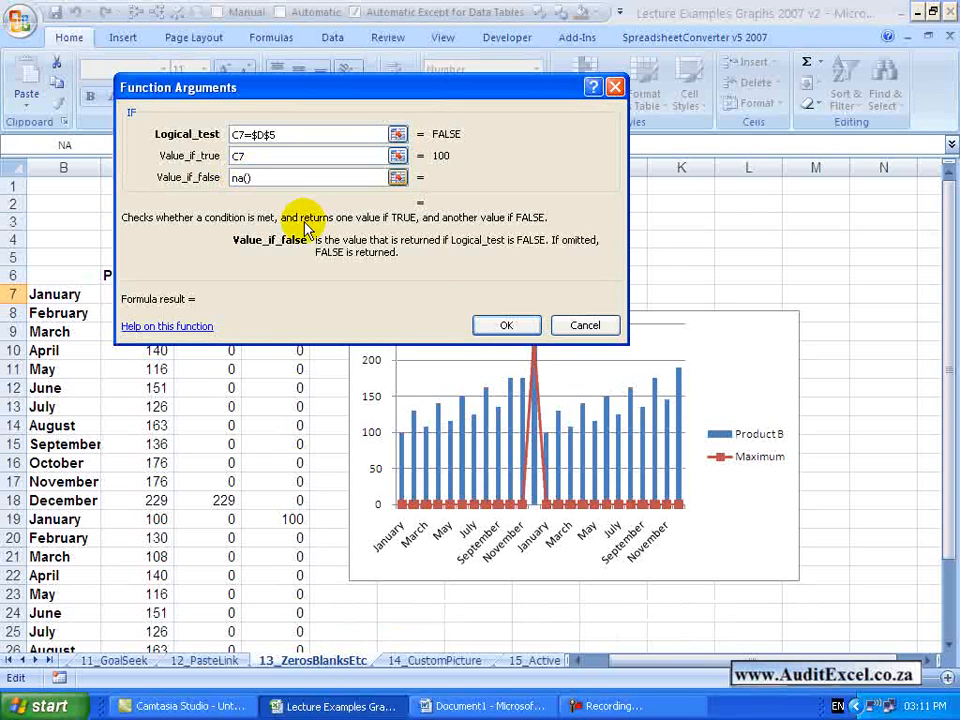
pyautogui.moveTo(507, 325)
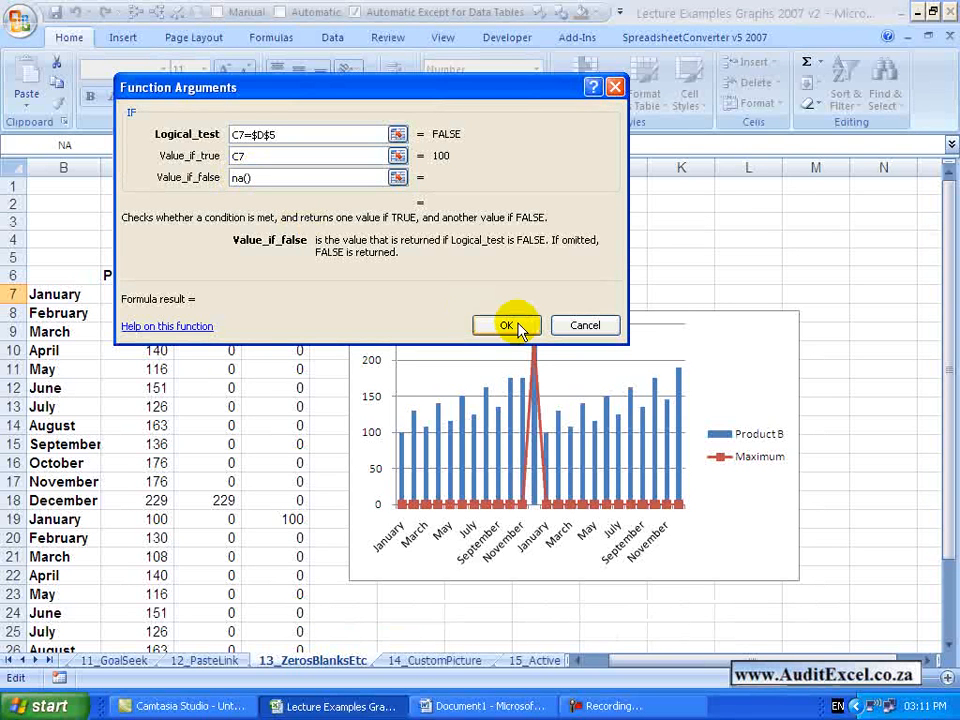
pyautogui.click(506, 325)
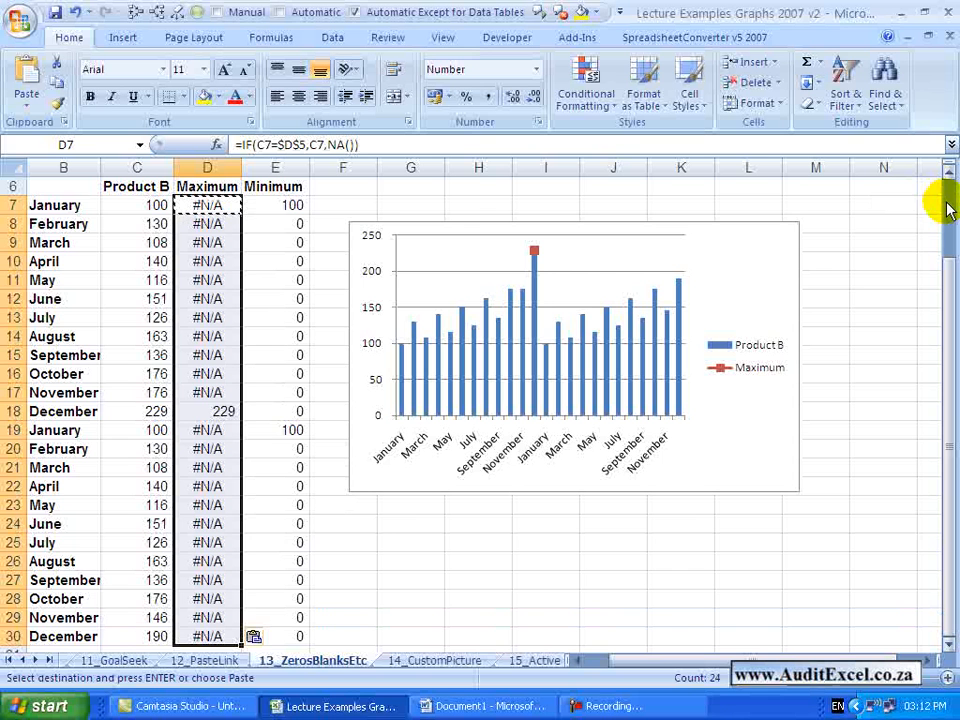
pyautogui.scroll(3)
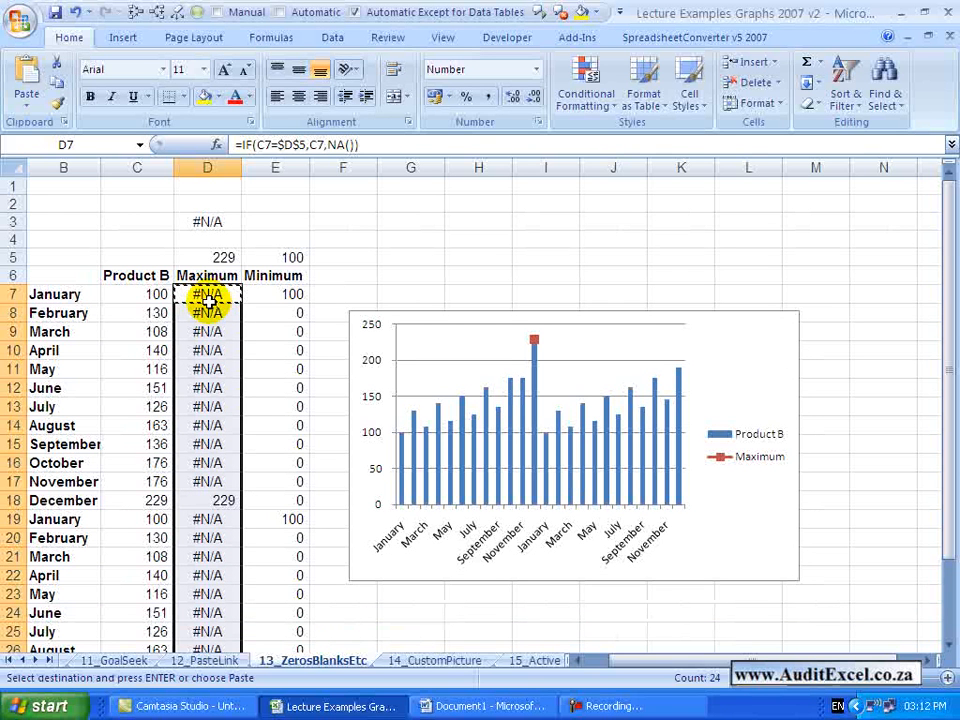
pyautogui.moveTo(490, 510)
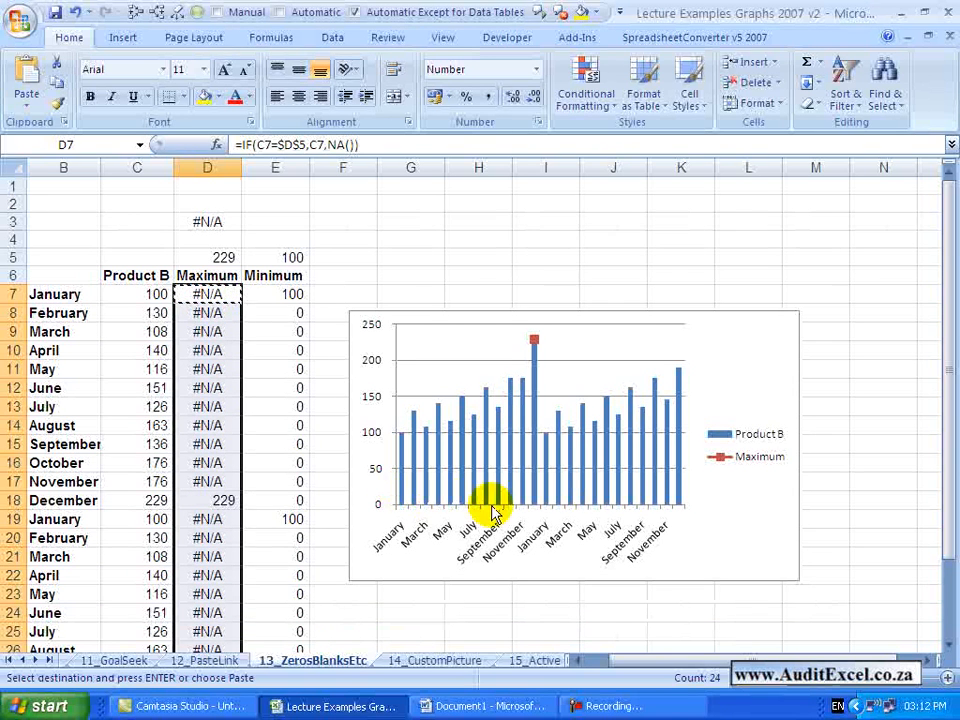
pyautogui.moveTo(528, 510)
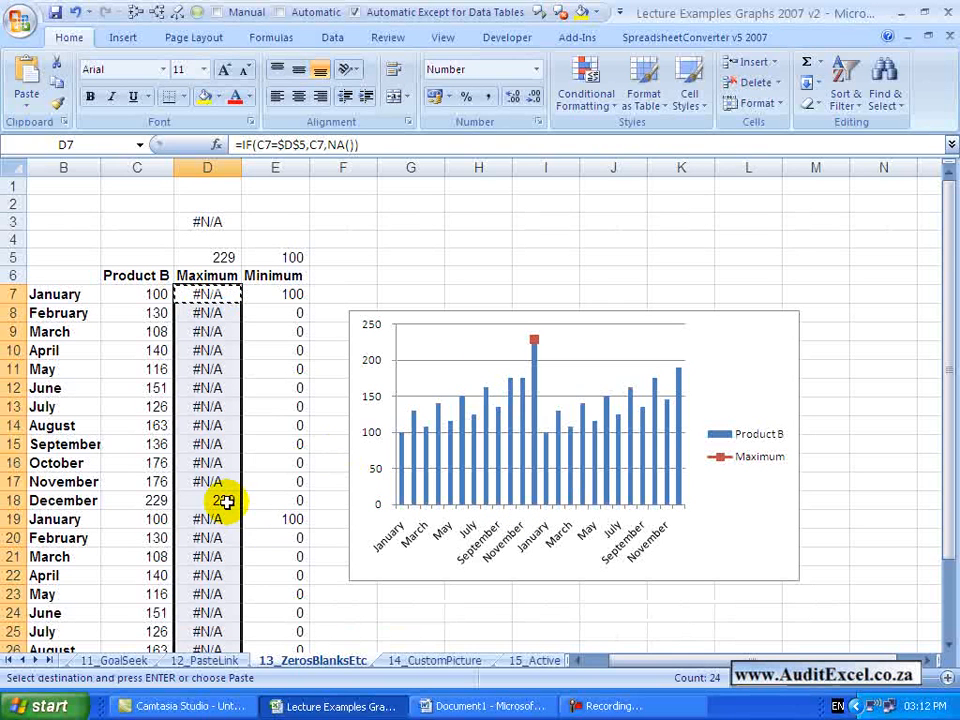
pyautogui.click(207, 293)
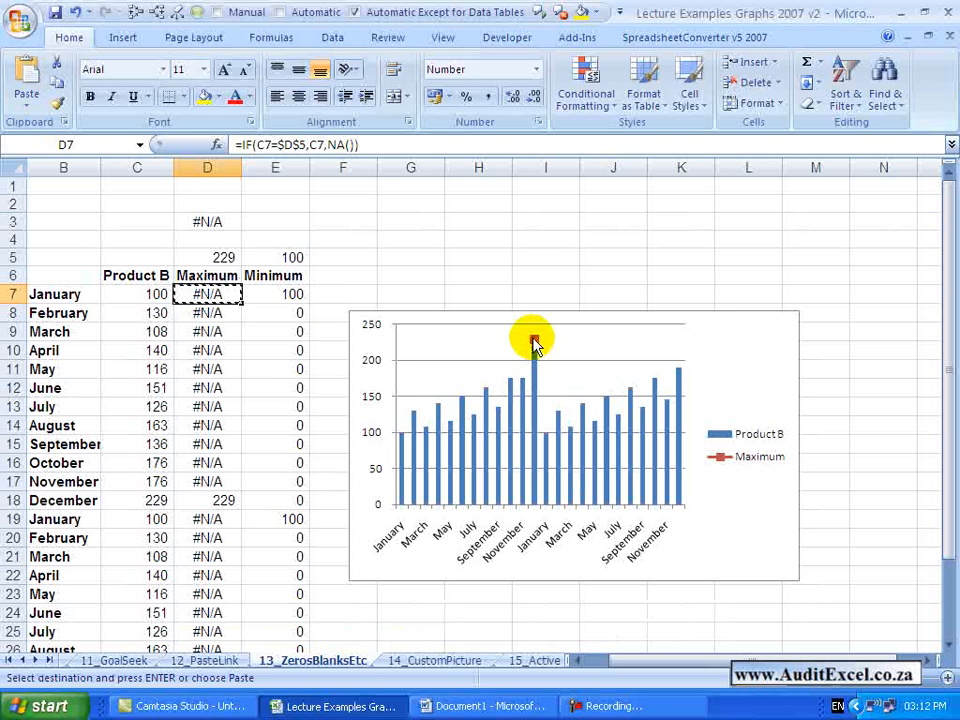
pyautogui.moveTo(183, 325)
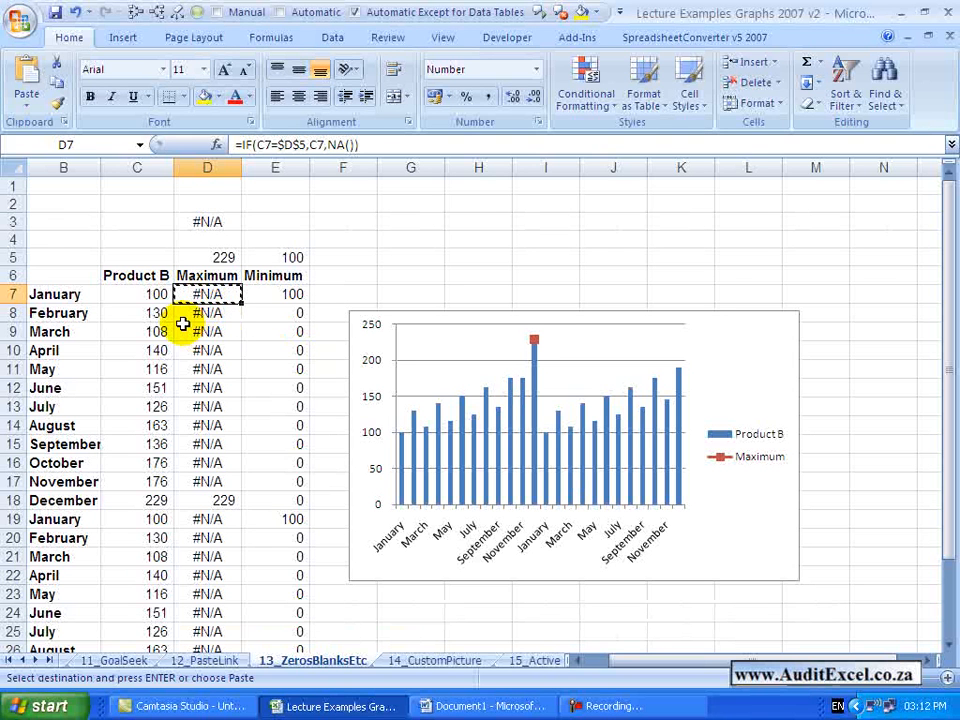
pyautogui.click(137, 312)
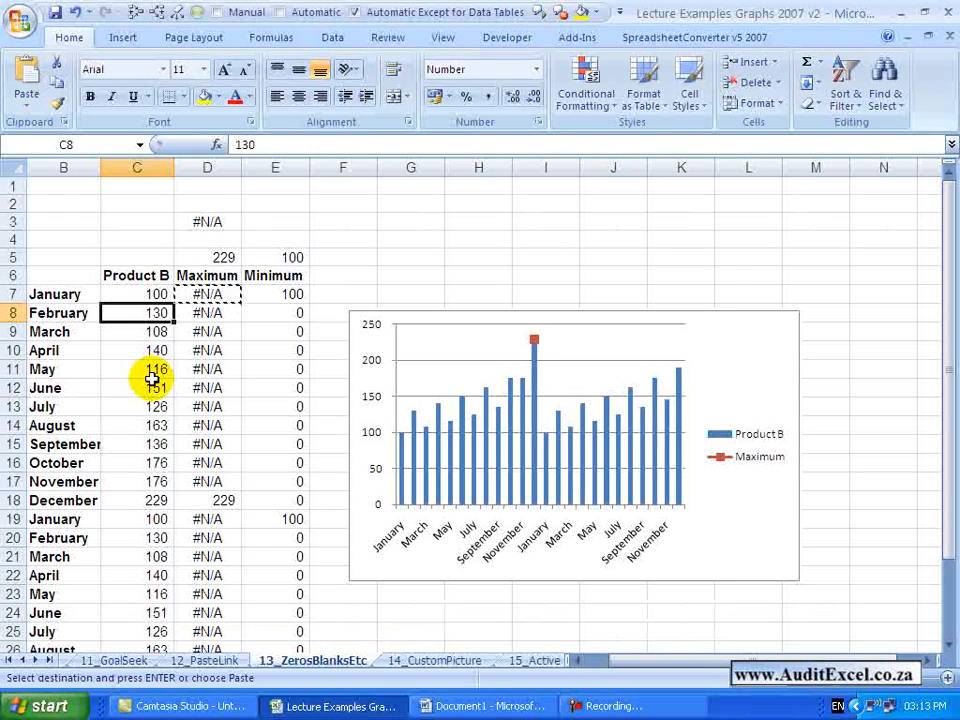
pyautogui.write('260')
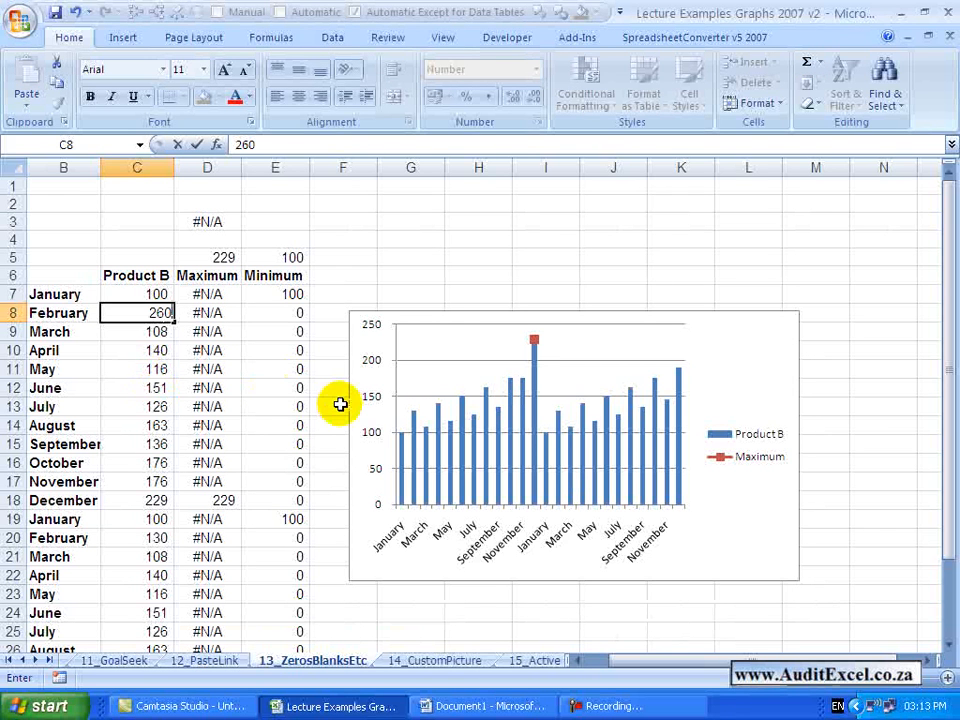
pyautogui.press('Return')
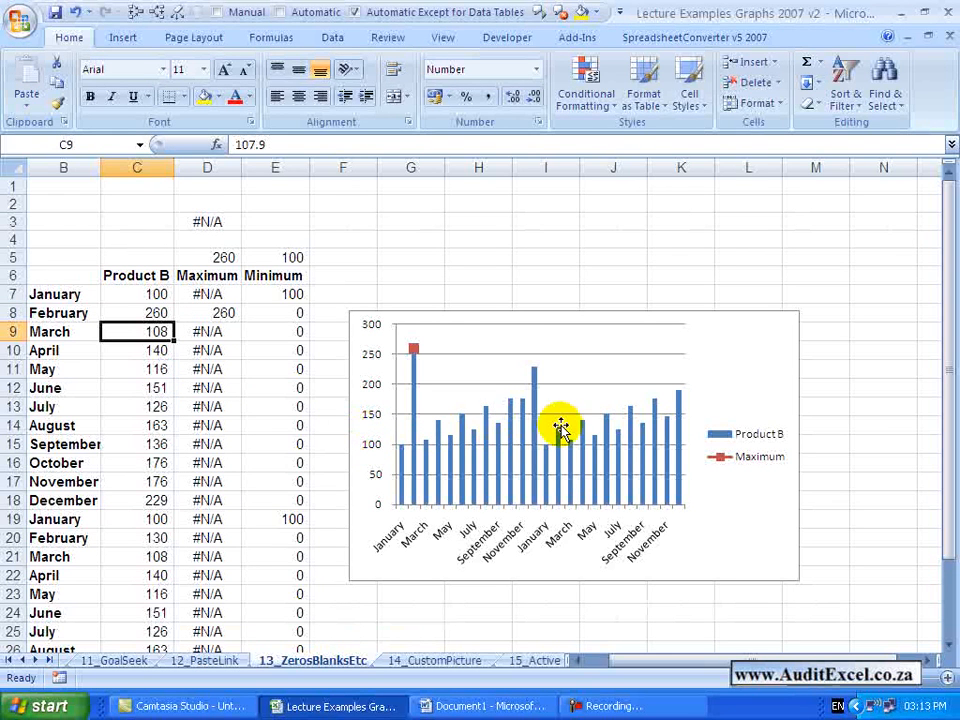
pyautogui.moveTo(450, 415)
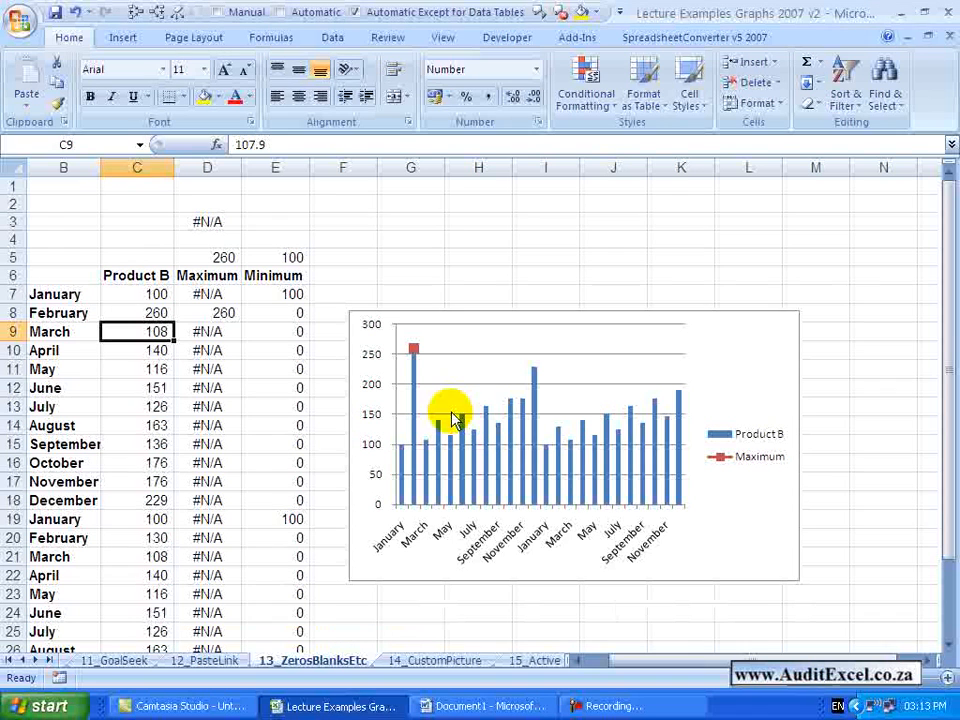
pyautogui.moveTo(655, 455)
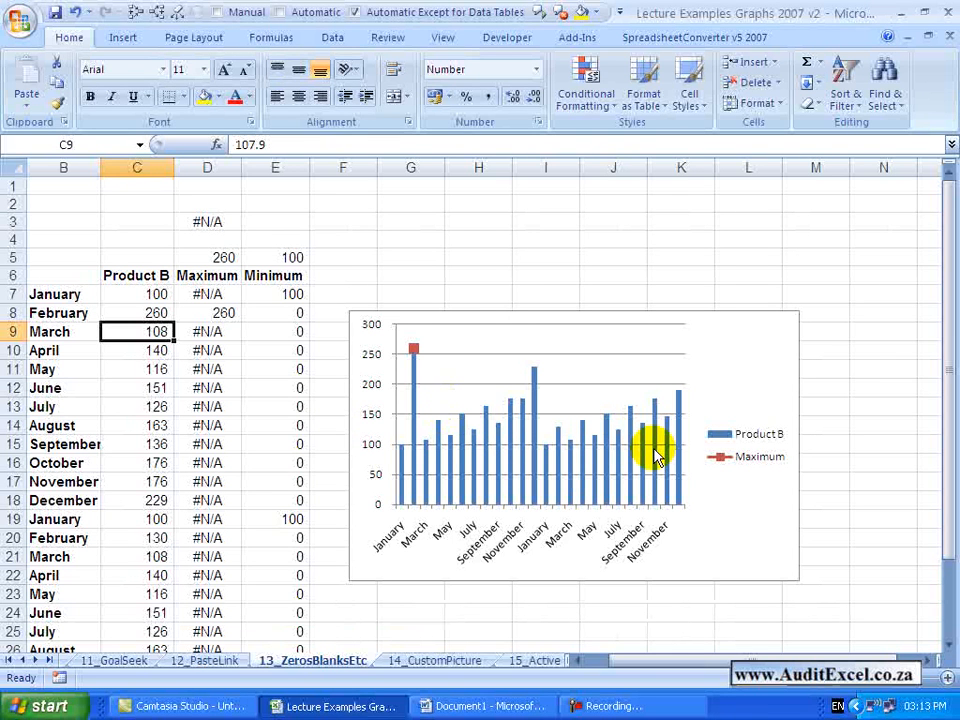
pyautogui.moveTo(425, 350)
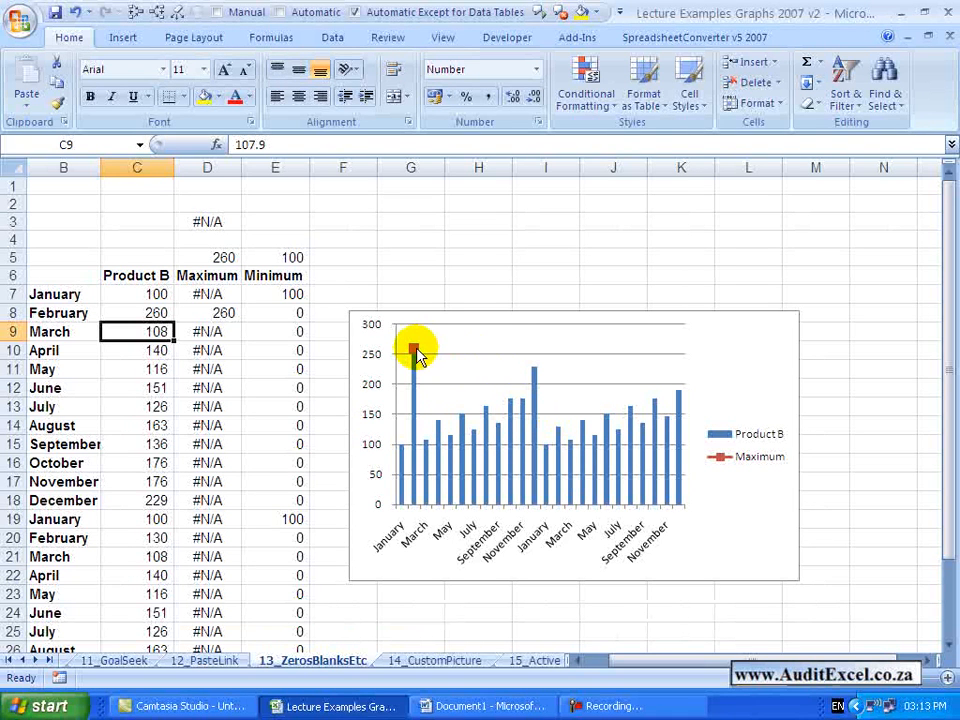
pyautogui.moveTo(328, 349)
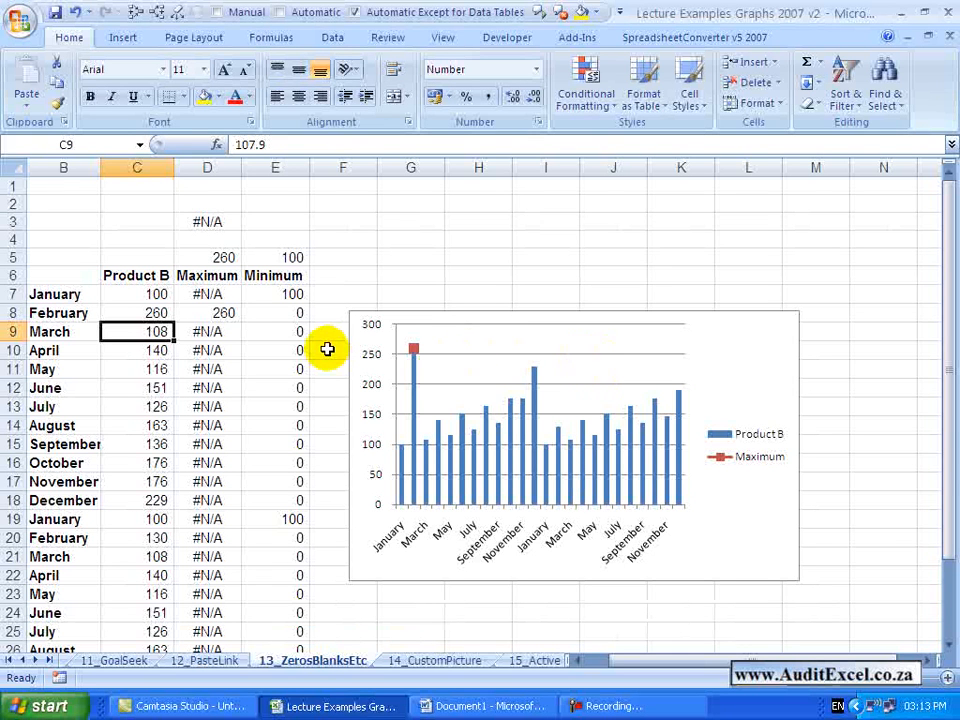
pyautogui.moveTo(478, 412)
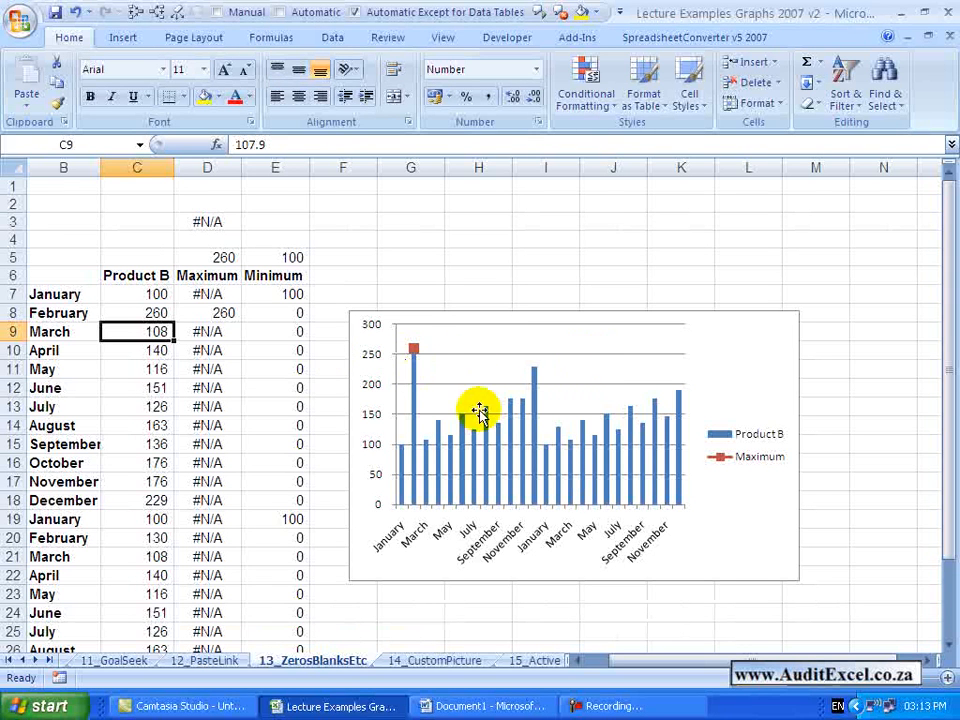
pyautogui.click(137, 313)
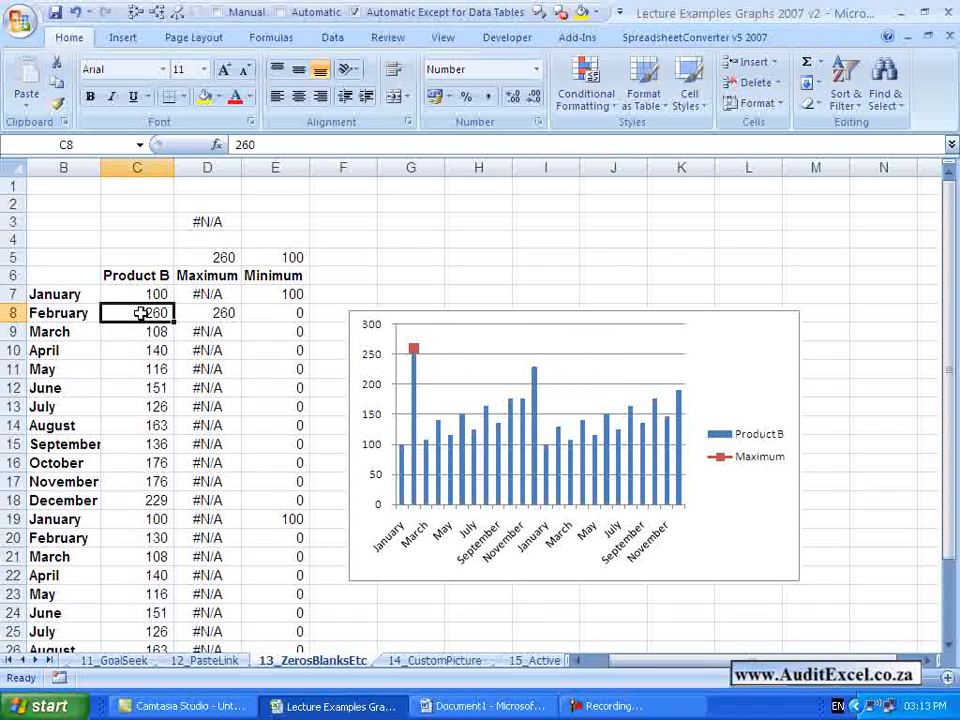
pyautogui.write('130')
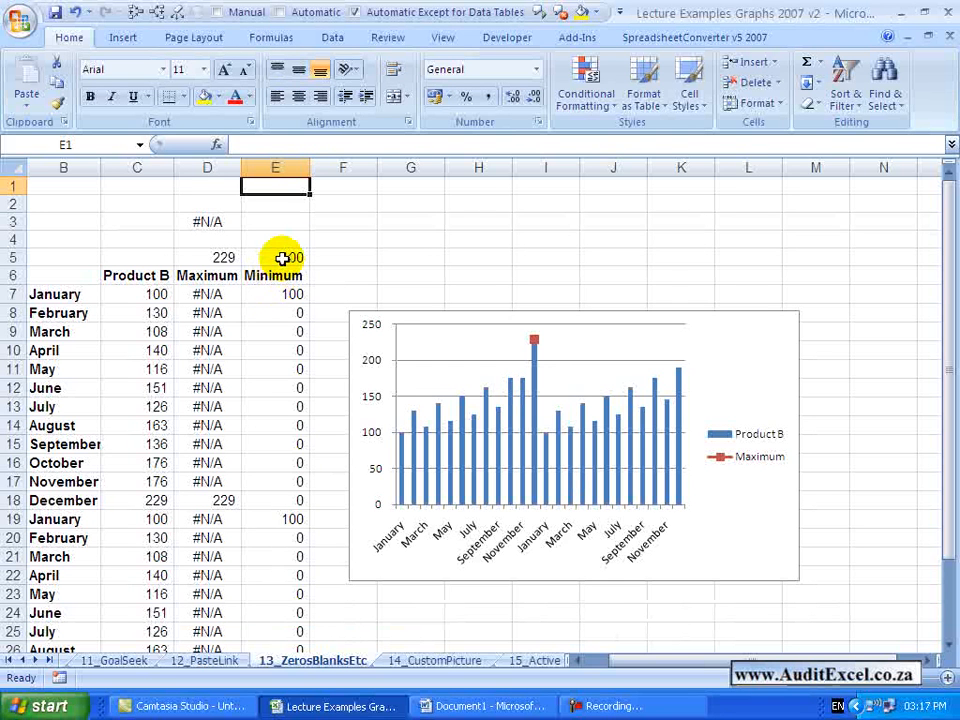
# Check E5, then rewrite E7 as =IF(C7=$E$5,C7,NA()).
pyautogui.click(275, 257)
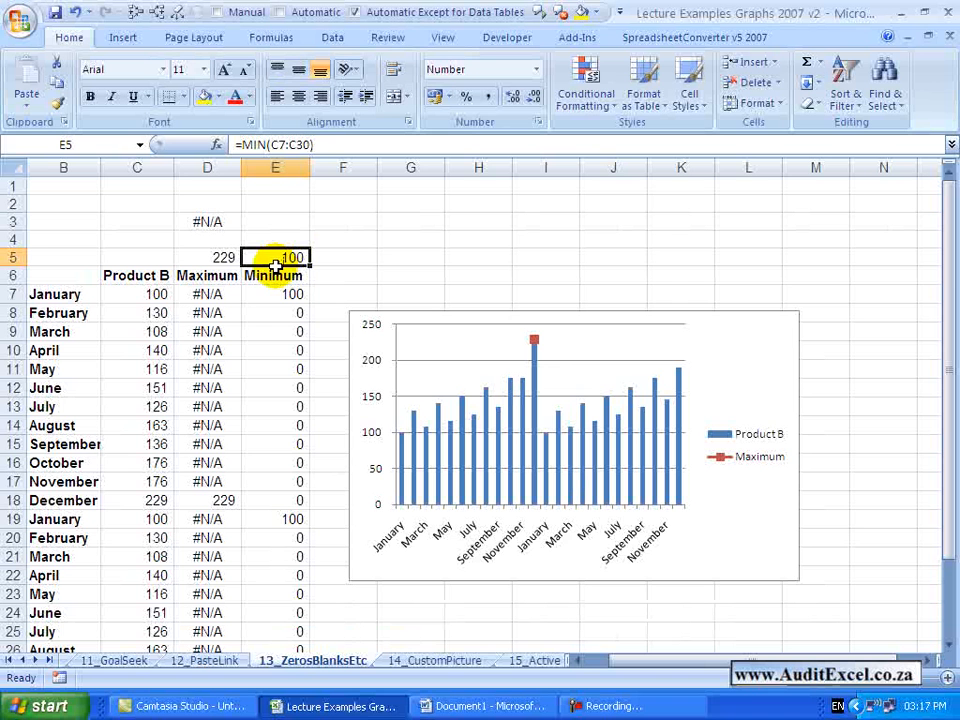
pyautogui.click(276, 294)
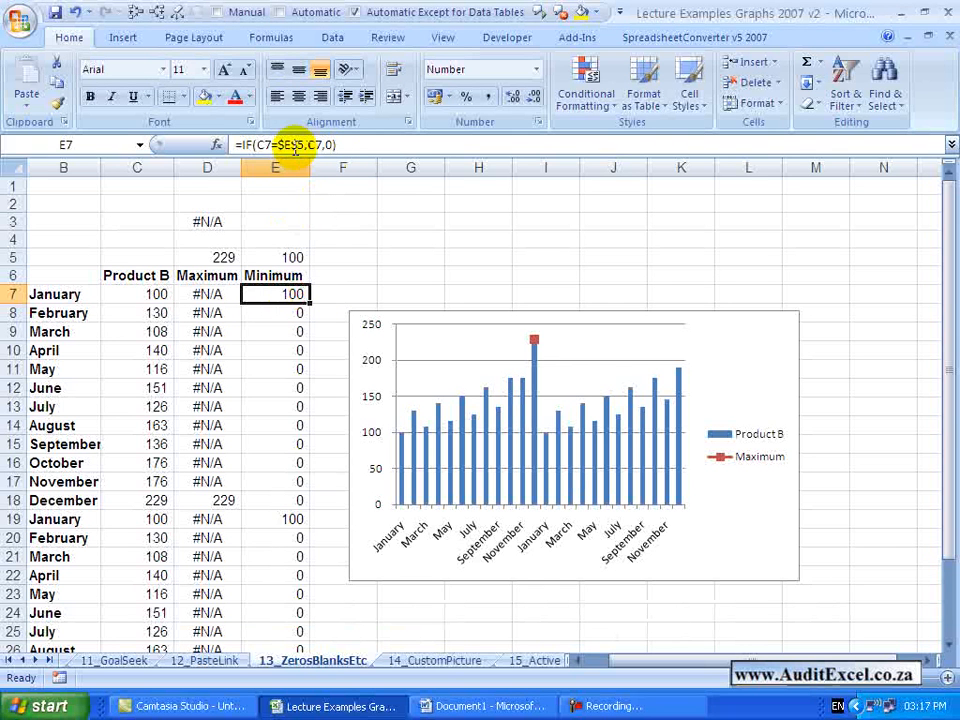
pyautogui.click(216, 144)
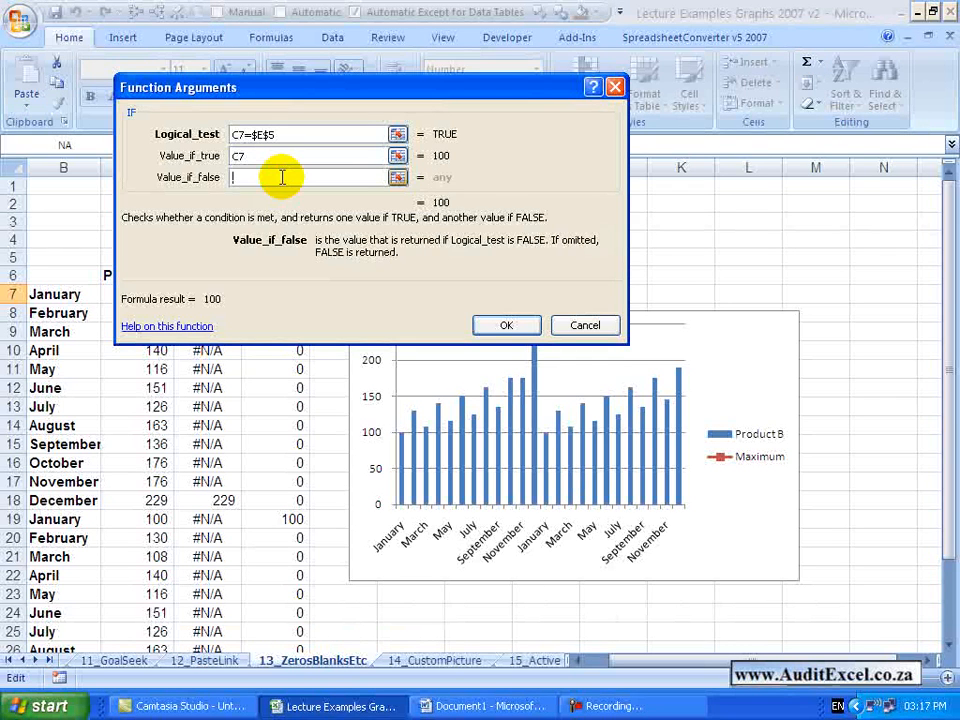
pyautogui.write('na()')
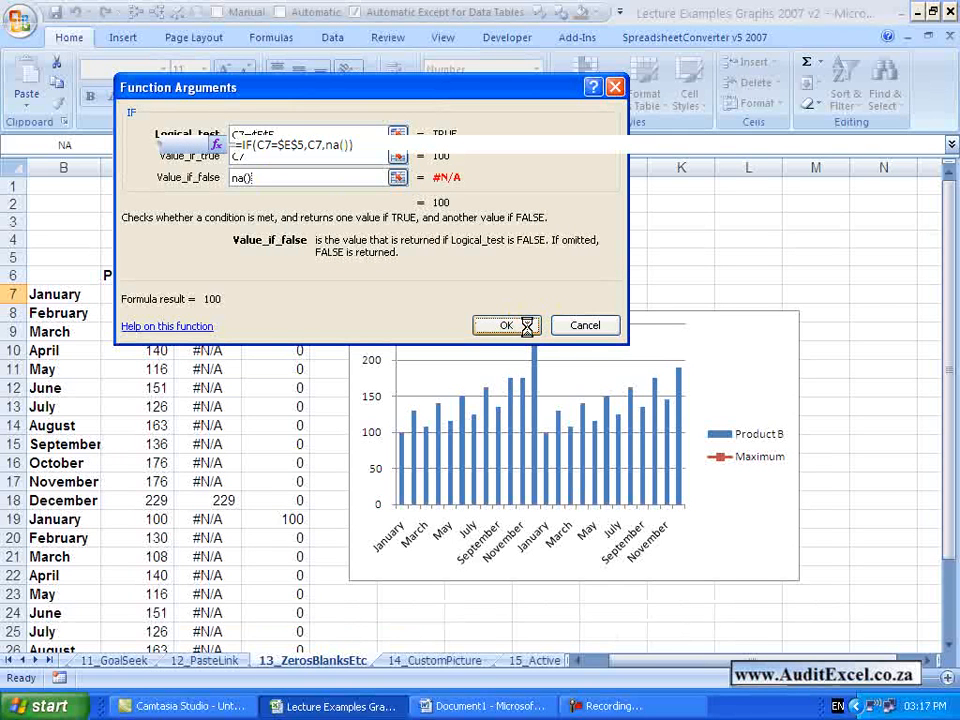
pyautogui.click(506, 325)
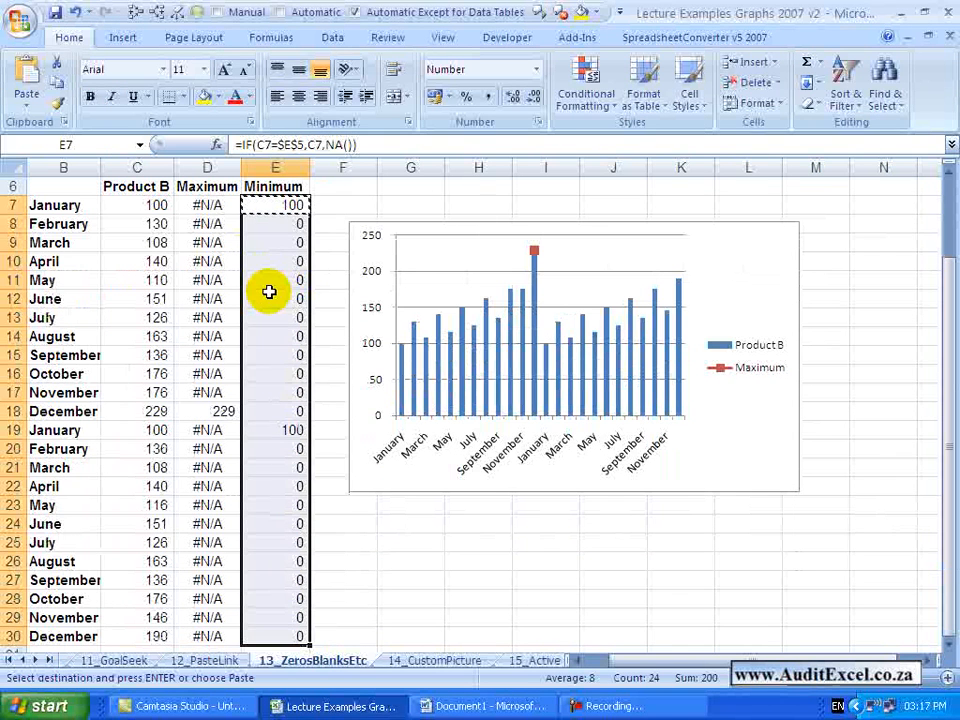
pyautogui.scroll(3)
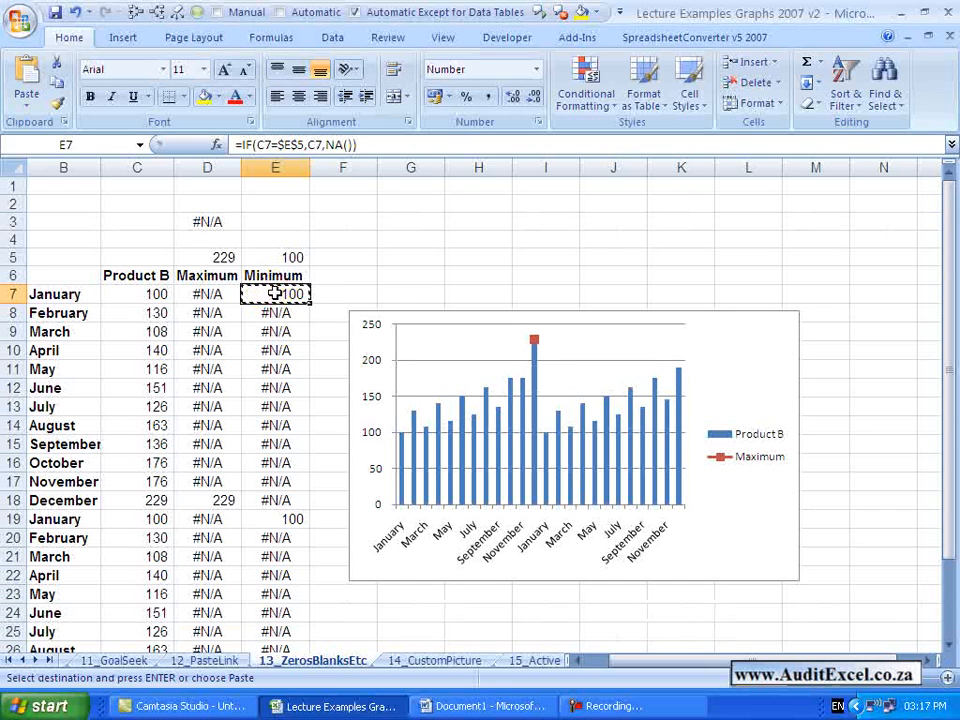
pyautogui.click(570, 445)
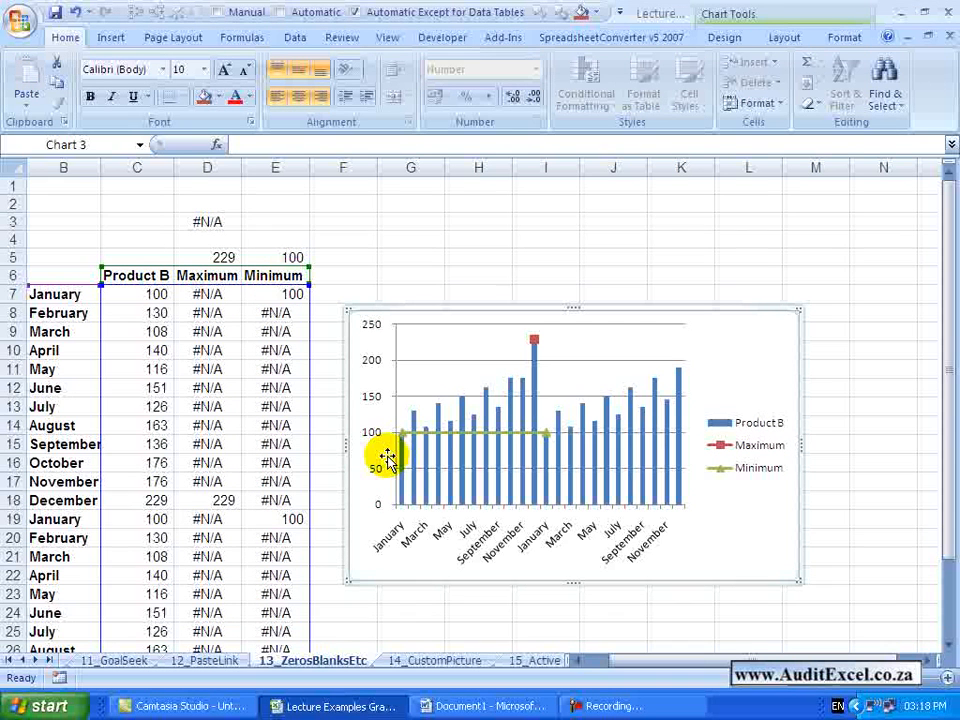
pyautogui.moveTo(402, 442)
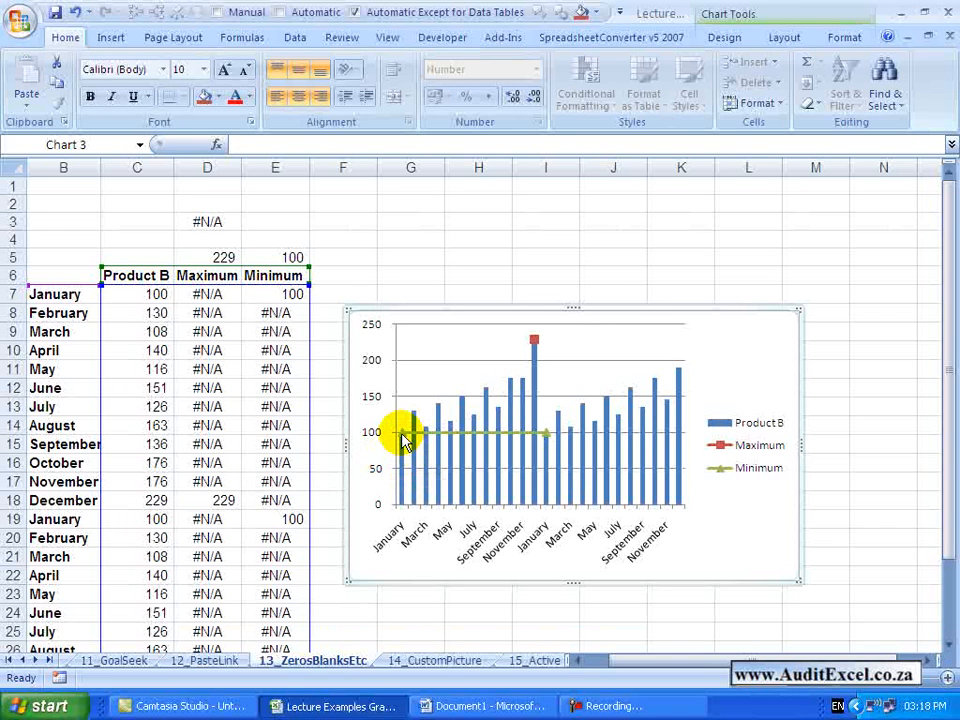
pyautogui.moveTo(545, 437)
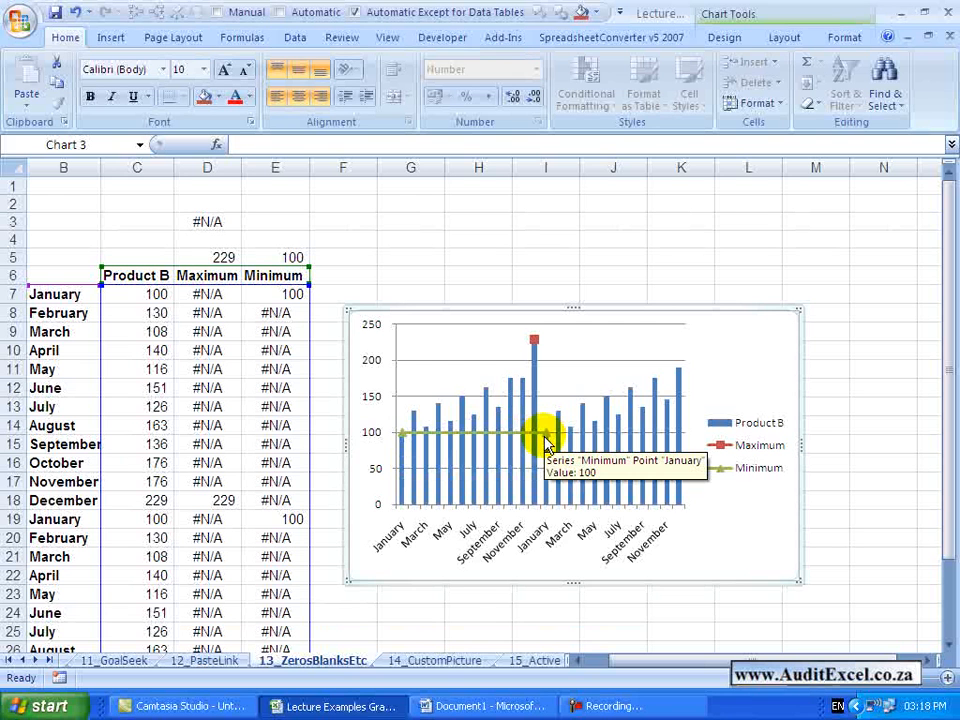
pyautogui.moveTo(525, 443)
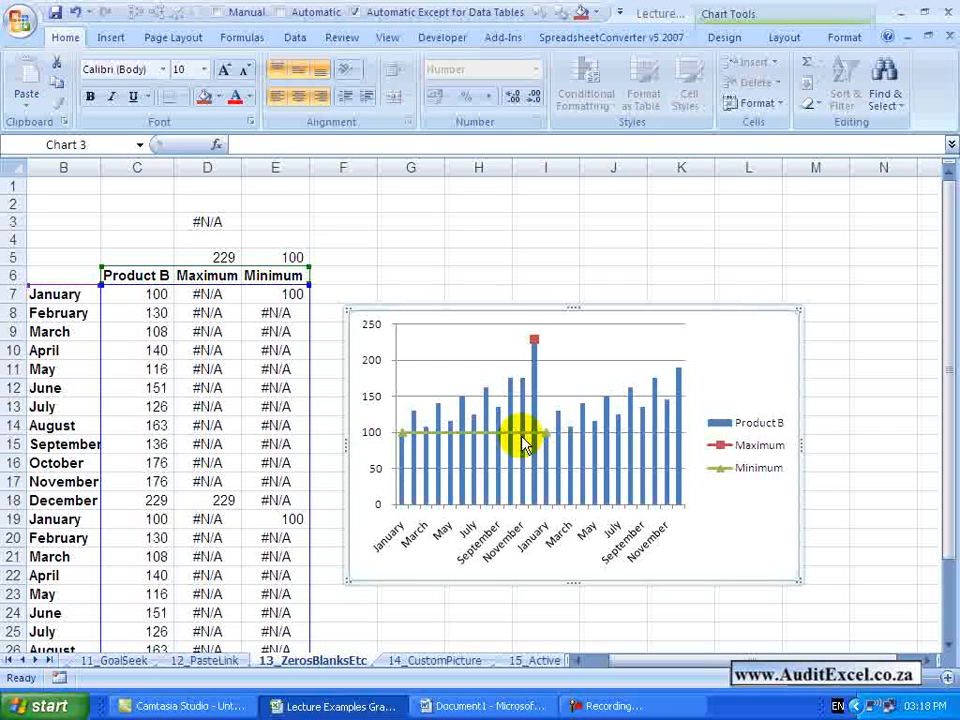
pyautogui.moveTo(535, 435)
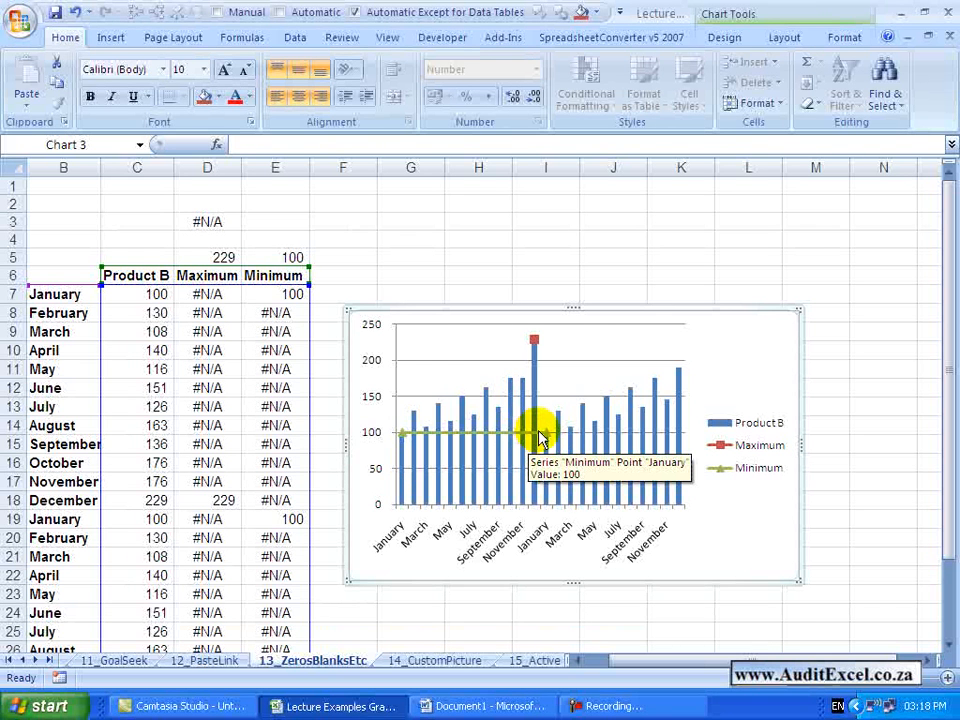
pyautogui.moveTo(495, 432)
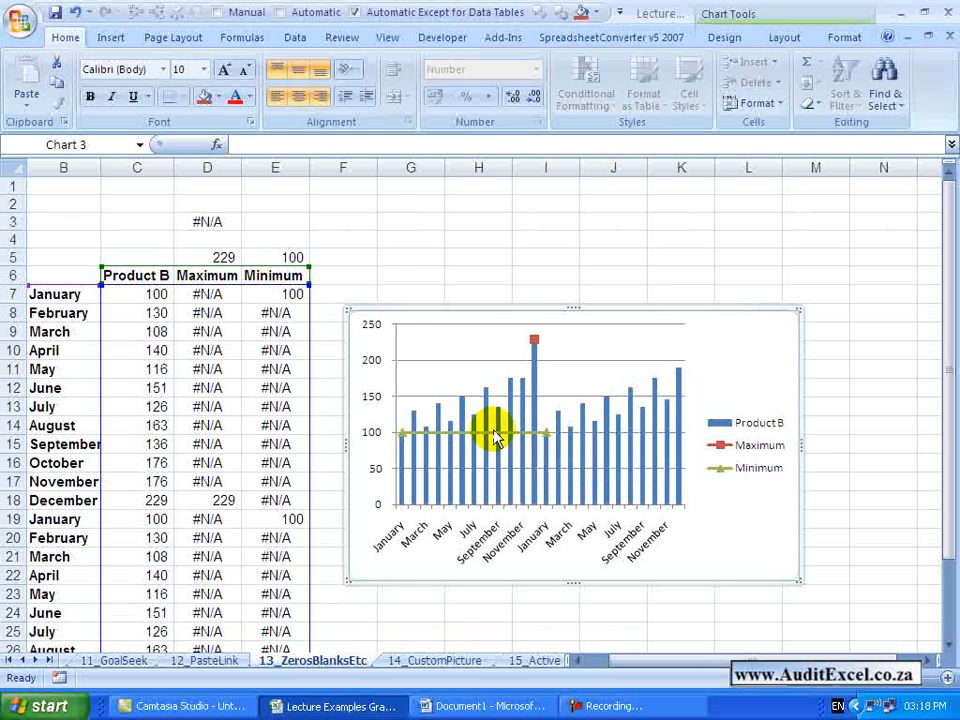
pyautogui.moveTo(480, 435)
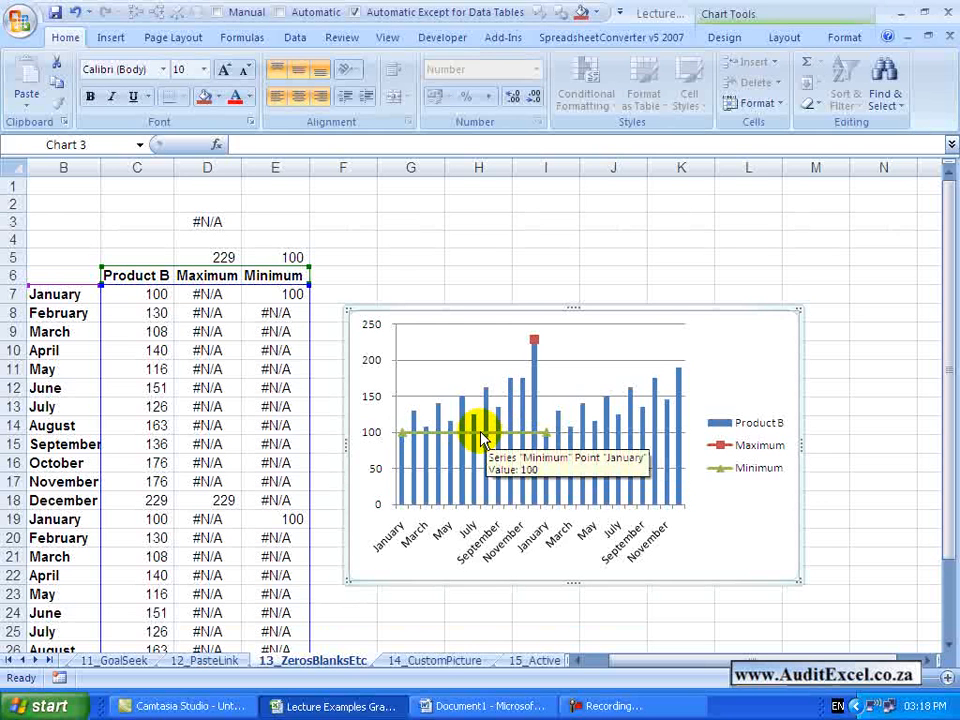
pyautogui.moveTo(510, 443)
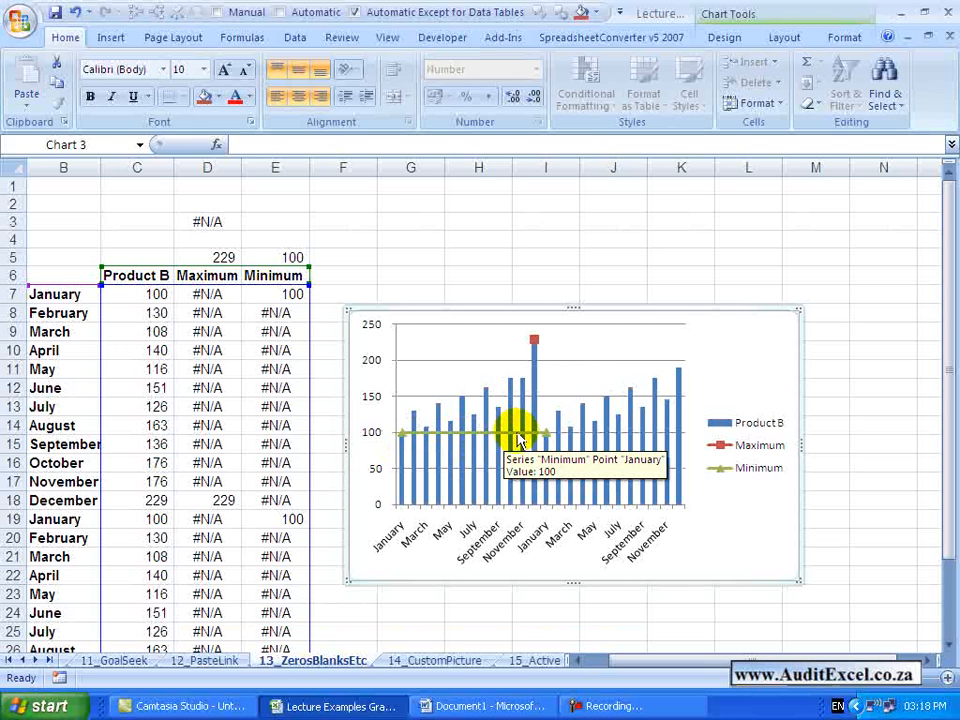
# Change the Minimum series chart type to Scatter with only Markers.
pyautogui.rightClick(527, 440)
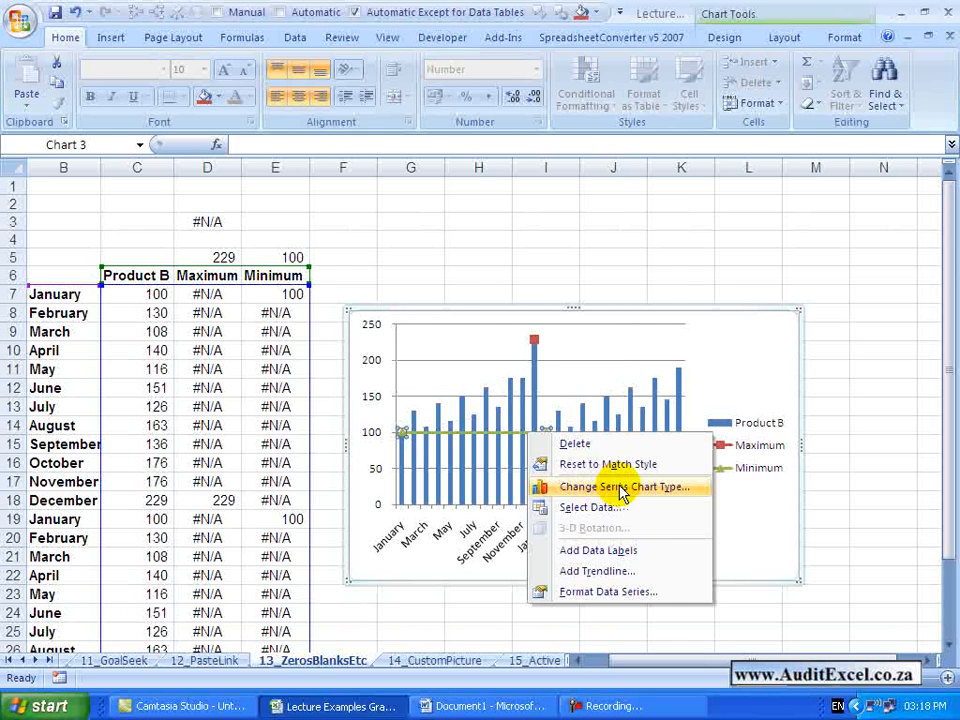
pyautogui.click(627, 486)
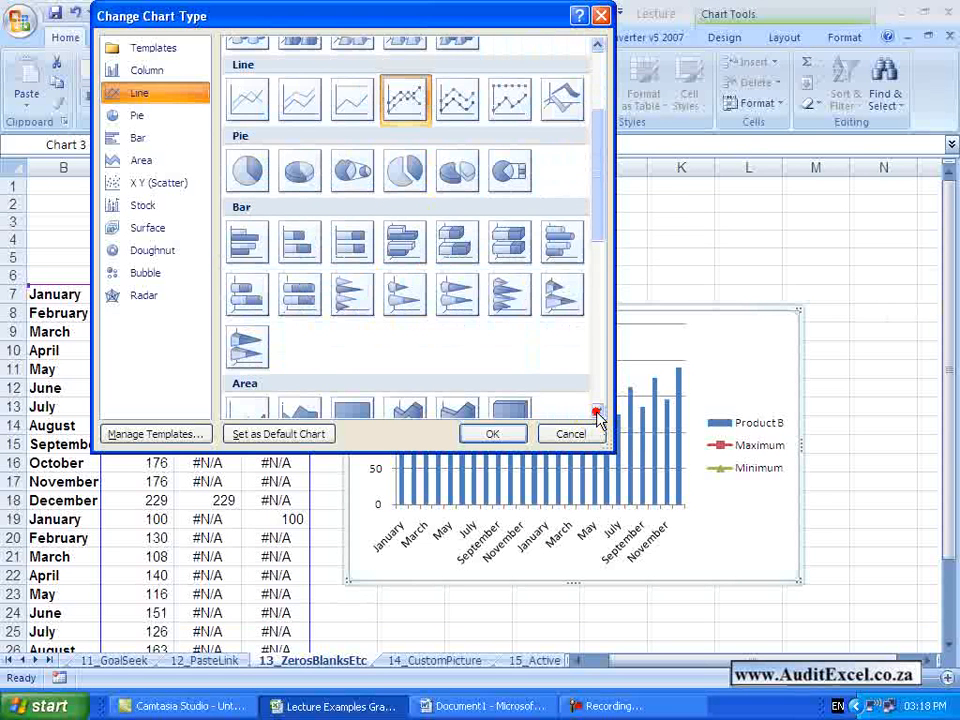
pyautogui.scroll(-3)
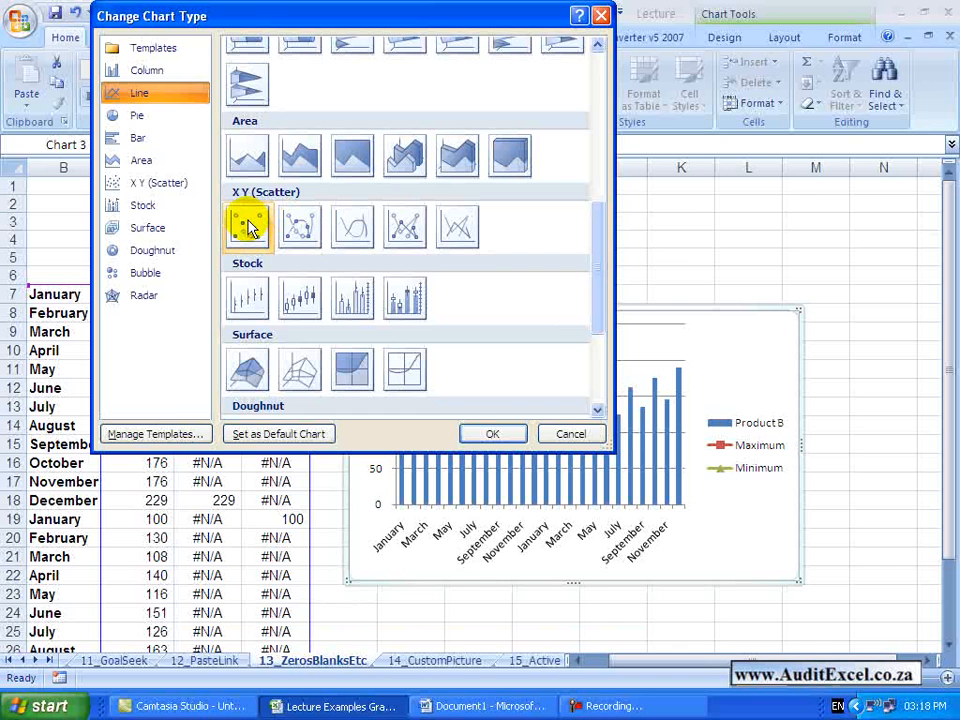
pyautogui.click(492, 433)
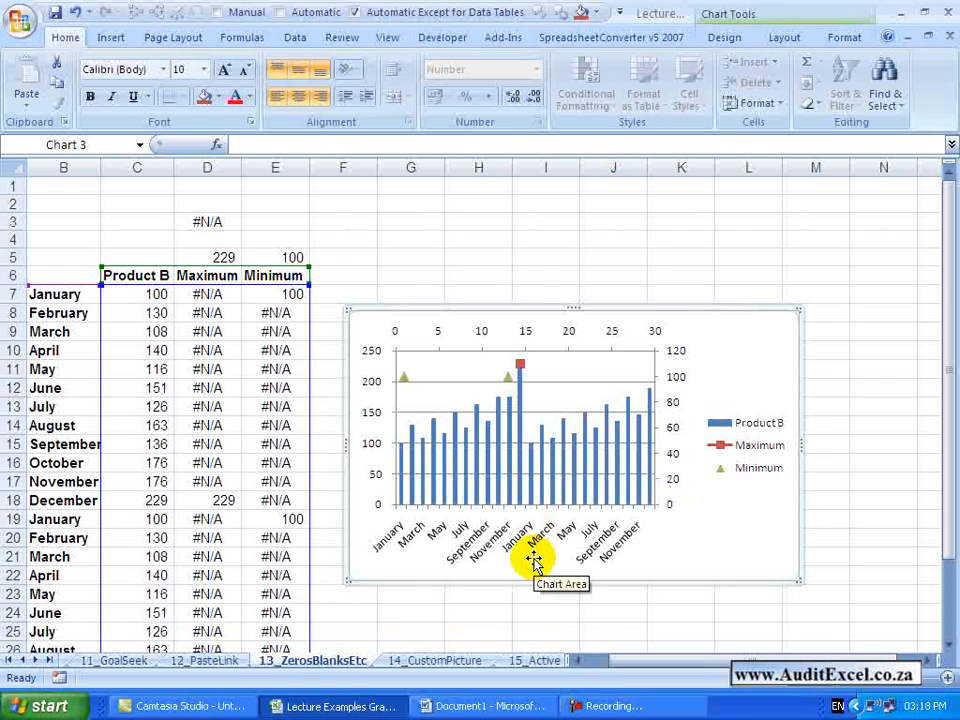
pyautogui.moveTo(510, 405)
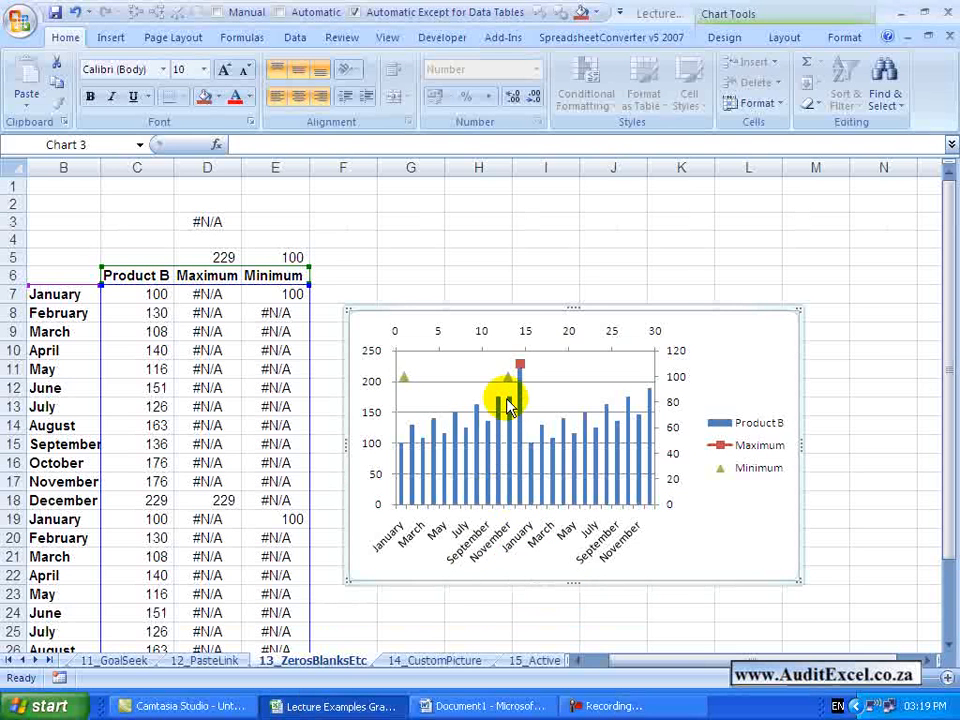
pyautogui.moveTo(478, 345)
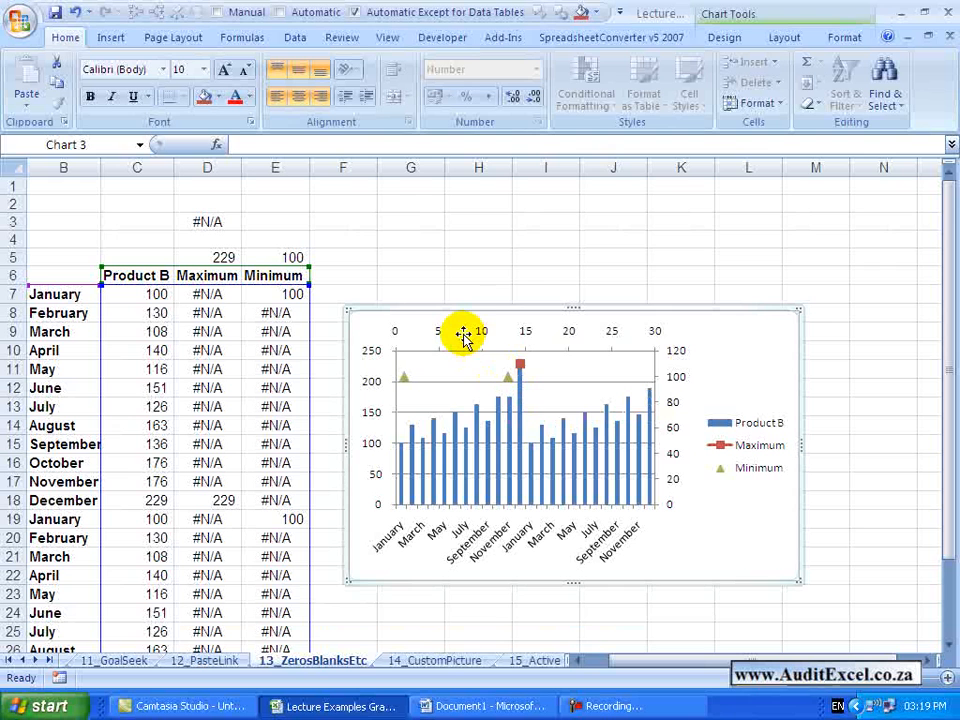
pyautogui.moveTo(490, 332)
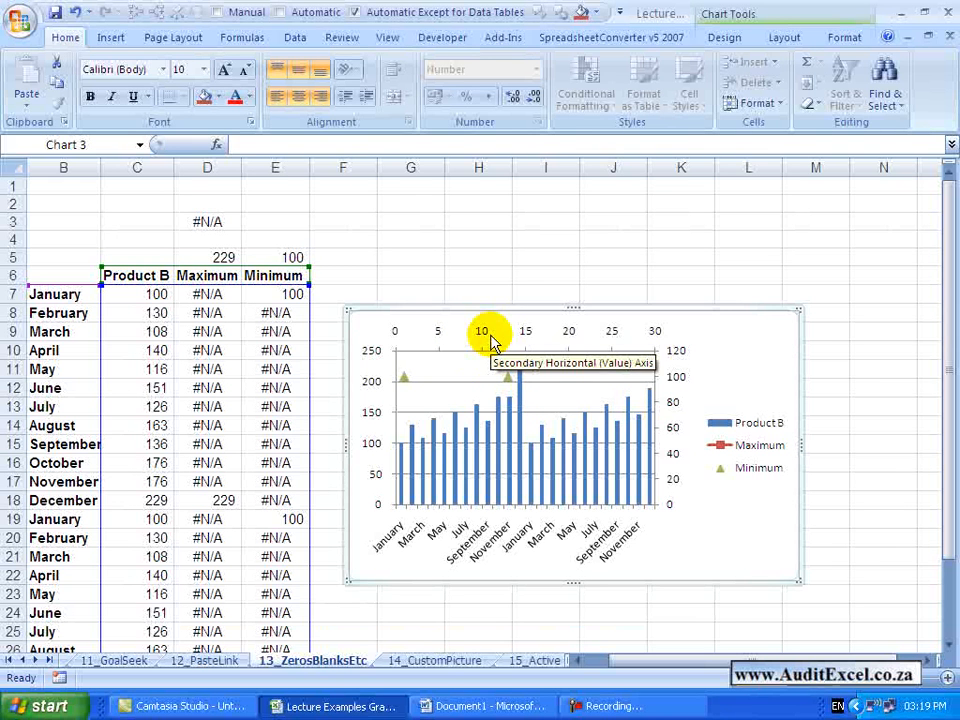
pyautogui.moveTo(525, 472)
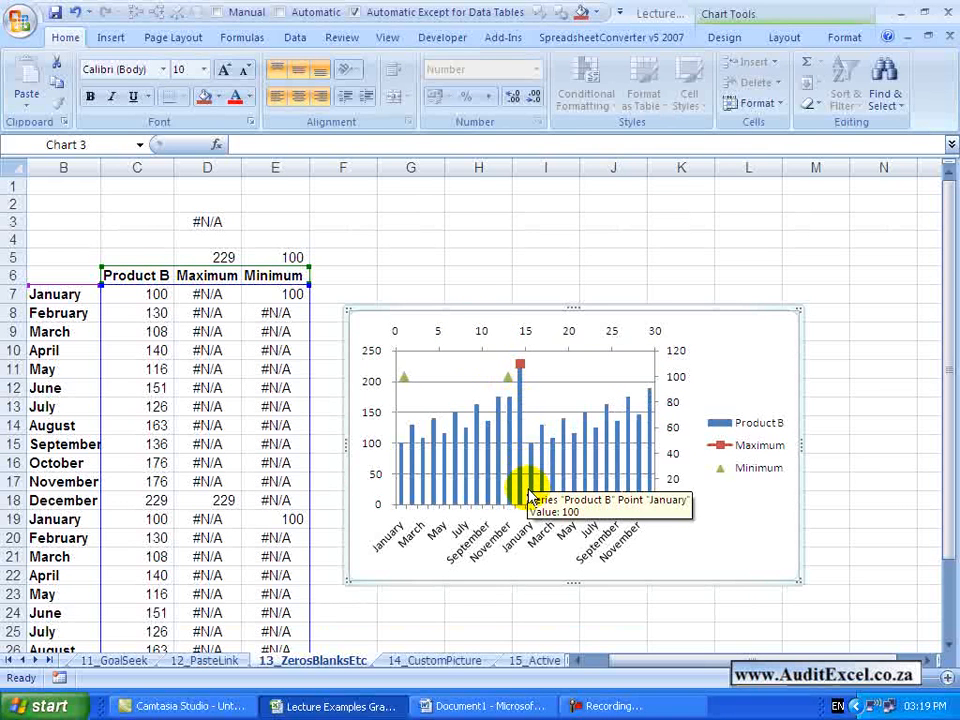
pyautogui.moveTo(515, 440)
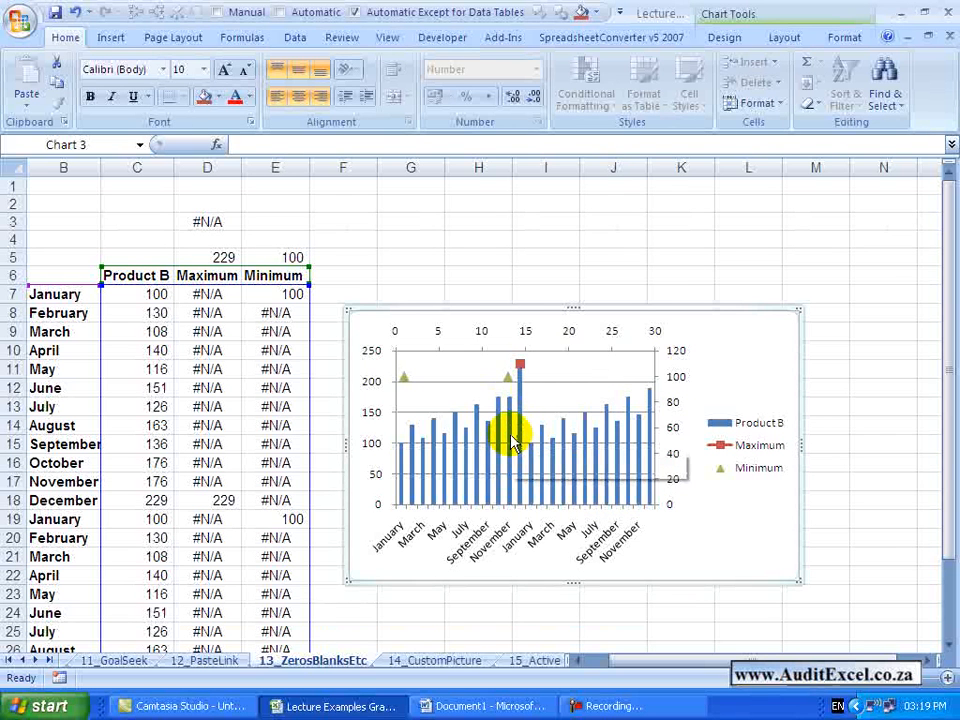
pyautogui.moveTo(497, 335)
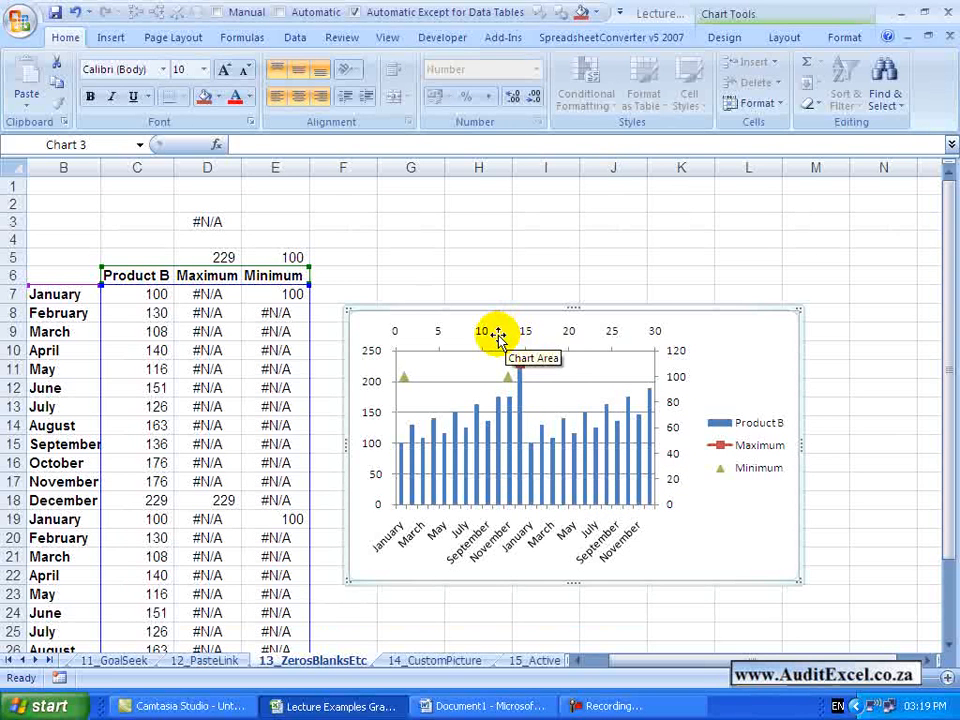
pyautogui.moveTo(405, 385)
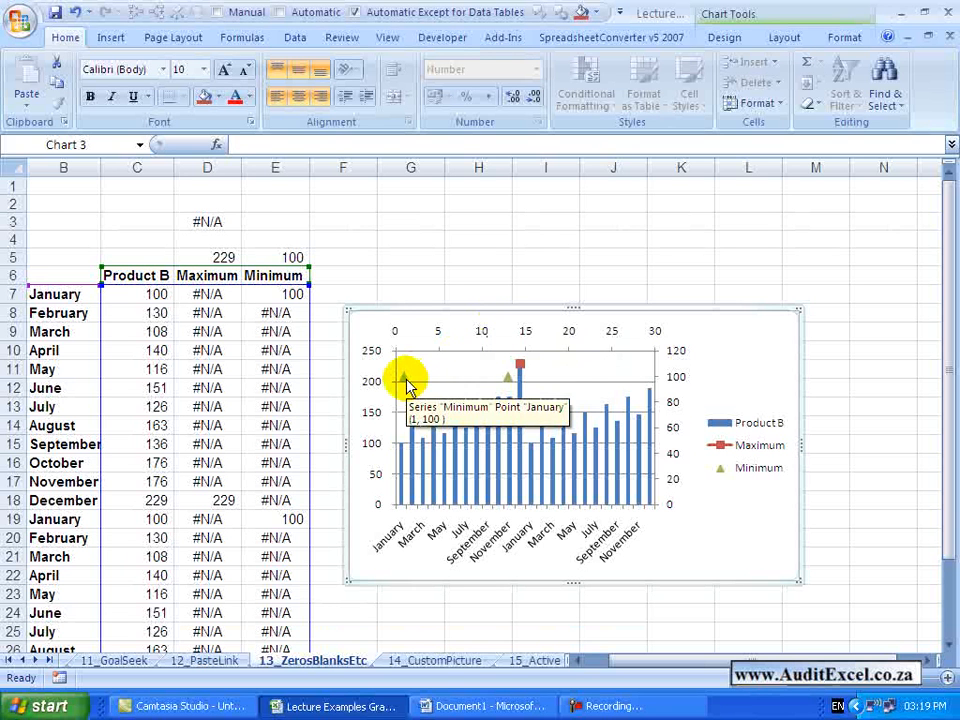
# Plot the Minimum series on the Primary Axis in Format Data Series.
pyautogui.rightClick(407, 383)
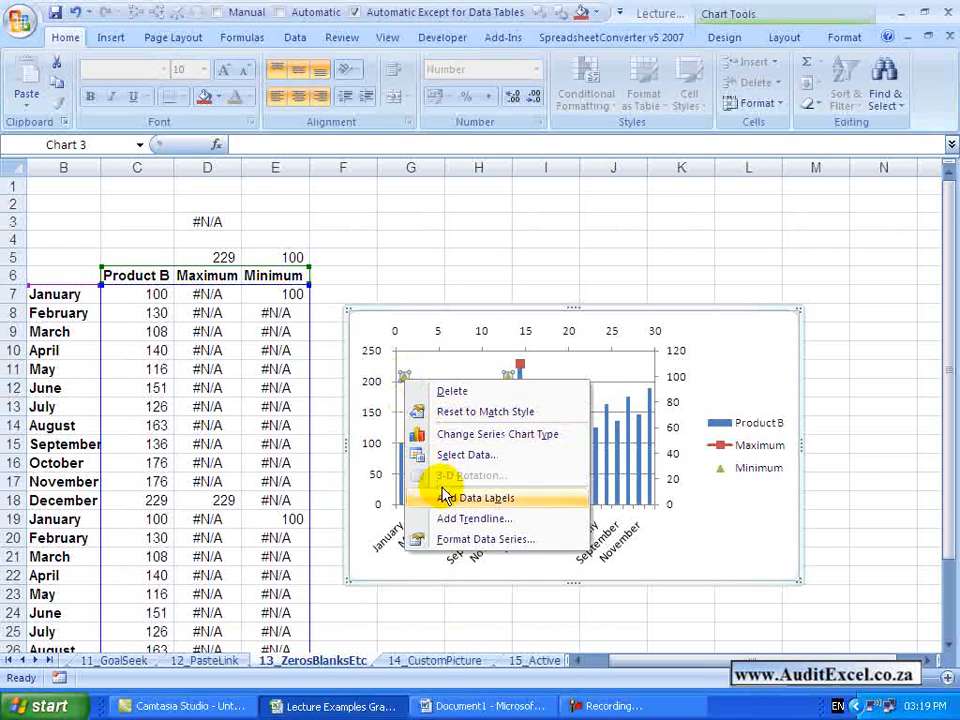
pyautogui.click(485, 539)
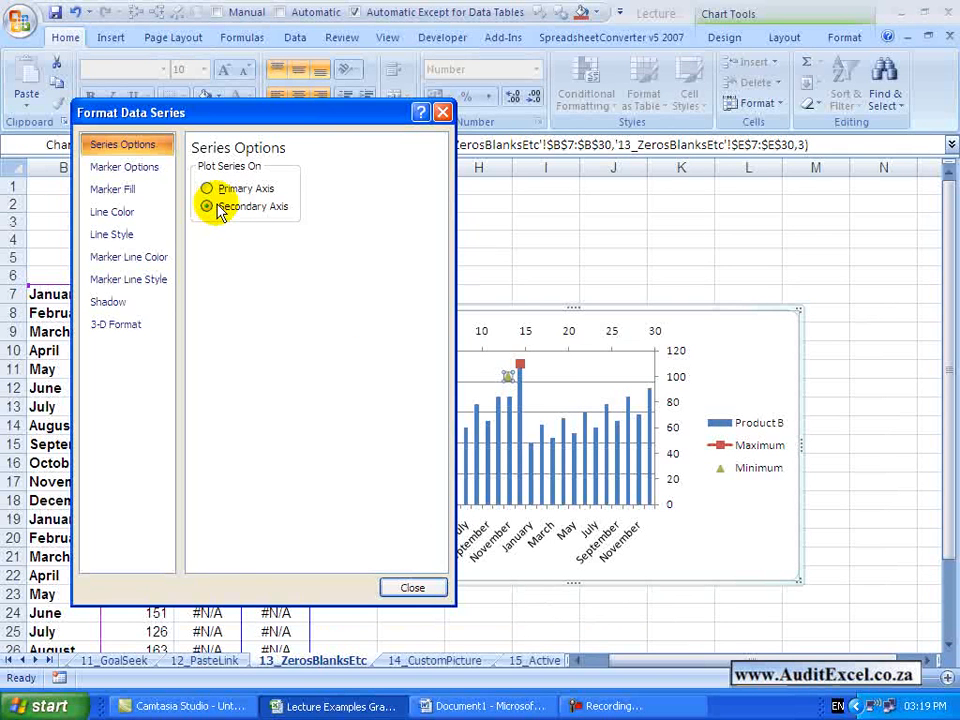
pyautogui.click(207, 189)
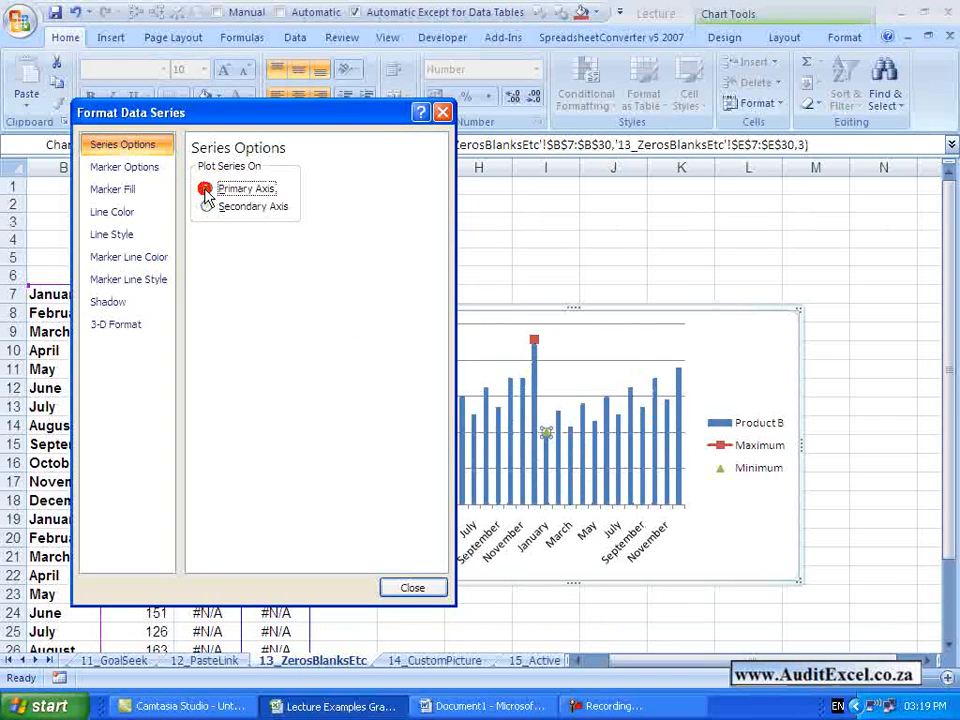
pyautogui.moveTo(392, 580)
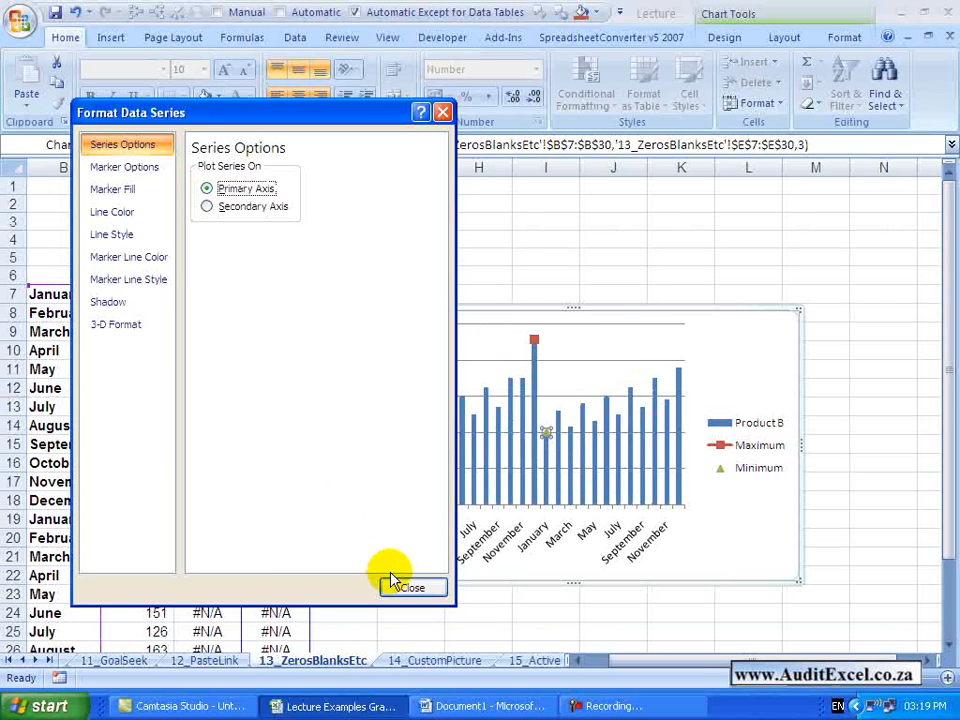
pyautogui.click(412, 587)
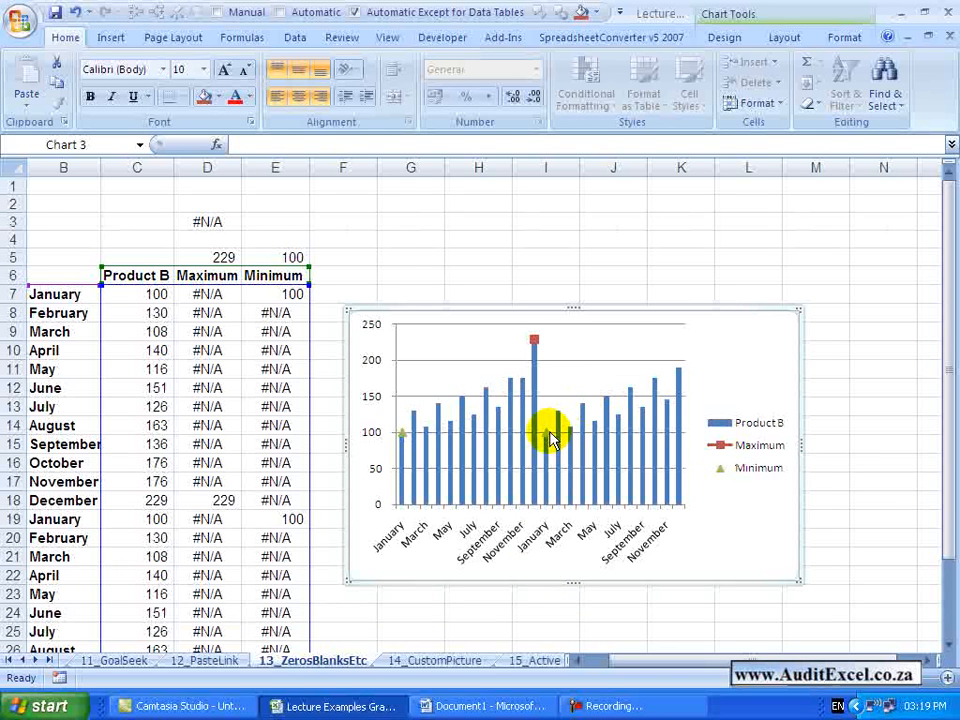
pyautogui.moveTo(408, 418)
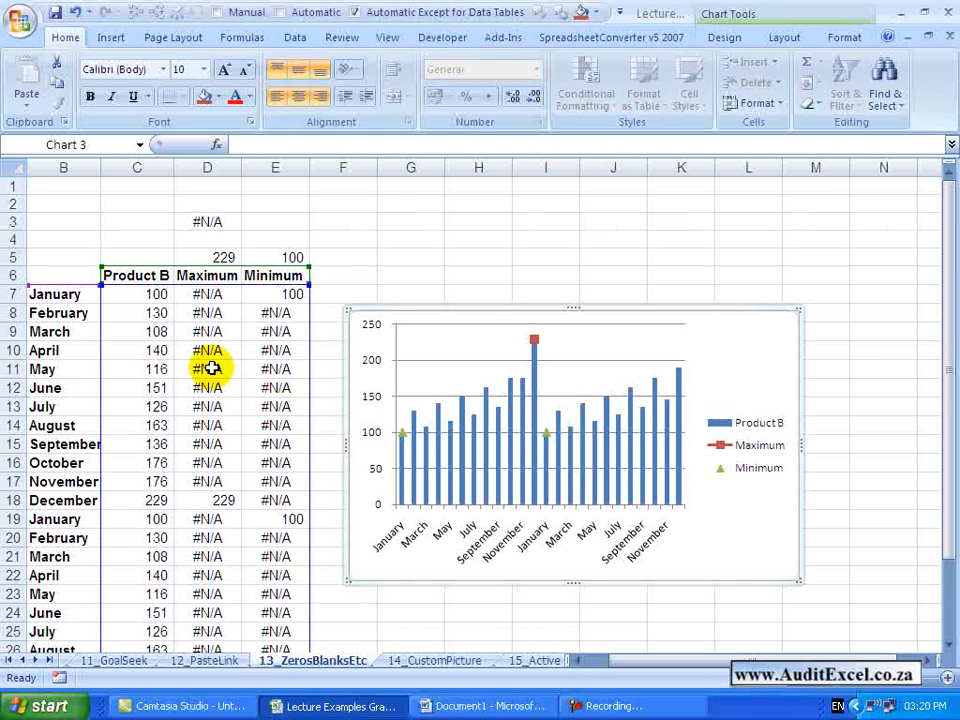
pyautogui.click(137, 331)
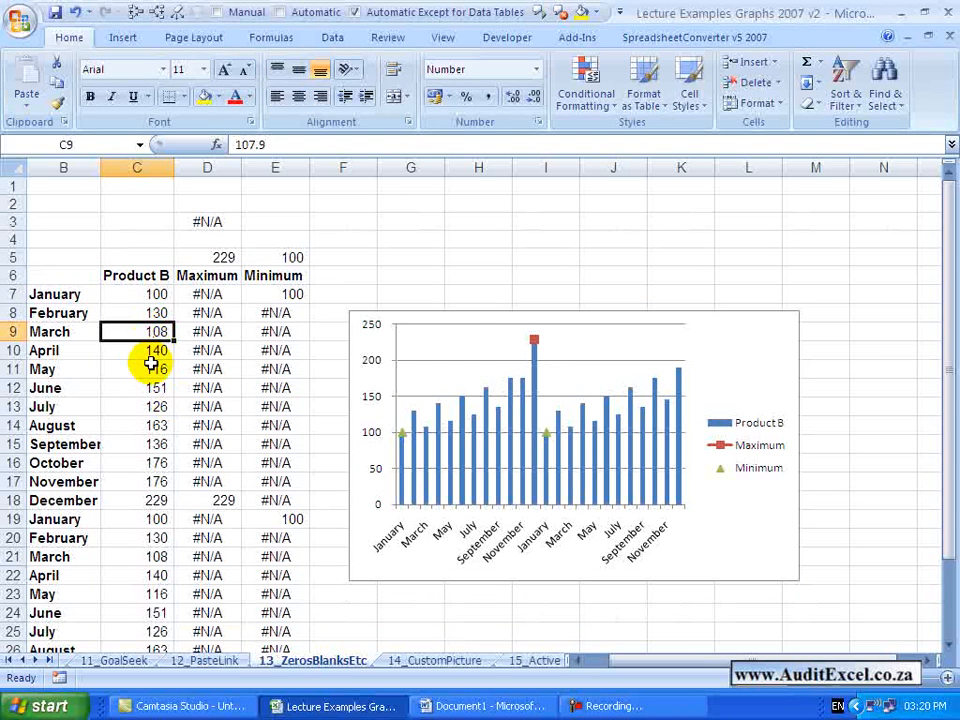
pyautogui.write('8')
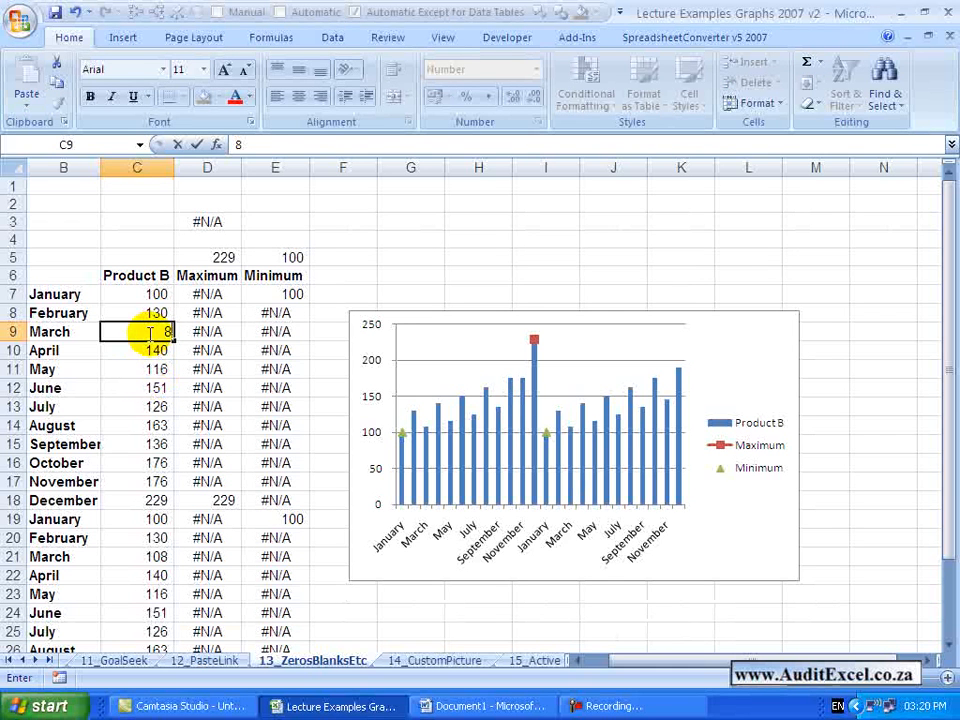
pyautogui.press('Return')
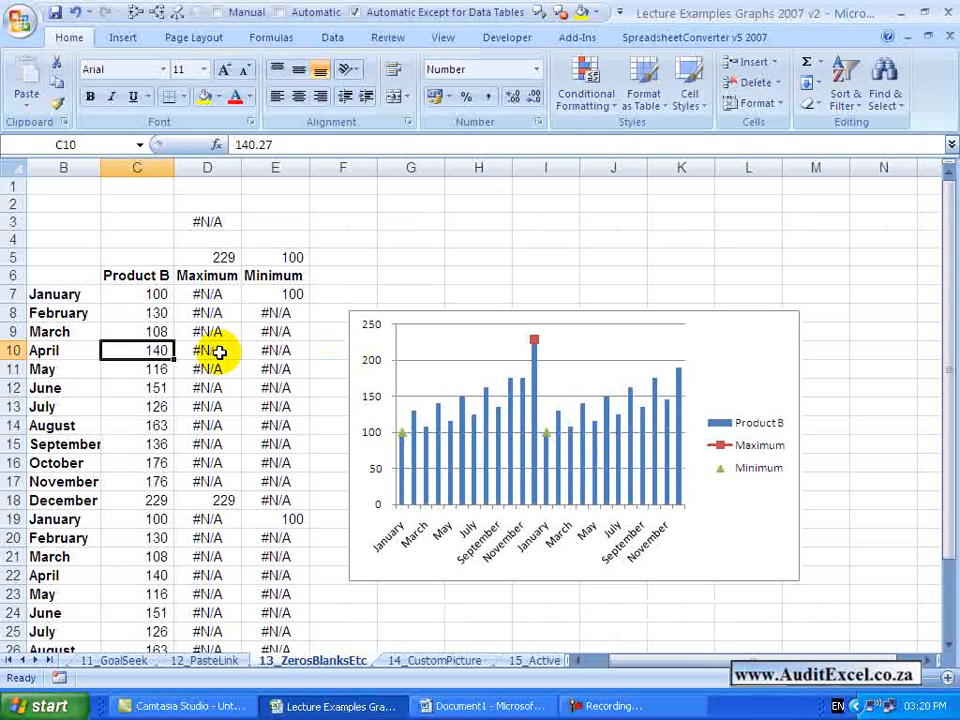
pyautogui.moveTo(217, 399)
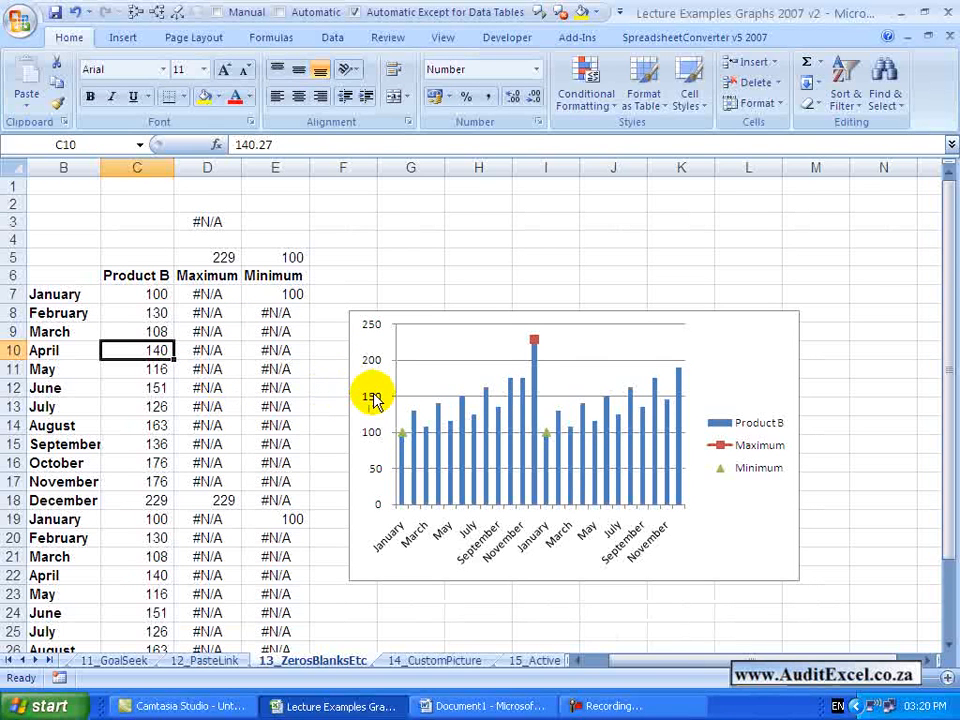
pyautogui.moveTo(249, 433)
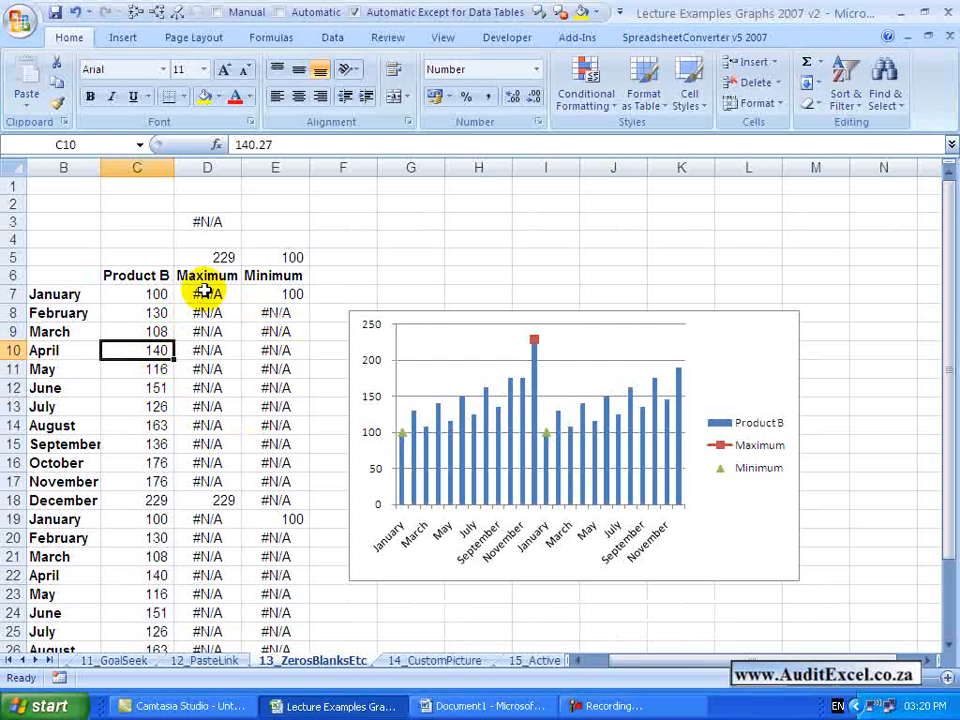
pyautogui.click(748, 594)
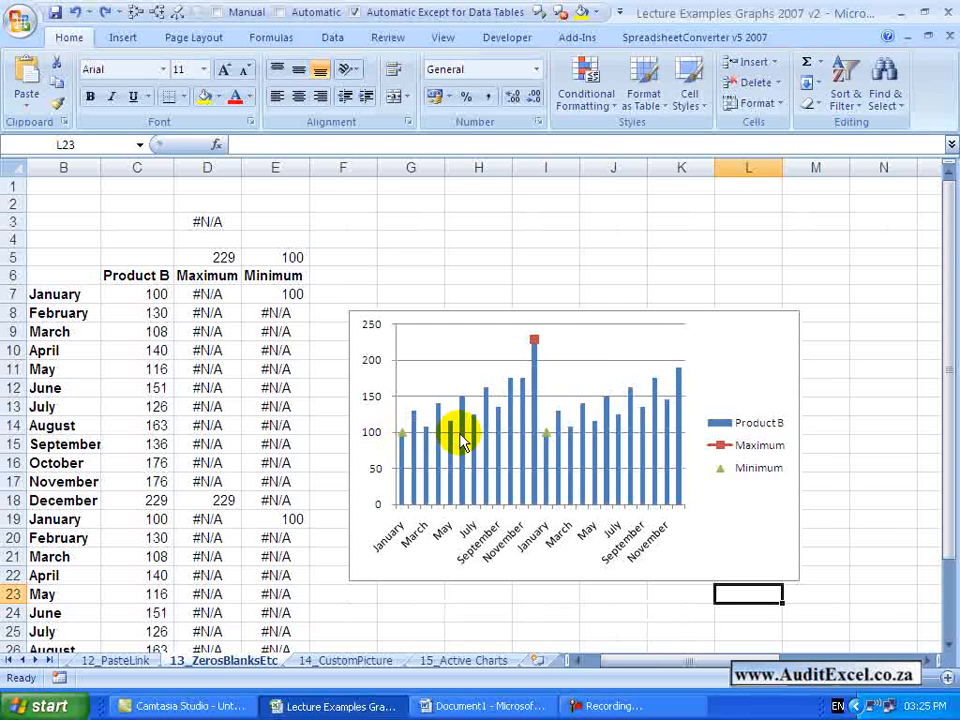
pyautogui.rightClick(535, 340)
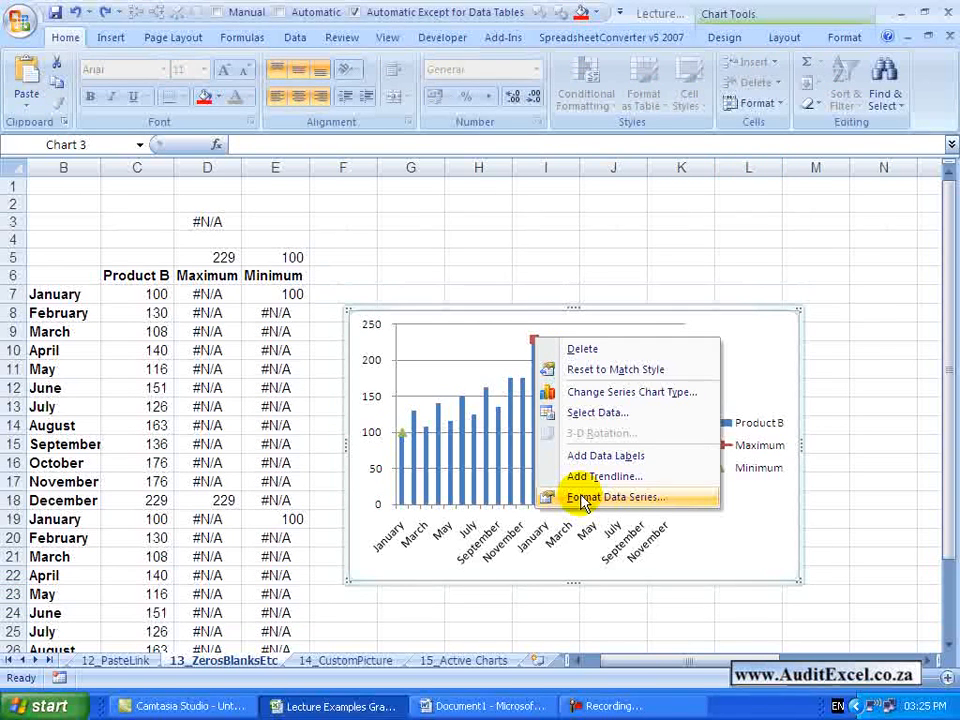
pyautogui.click(613, 497)
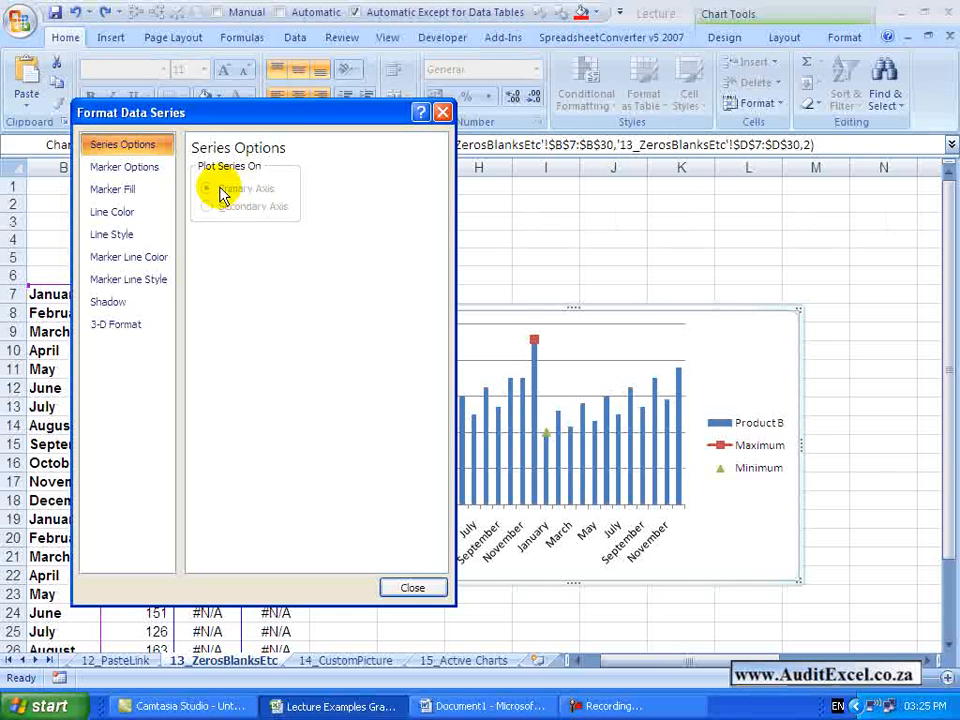
pyautogui.click(124, 166)
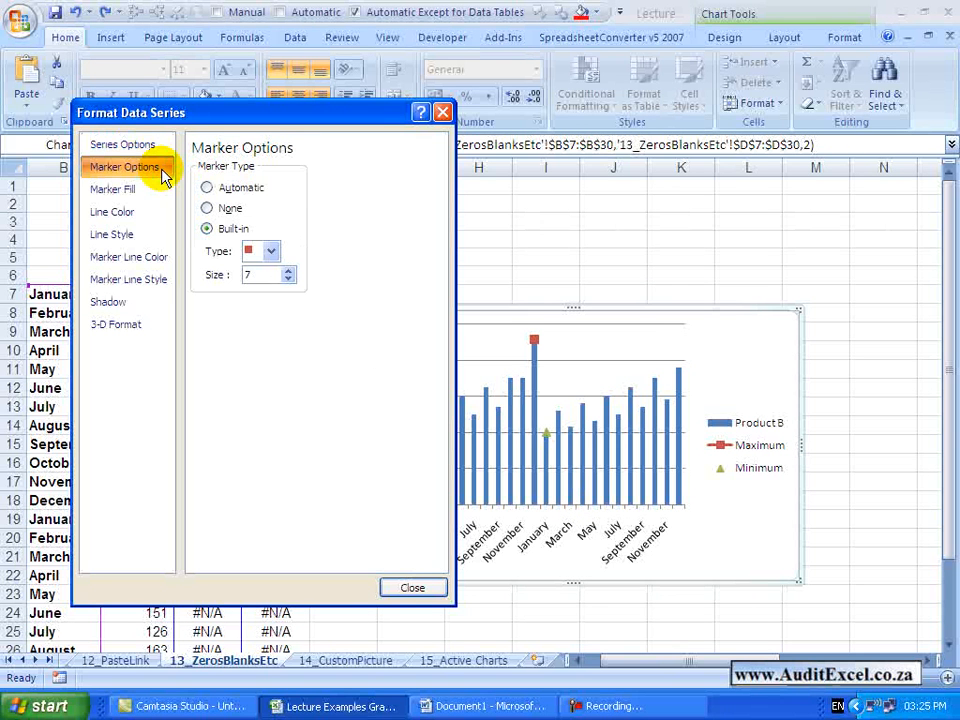
pyautogui.moveTo(412, 587)
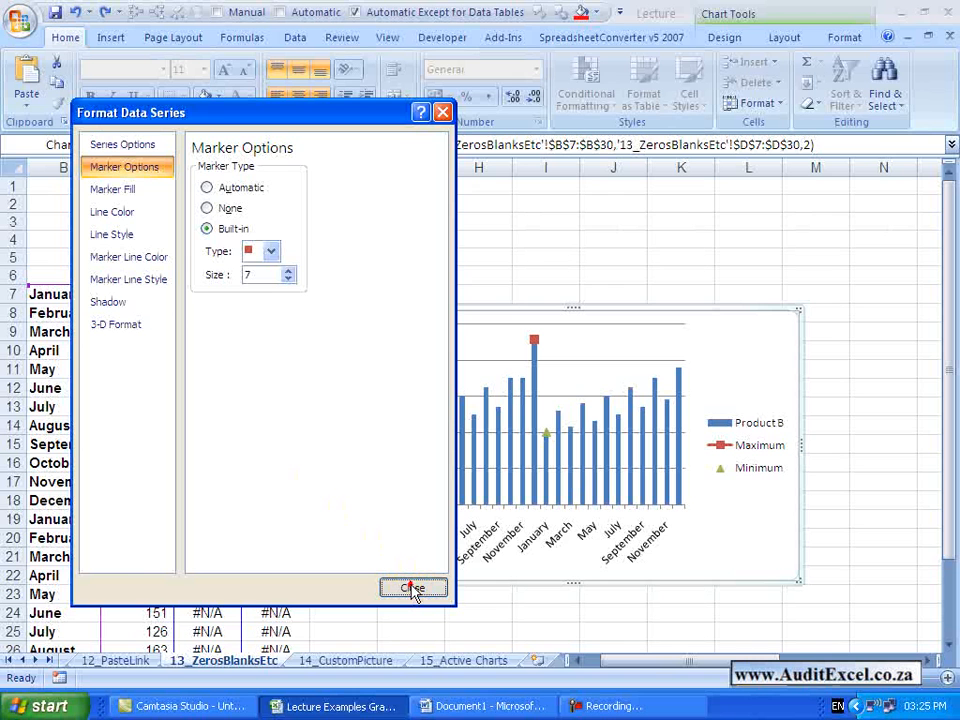
pyautogui.click(413, 587)
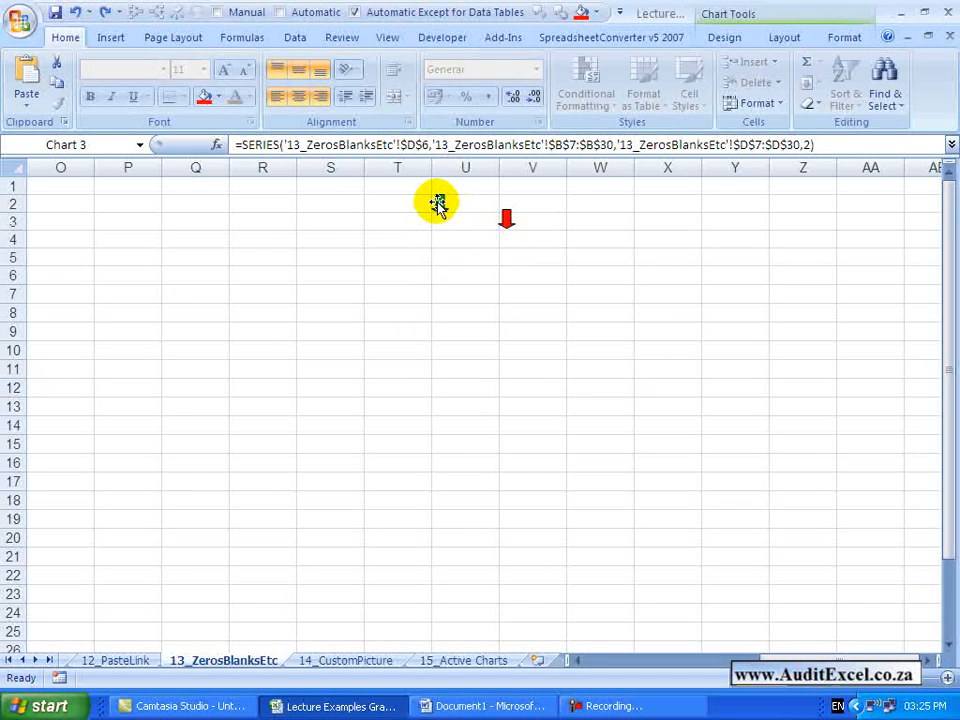
# Copy the green arrow picture and paste it onto the December maximum marker.
pyautogui.click(506, 219)
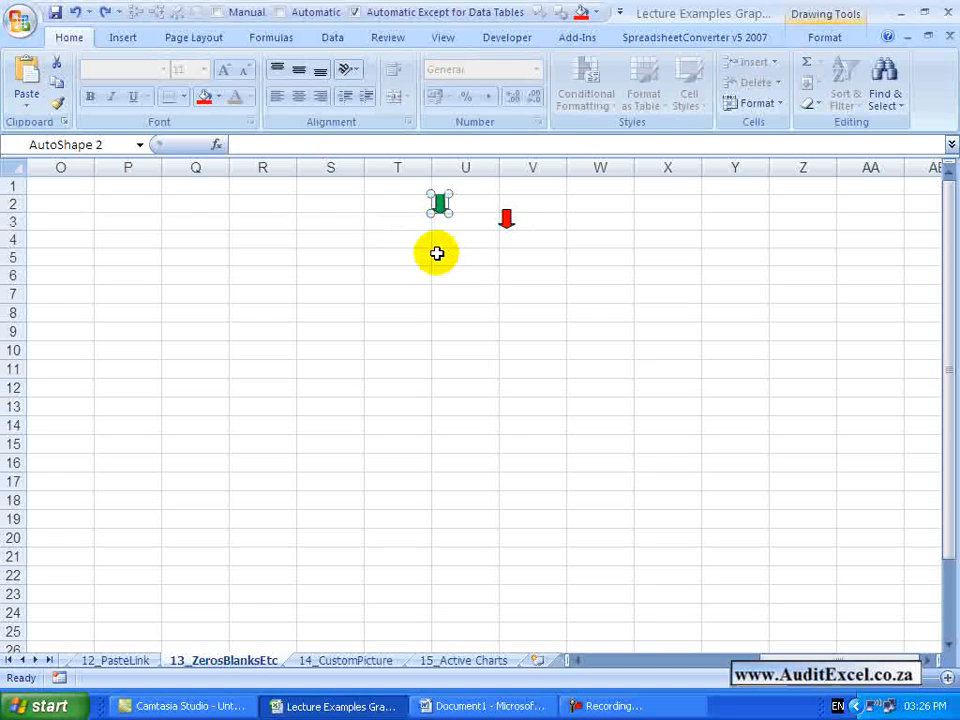
pyautogui.rightClick(440, 205)
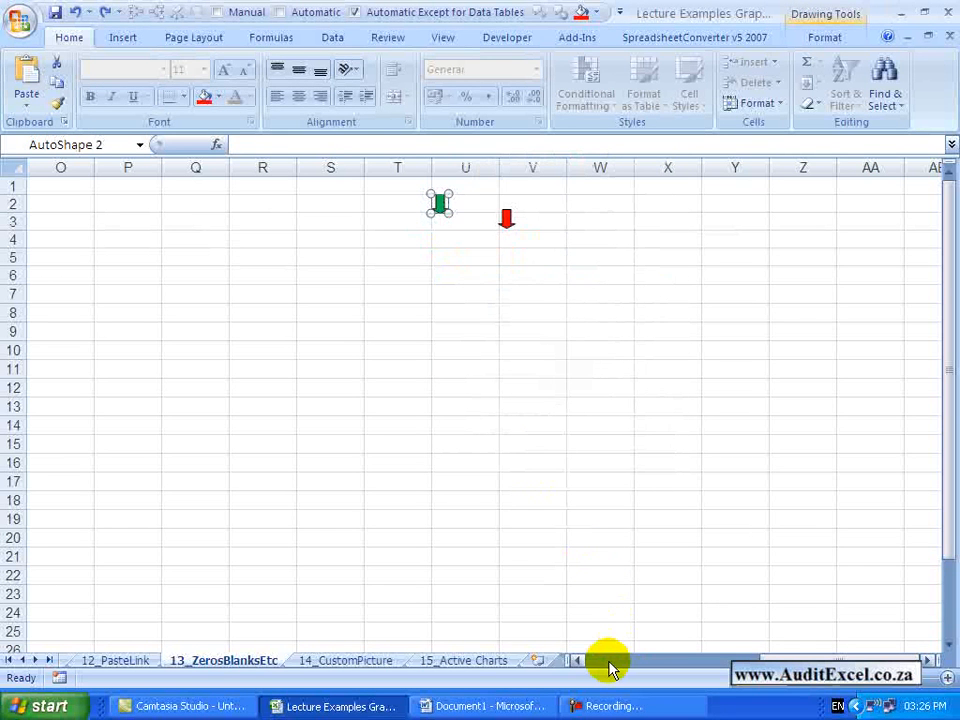
pyautogui.hscroll(-3)
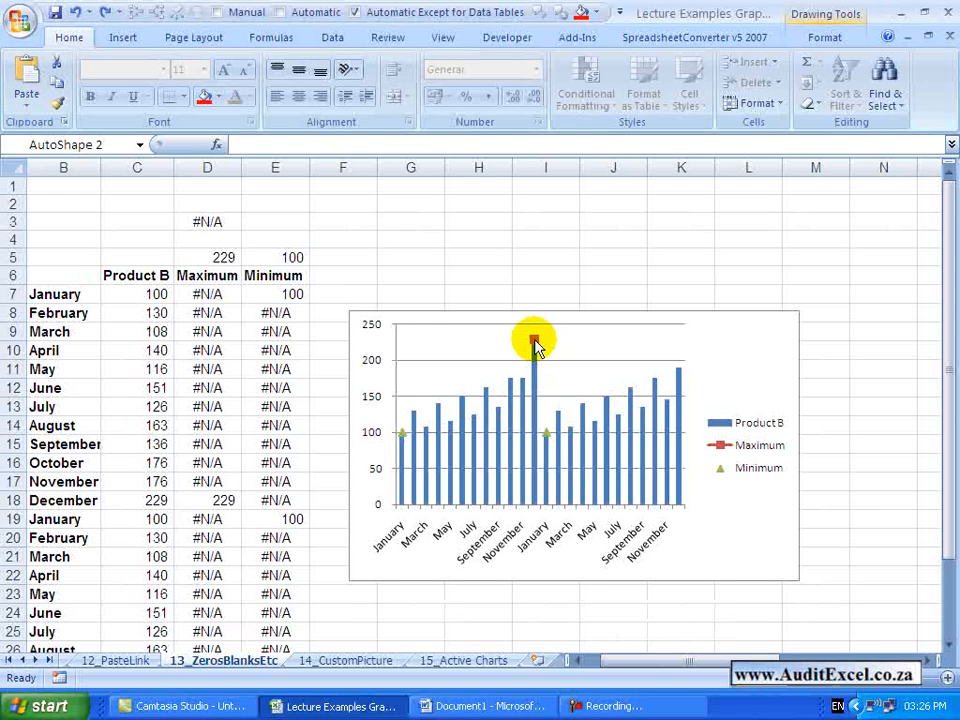
pyautogui.click(535, 340)
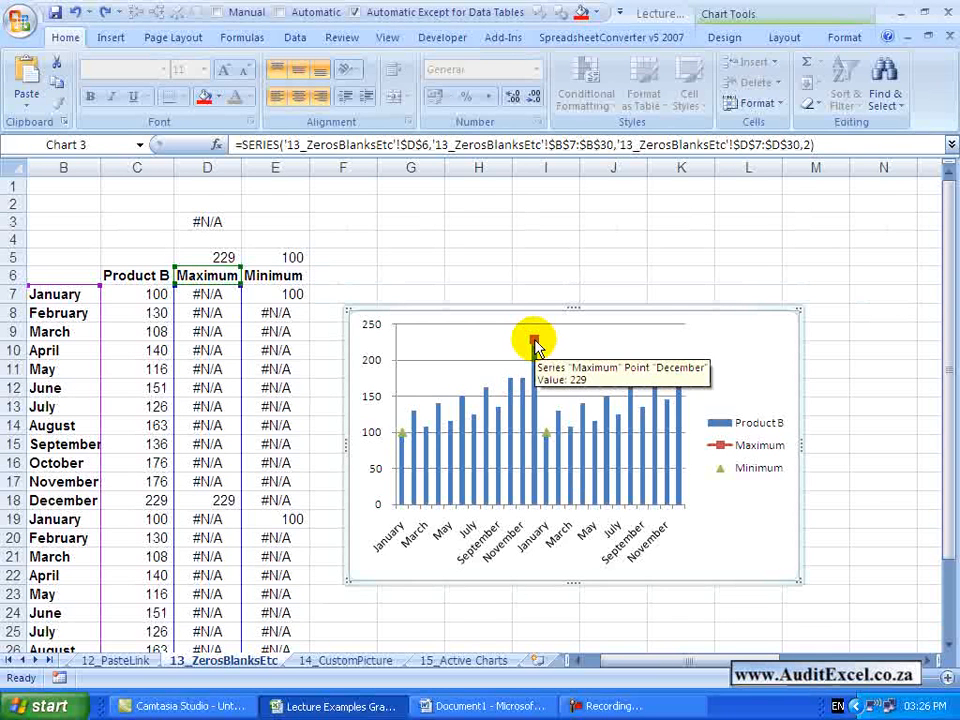
pyautogui.rightClick(533, 338)
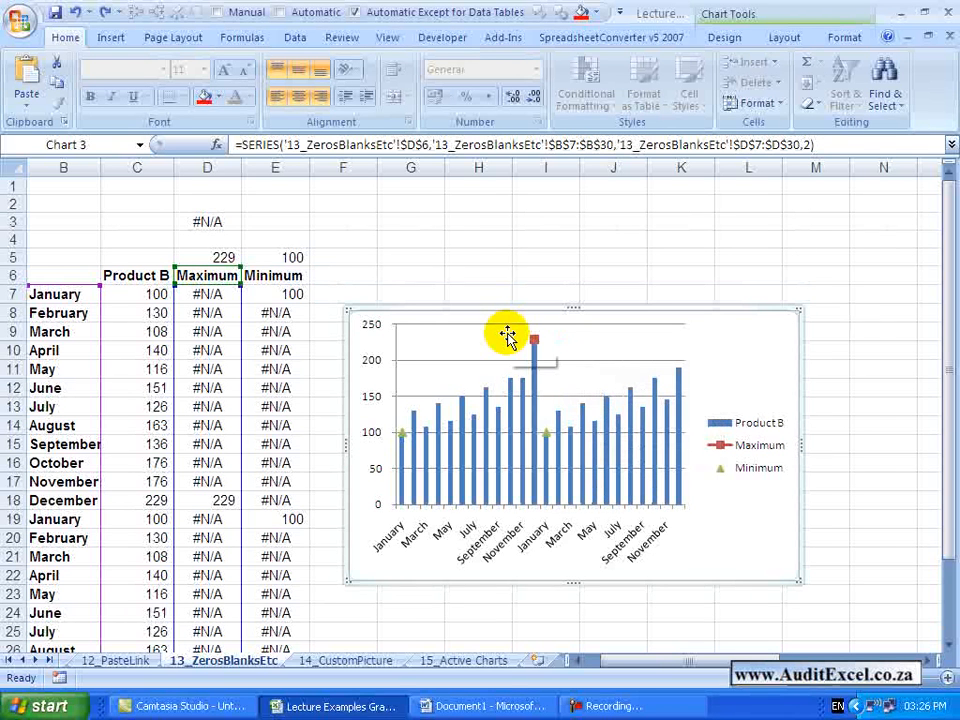
pyautogui.moveTo(508, 332)
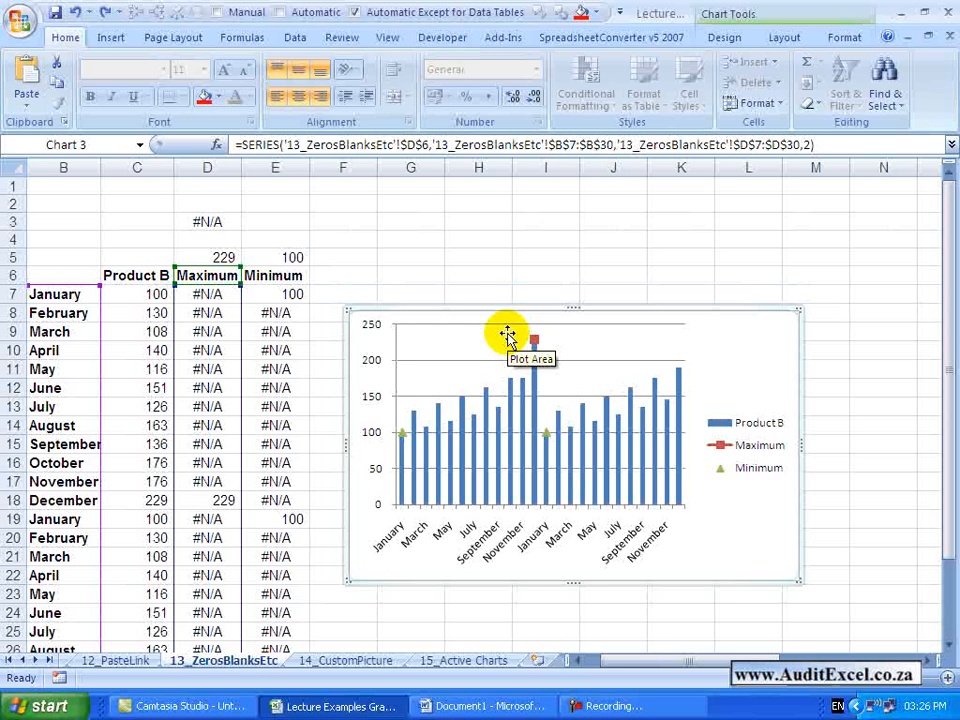
pyautogui.moveTo(610, 362)
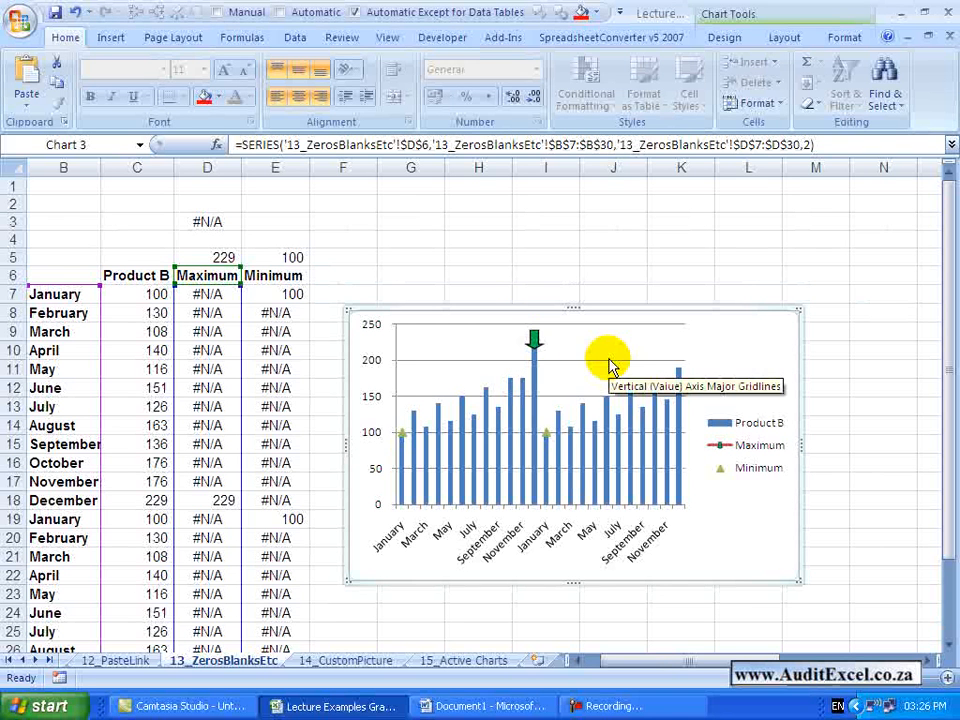
pyautogui.moveTo(558, 352)
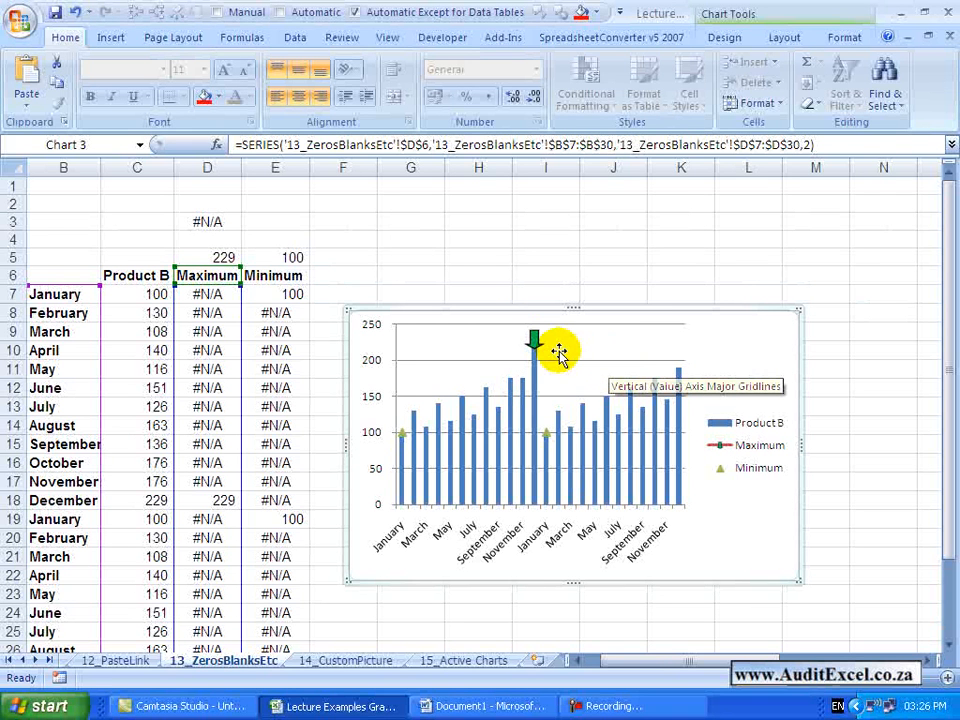
pyautogui.moveTo(532, 340)
pyautogui.write('260')
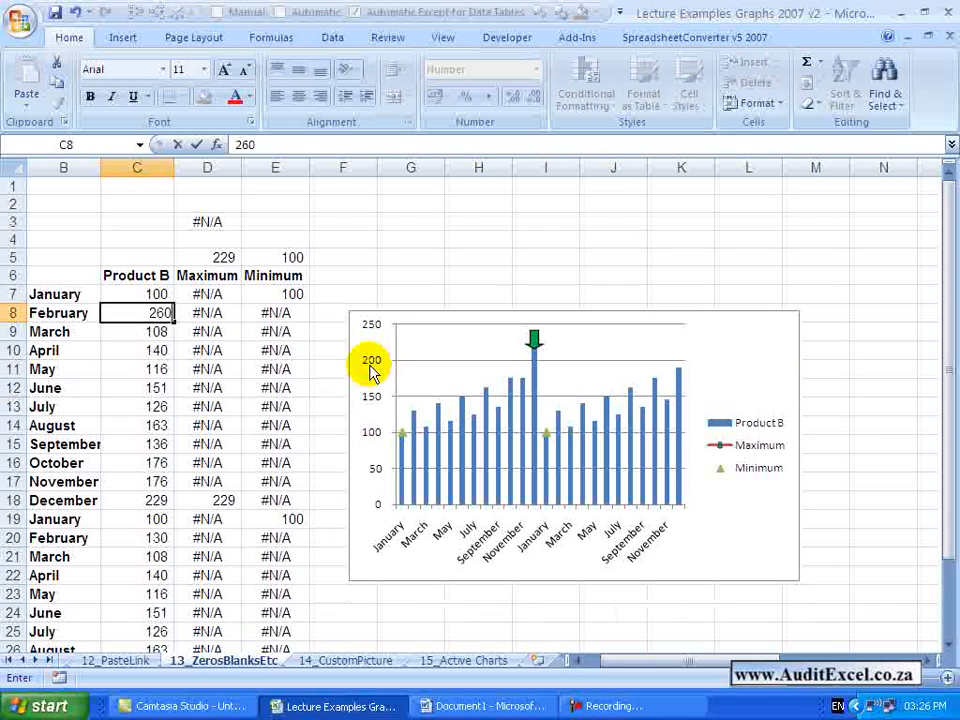
# Enter 260 as February's Product B value to test the maximum marker.
pyautogui.press('Return')
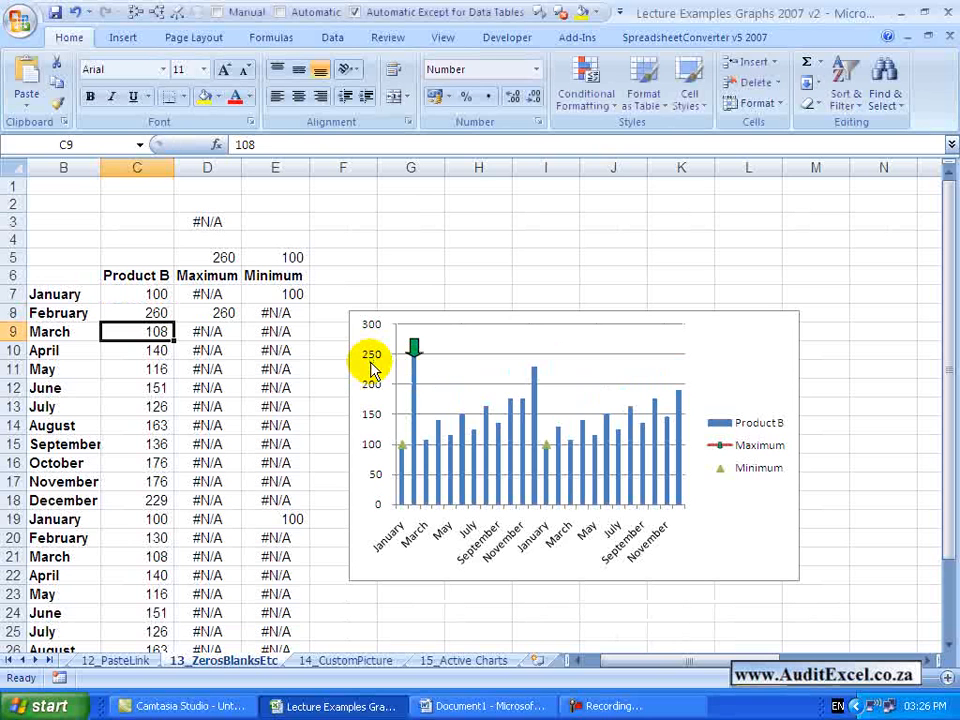
pyautogui.moveTo(462, 360)
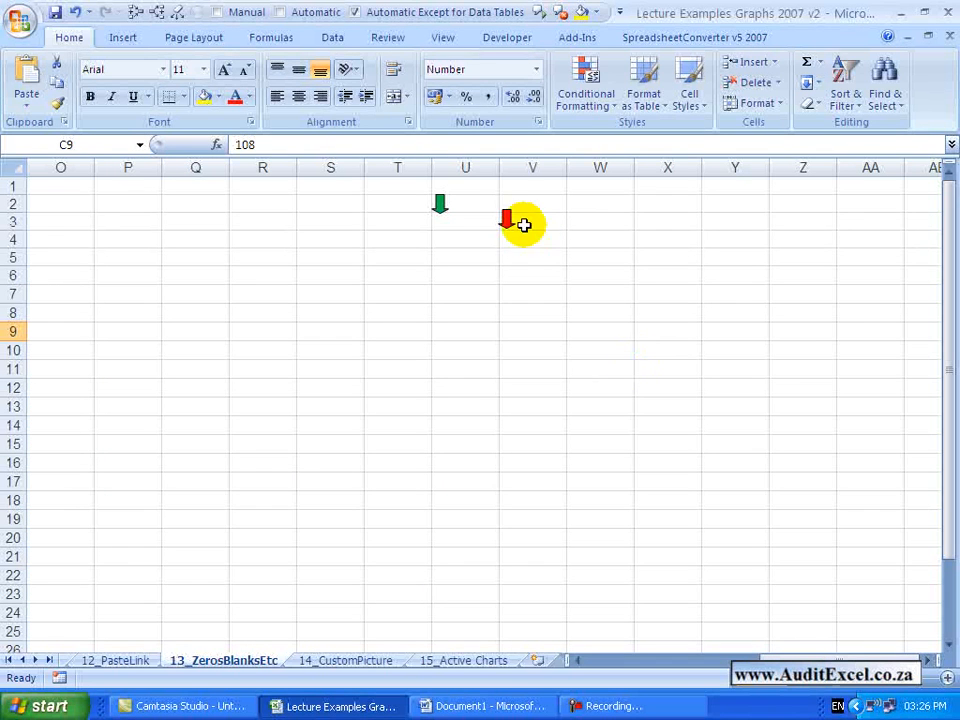
# Copy the red arrow picture and select the chart's Minimum series markers.
pyautogui.click(507, 222)
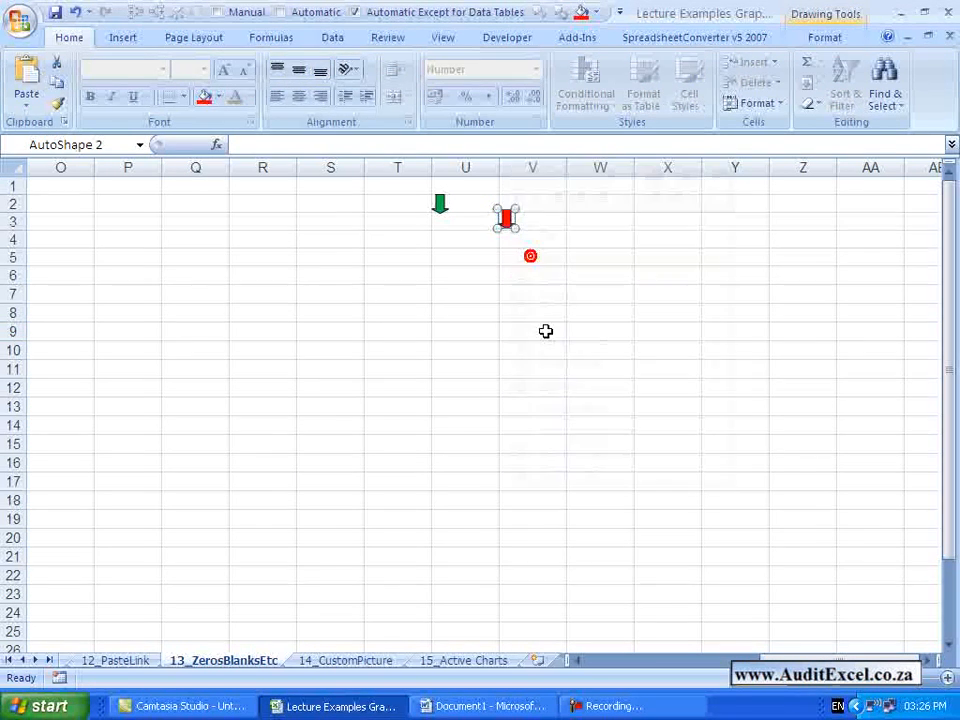
pyautogui.hscroll(-3)
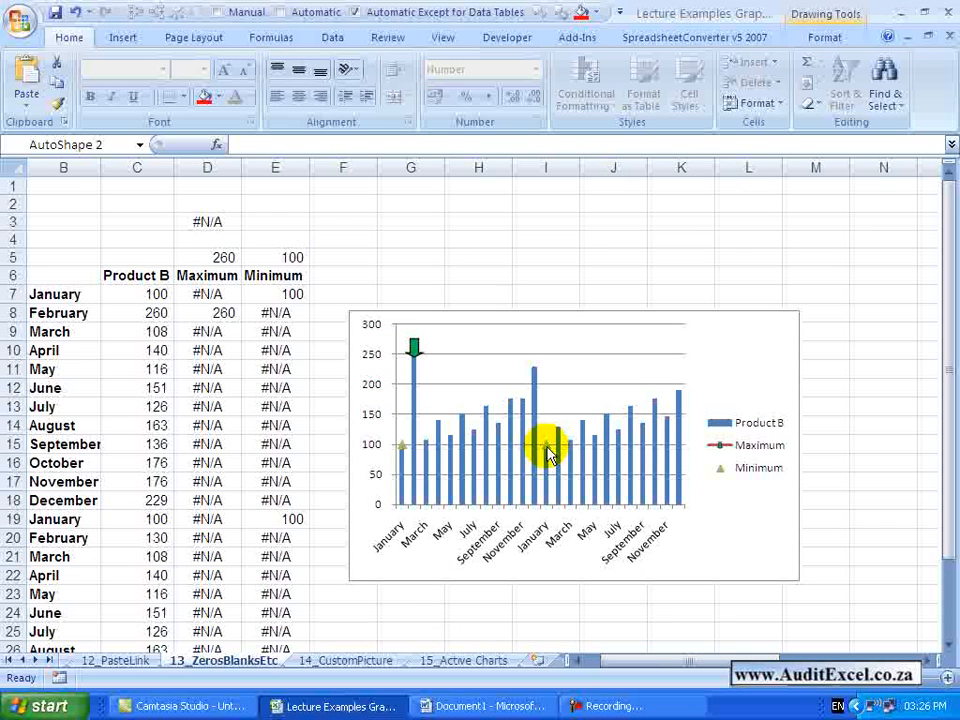
pyautogui.click(548, 445)
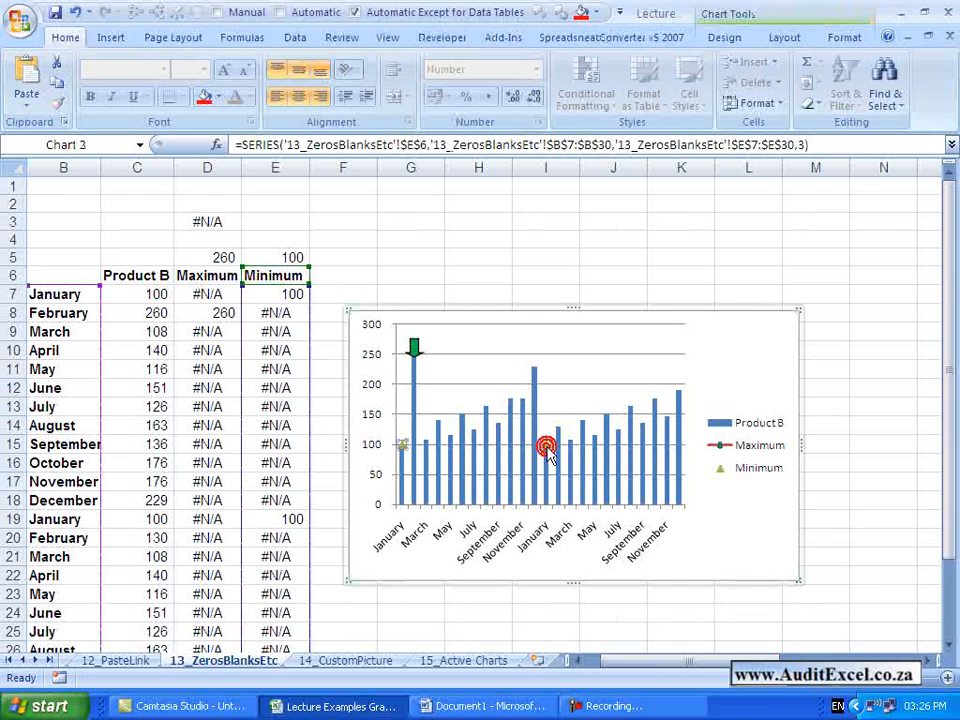
pyautogui.moveTo(547, 446)
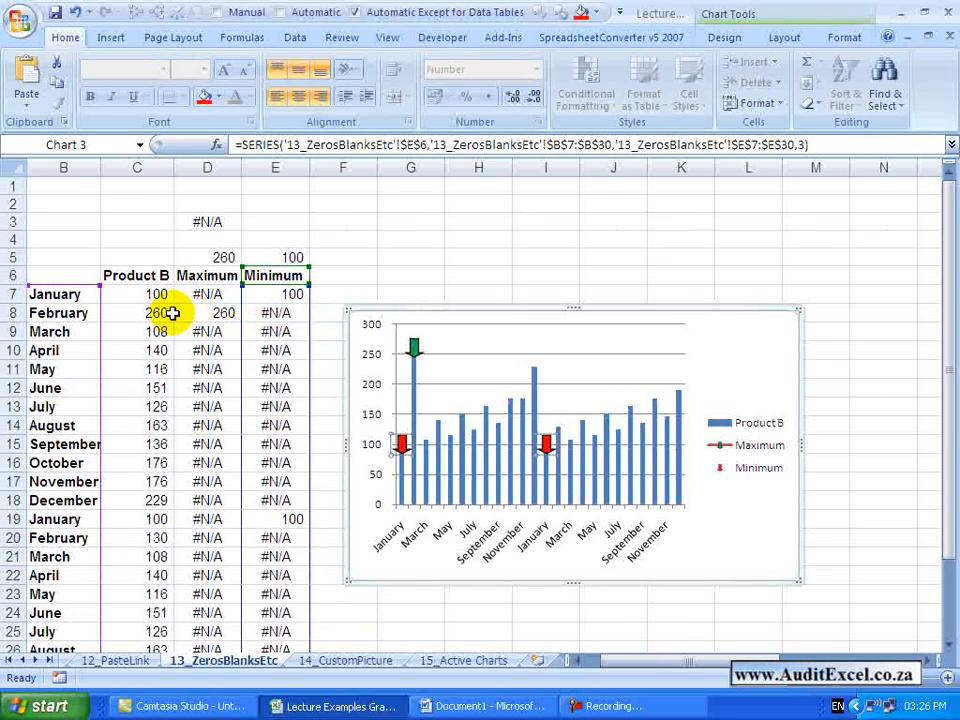
# Set January's Product B value back to 100 so red arrows mark both January minimums.
pyautogui.click(137, 331)
pyautogui.write('5')
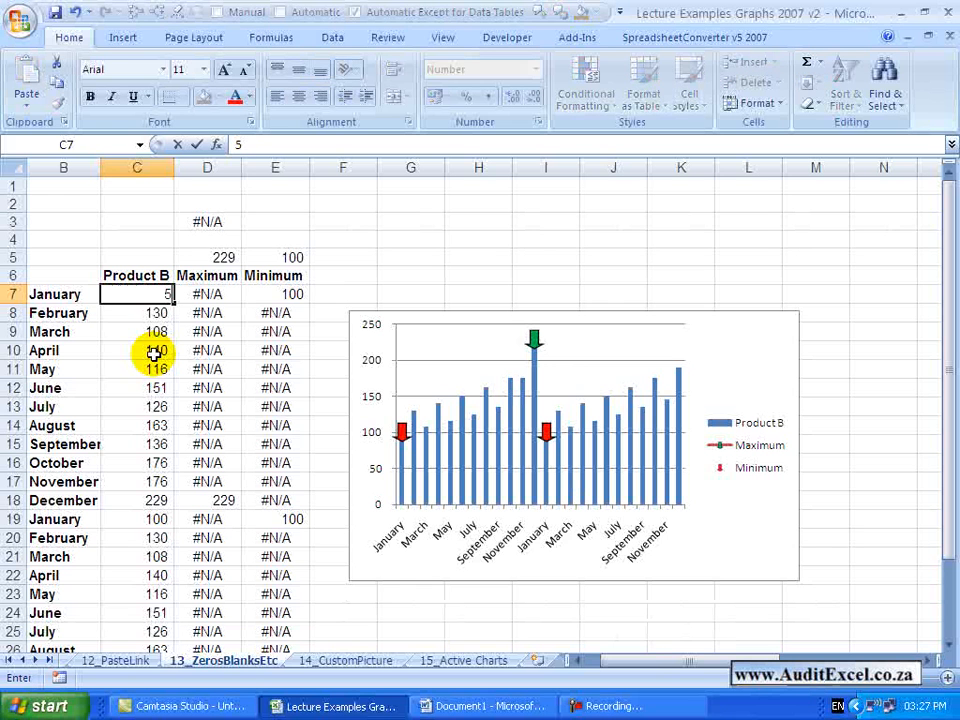
pyautogui.write('0')
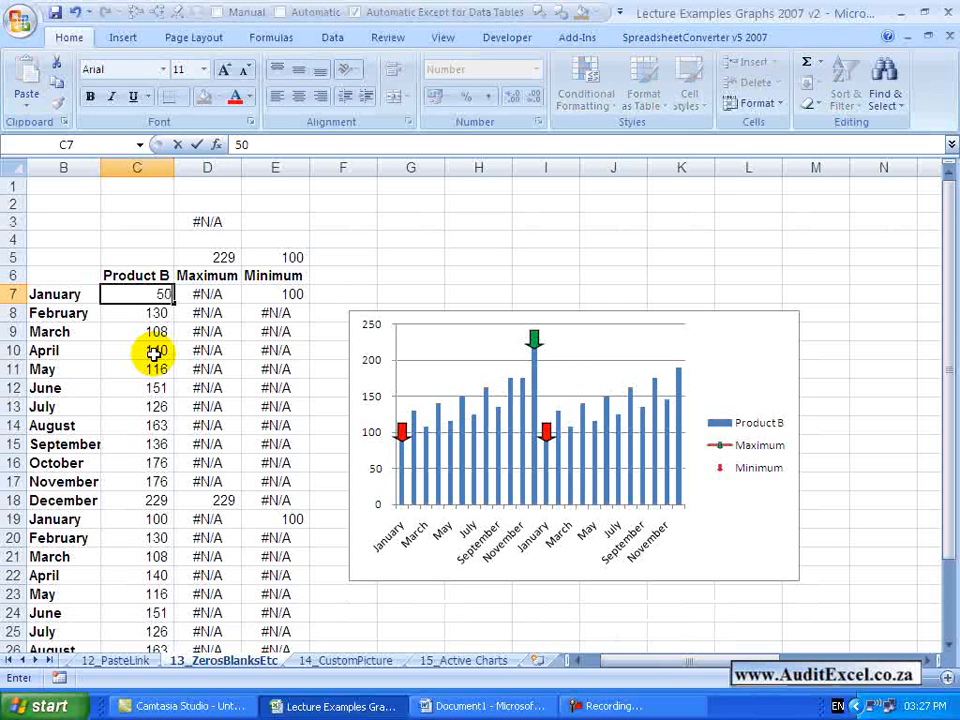
pyautogui.write('100')
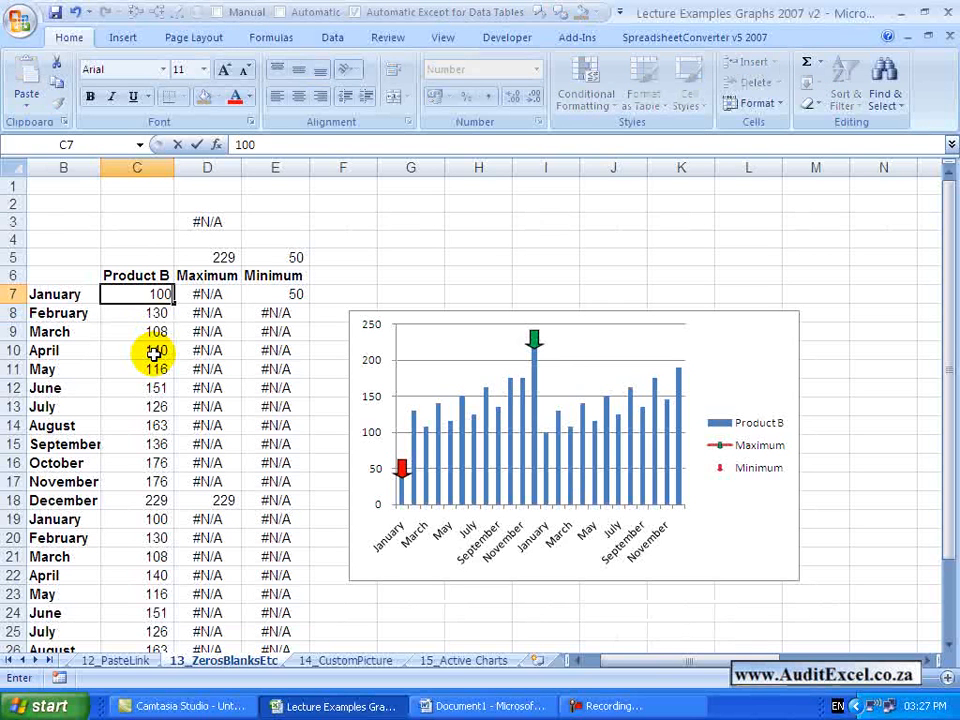
pyautogui.press('Return')
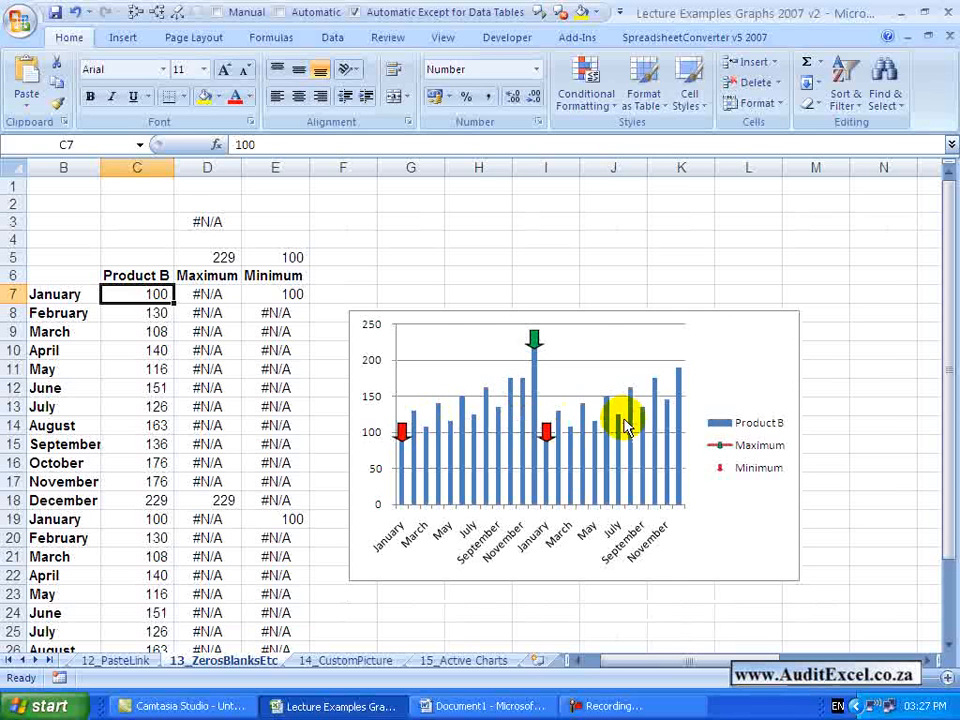
pyautogui.moveTo(520, 385)
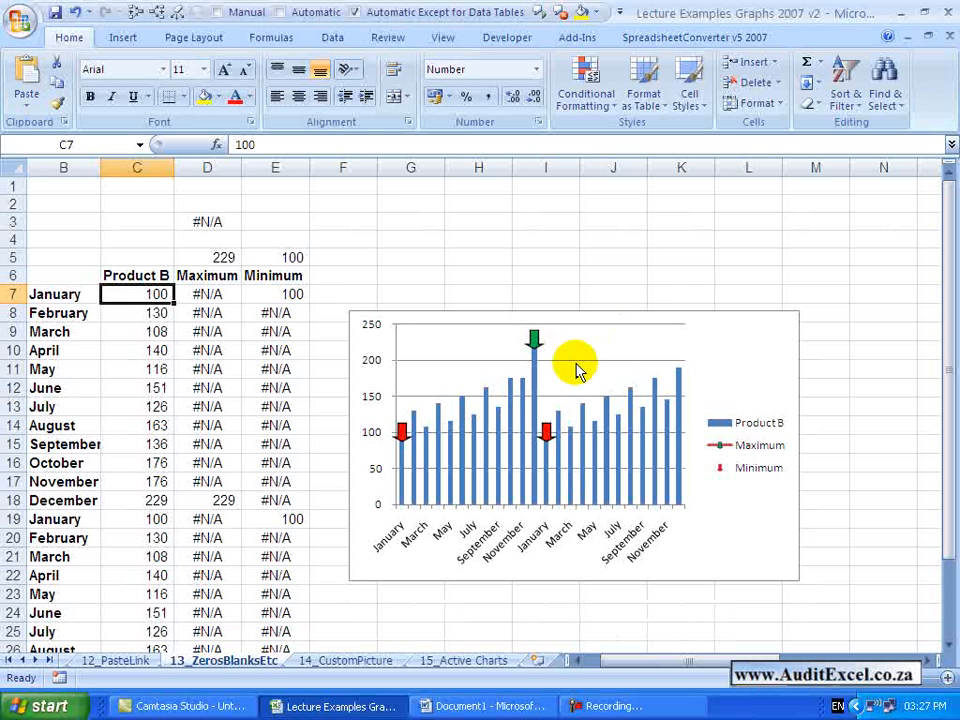
pyautogui.moveTo(513, 373)
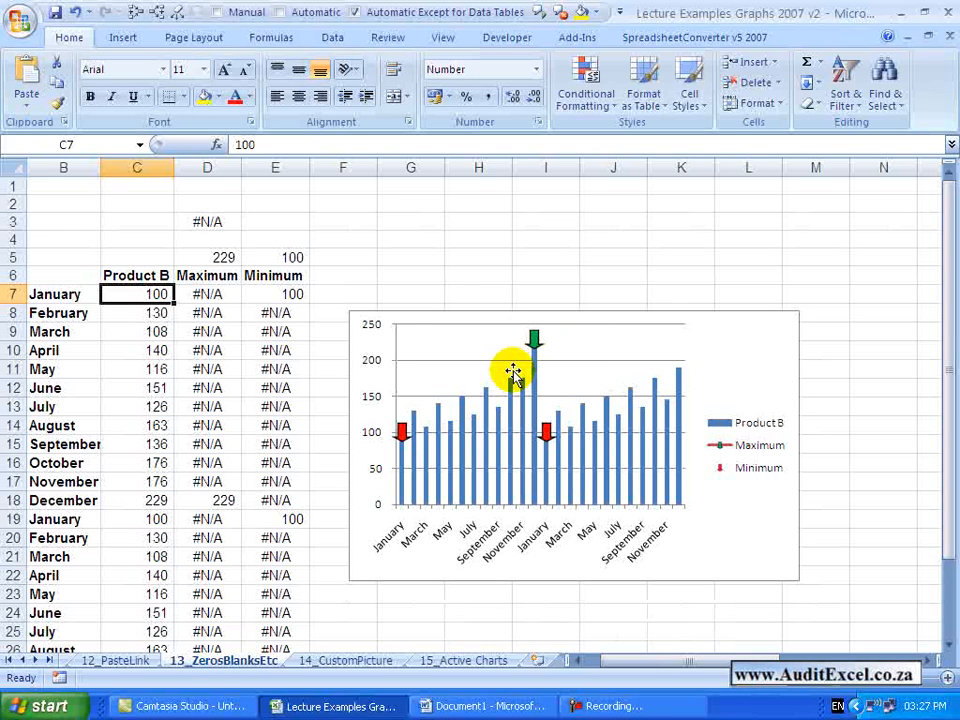
pyautogui.moveTo(453, 390)
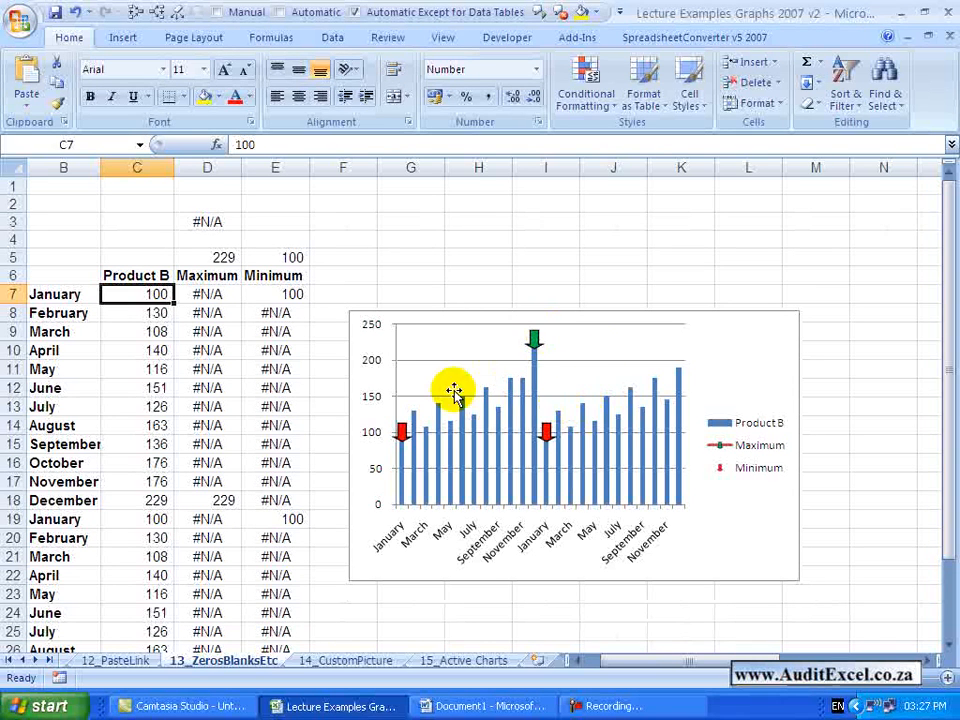
pyautogui.moveTo(548, 430)
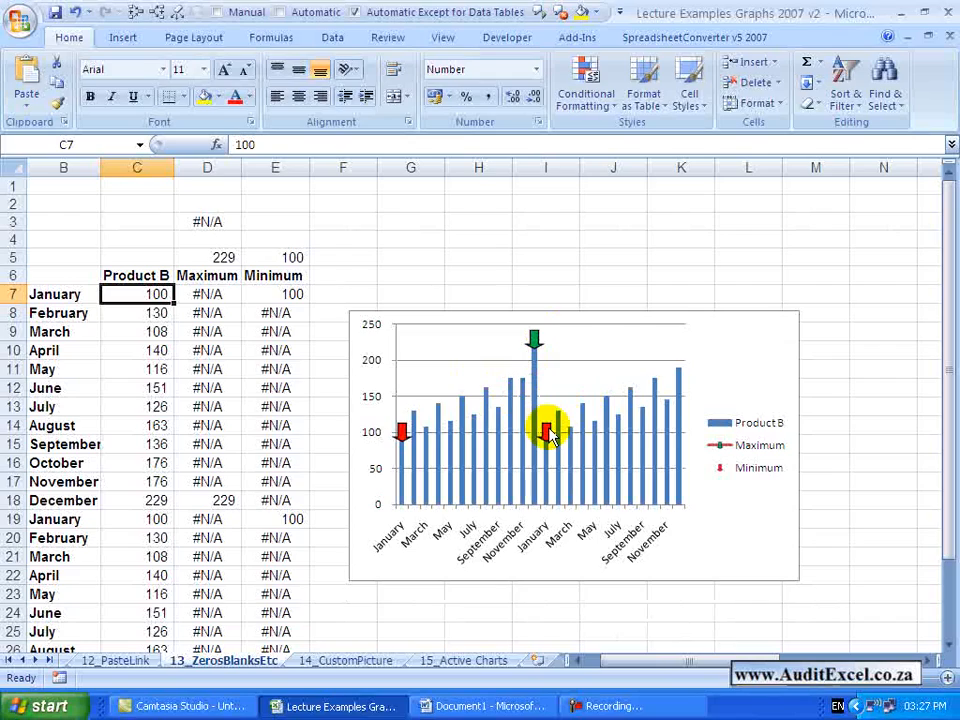